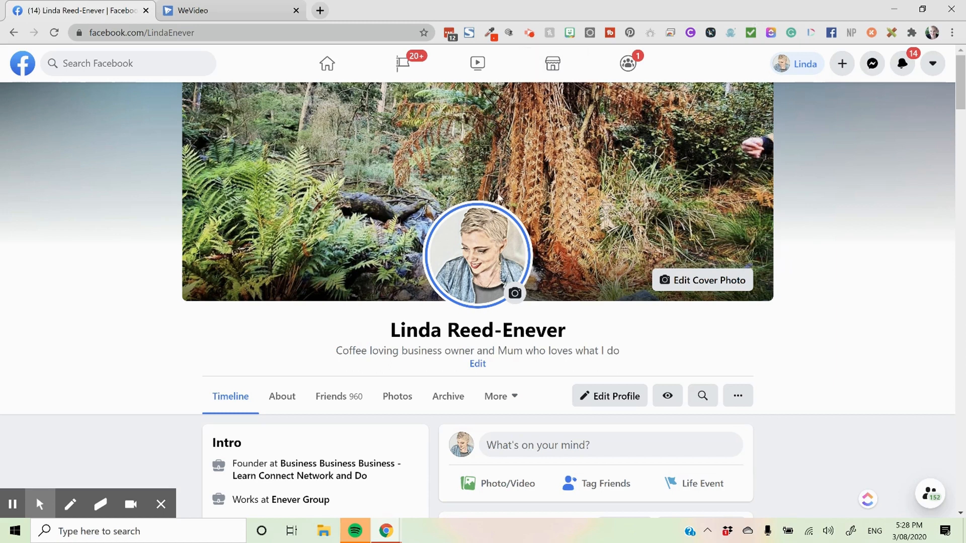
mouse_move(676, 372)
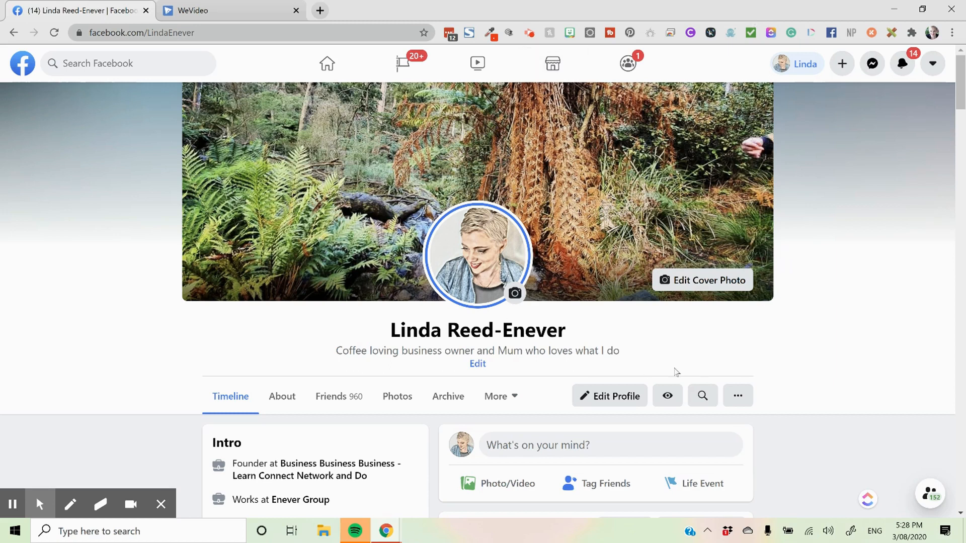
mouse_move(686, 328)
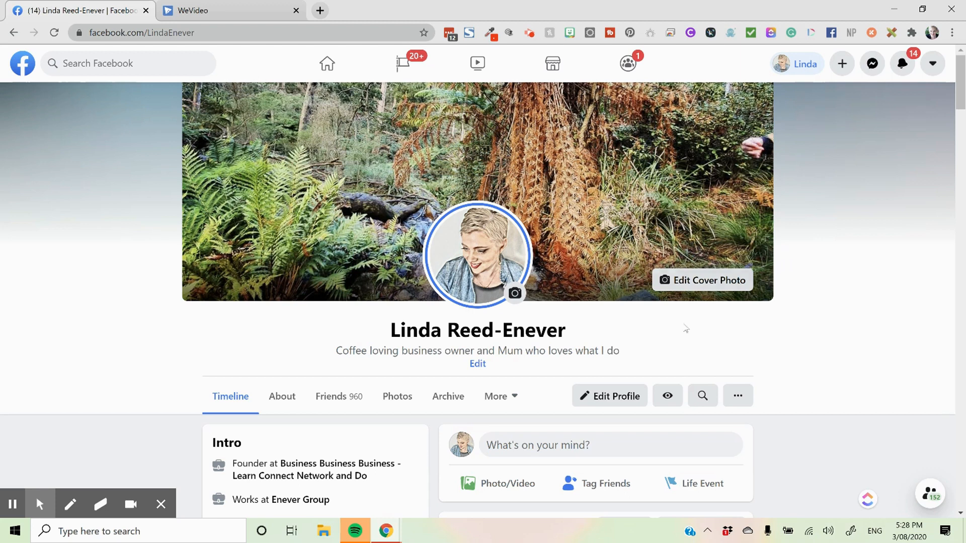
Step: Pick the red autumn leaves image from Recent Photos as the cover, reposition it and save
left_click(702, 280)
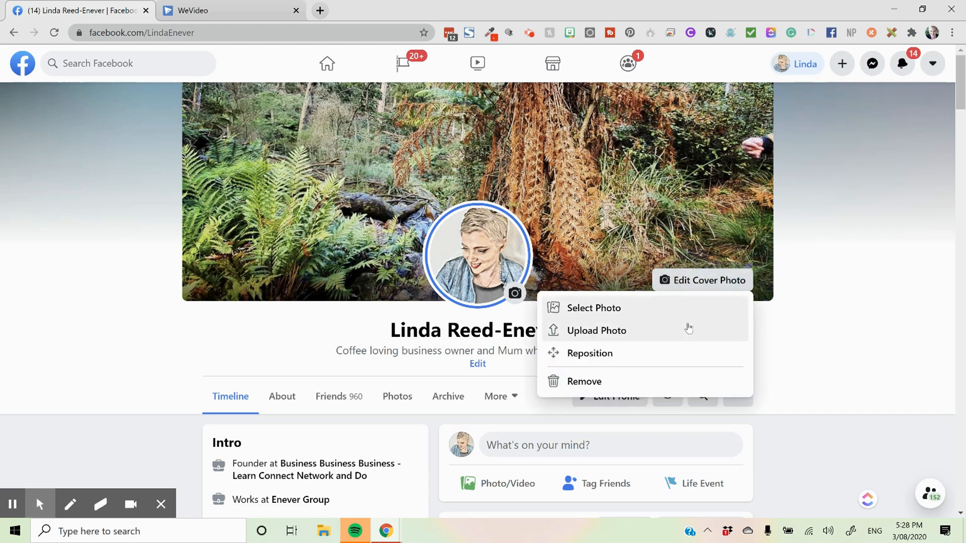
left_click(593, 308)
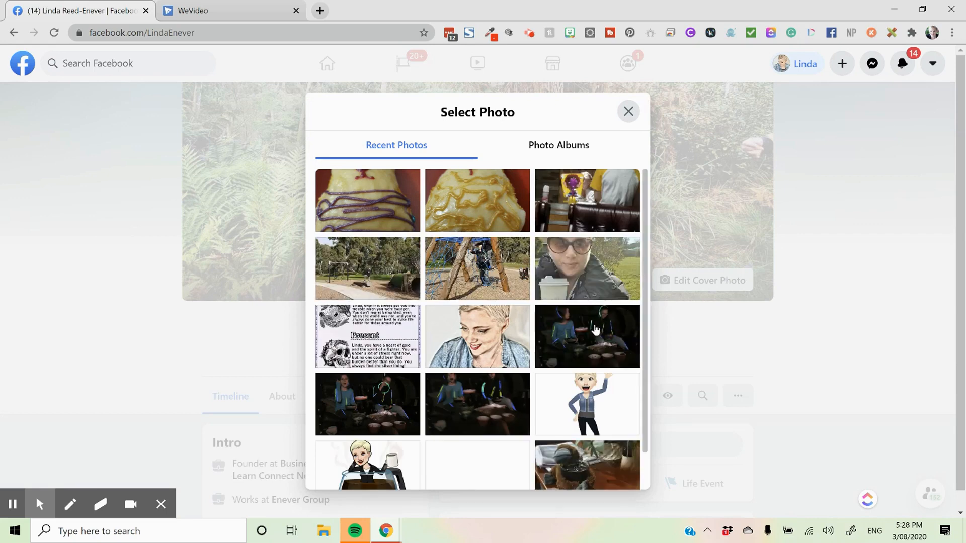
scroll("down", 3)
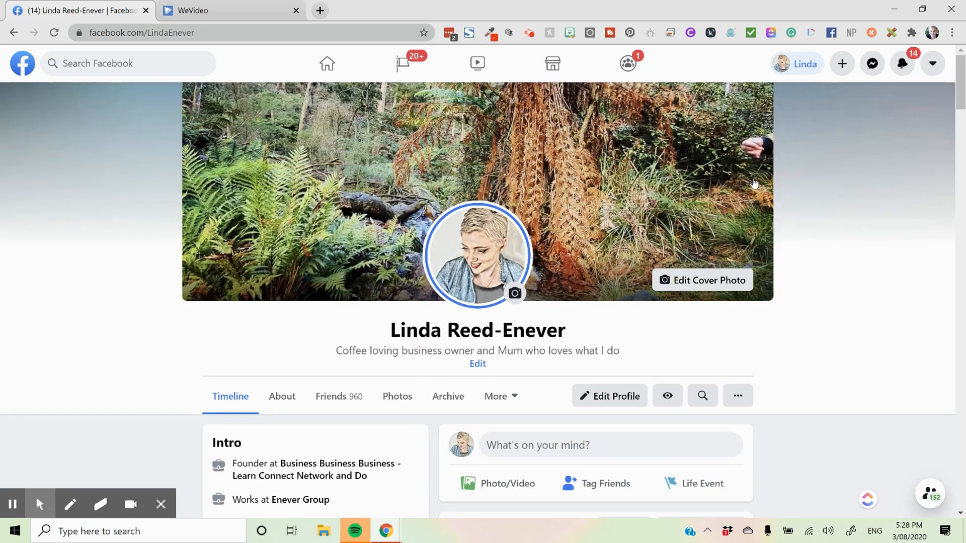
left_click(702, 280)
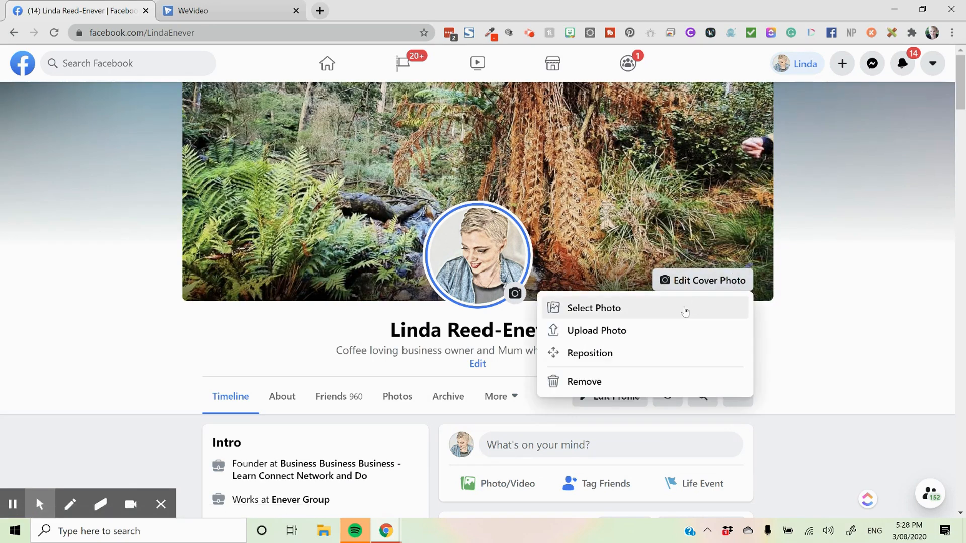
left_click(594, 307)
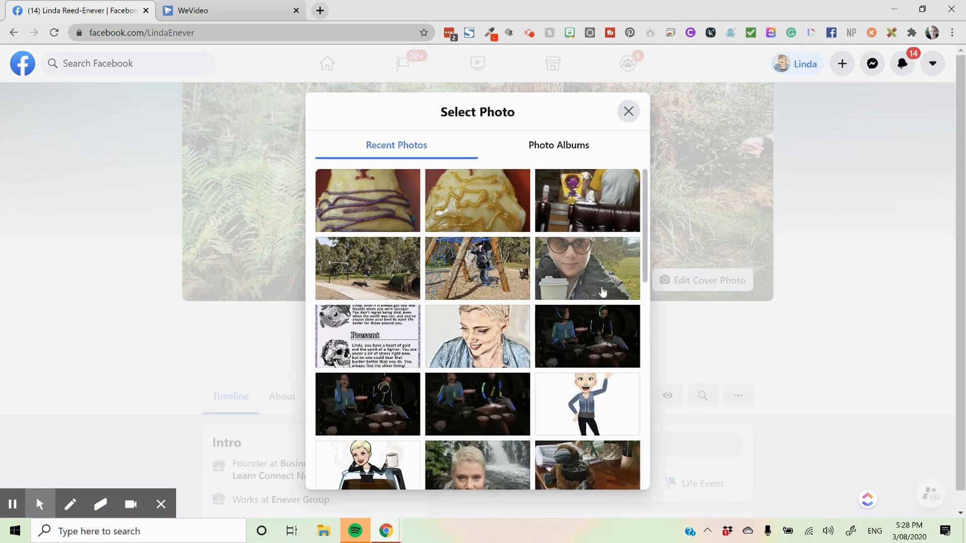
scroll("down", 3)
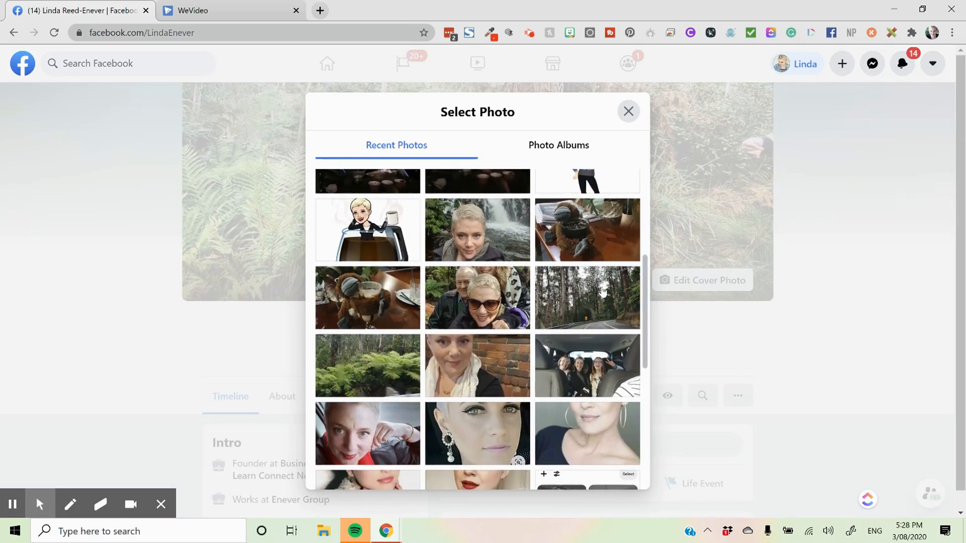
scroll("down", 3)
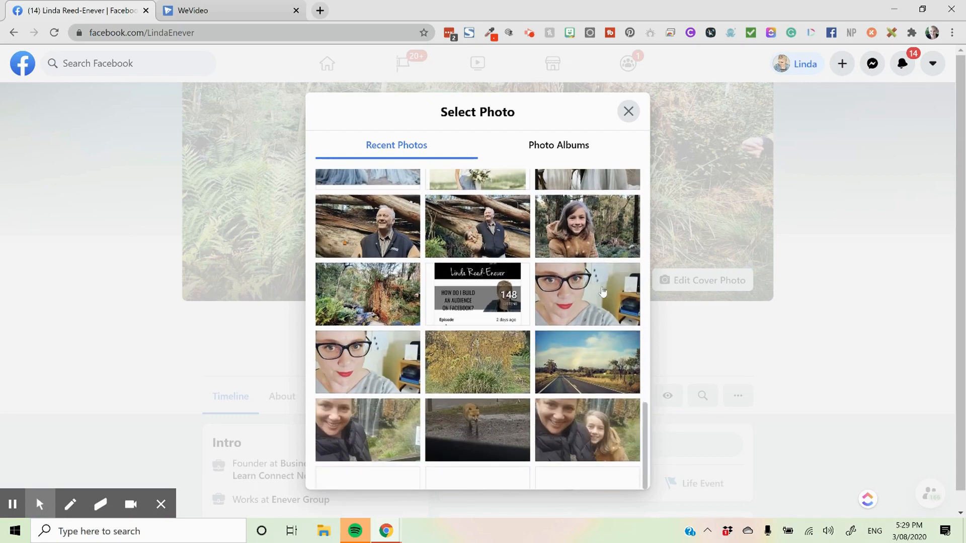
scroll("down", 3)
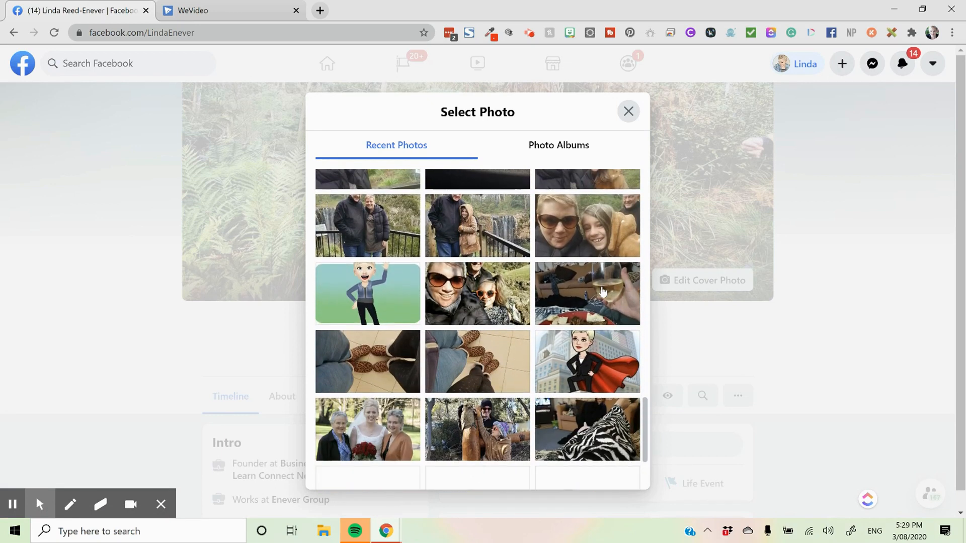
scroll("down", 3)
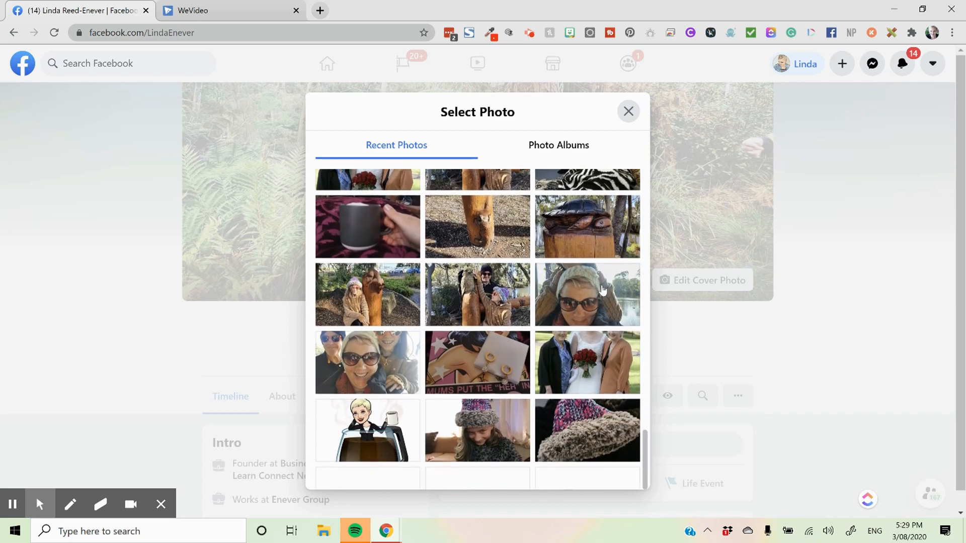
scroll("down", 3)
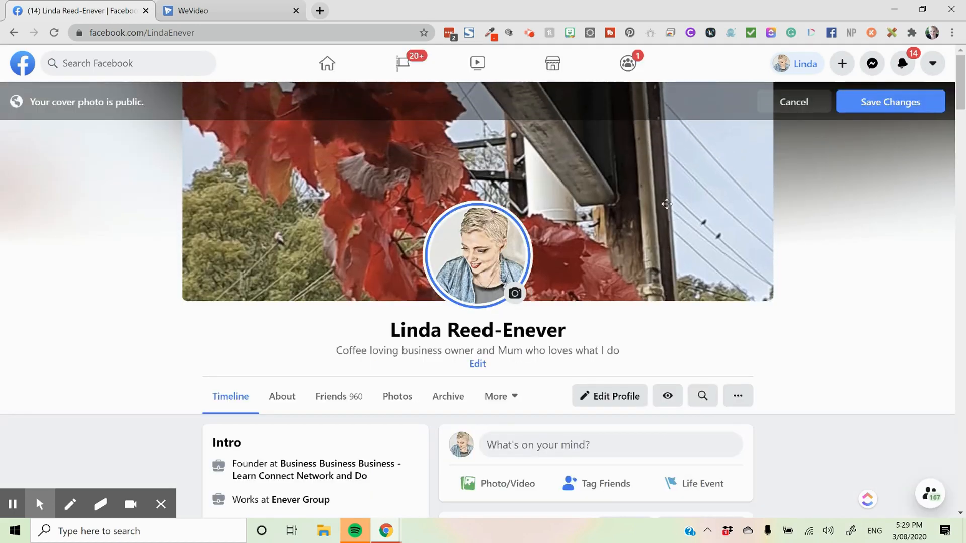
left_click_drag(667, 204, 755, 188)
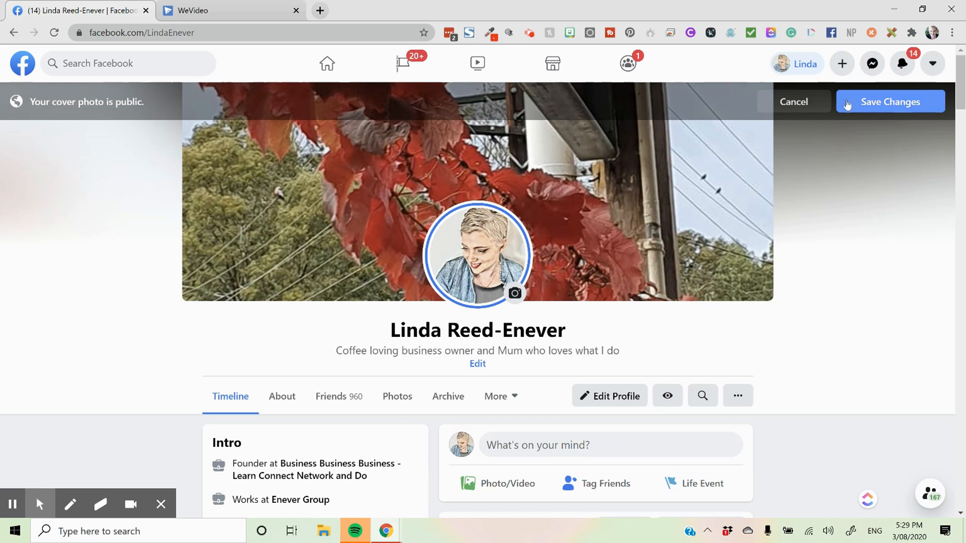
left_click(890, 101)
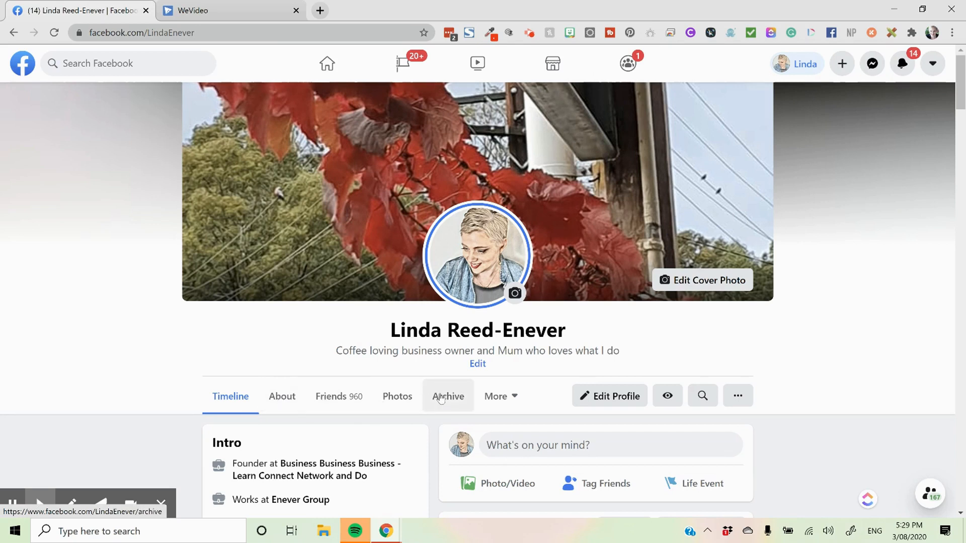
scroll("down", 3)
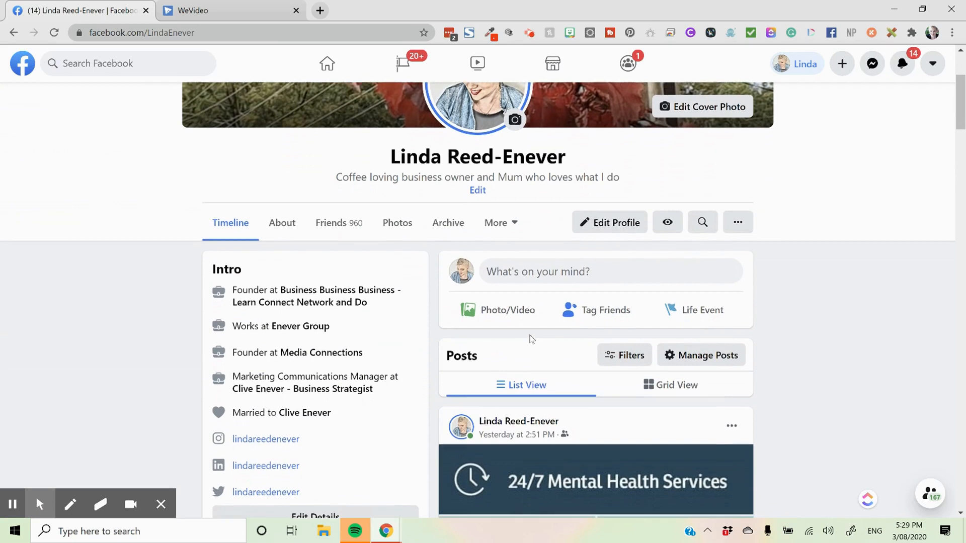
scroll("down", 3)
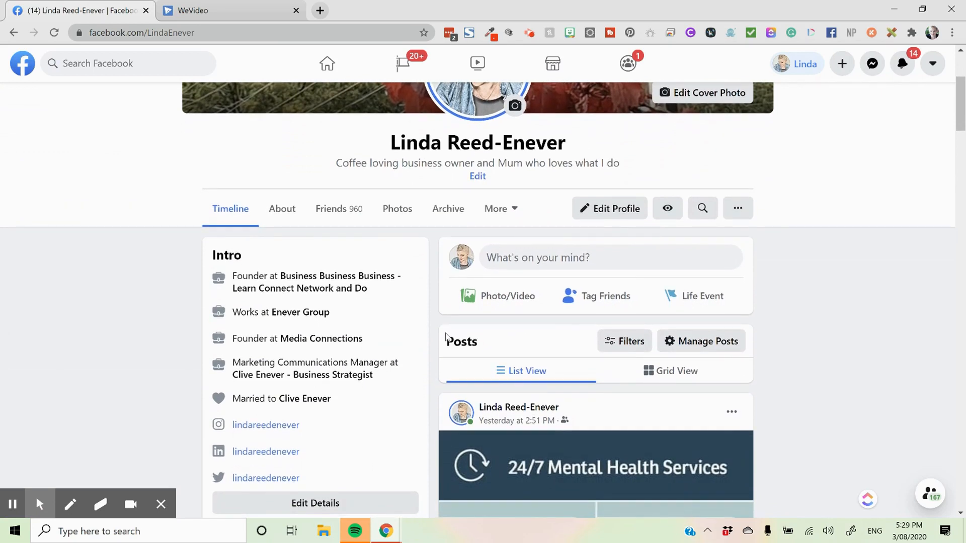
mouse_move(406, 308)
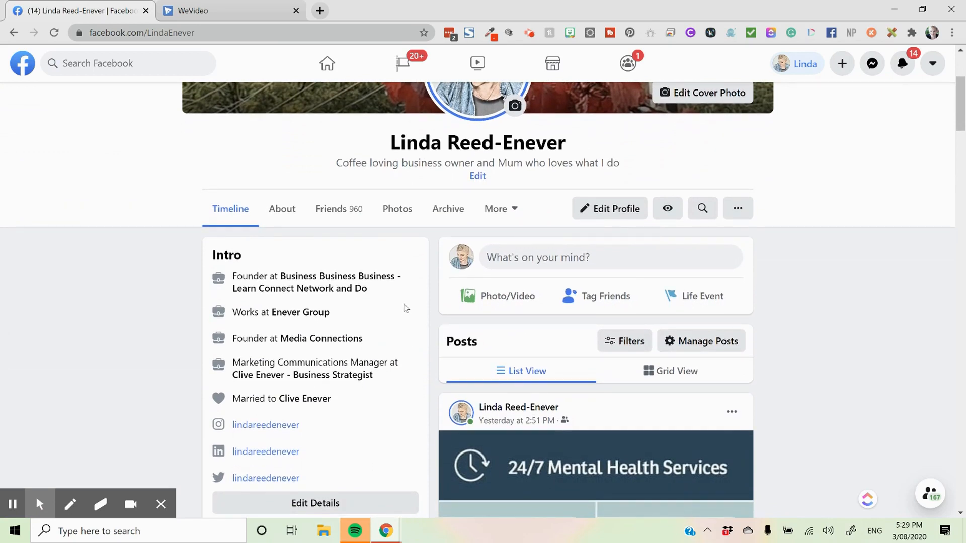
mouse_move(354, 145)
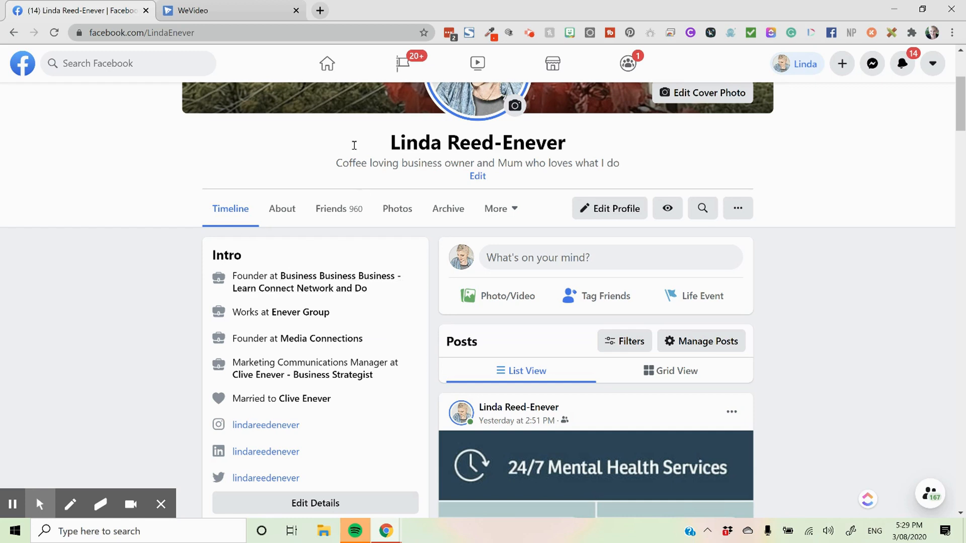
mouse_move(397, 209)
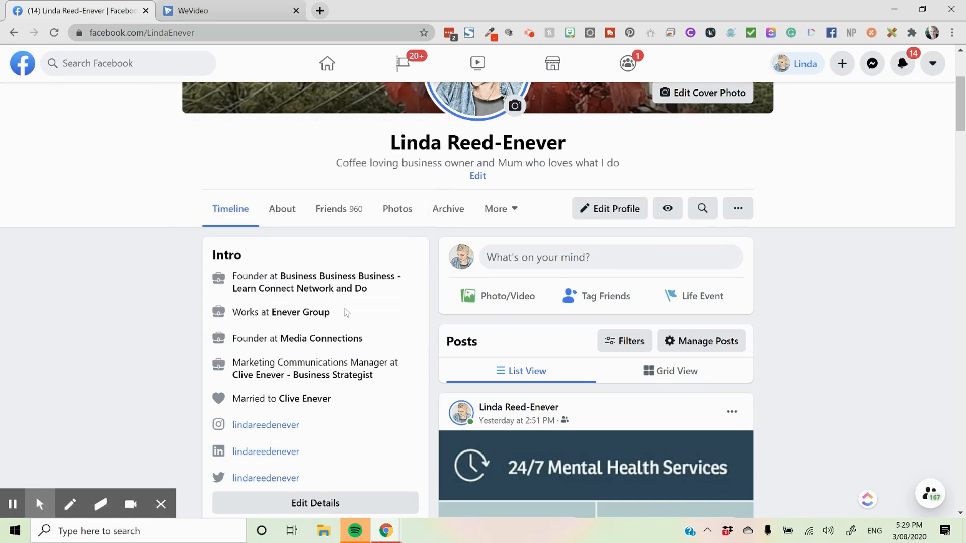
scroll("down", 3)
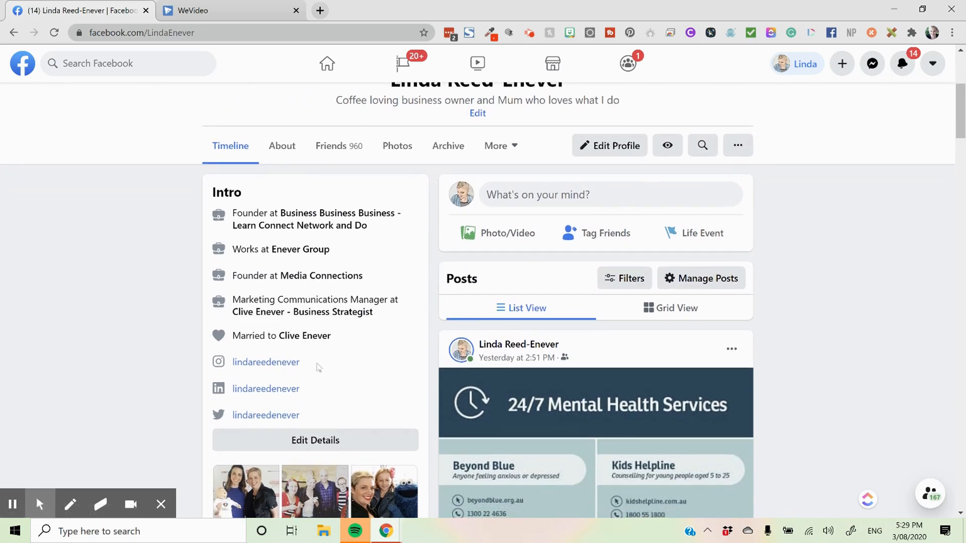
mouse_move(362, 447)
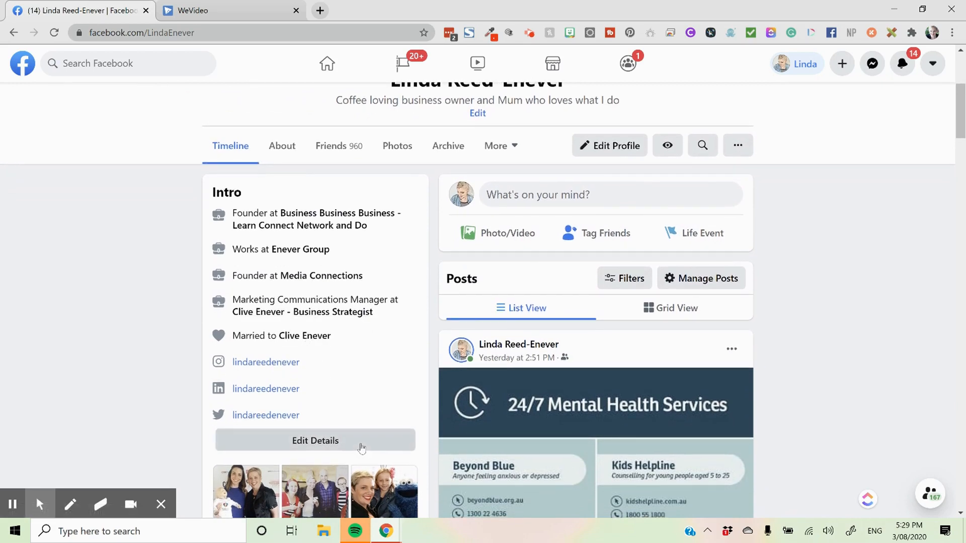
Step: Show the Ideas Strategist job and hide the Marketing Communications Manager job in Intro
left_click(315, 441)
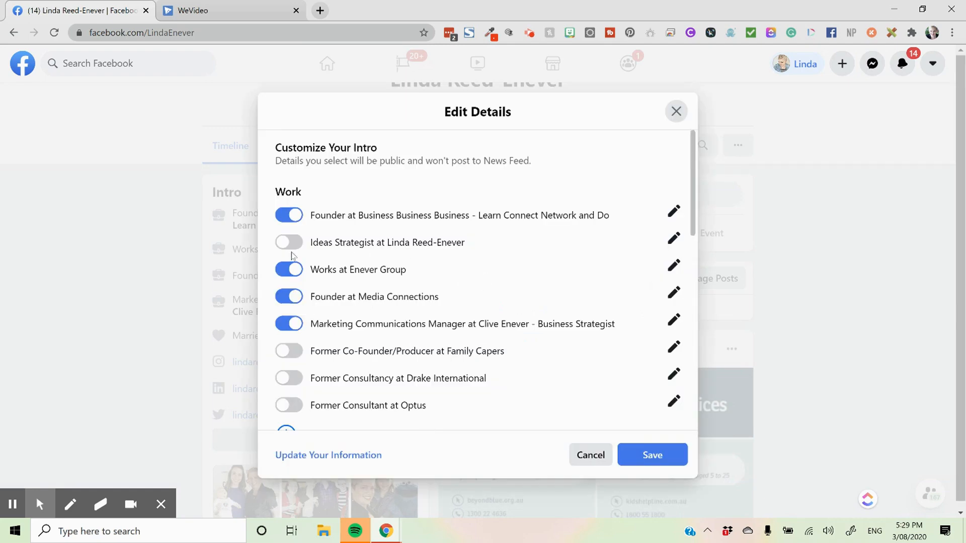
left_click(289, 242)
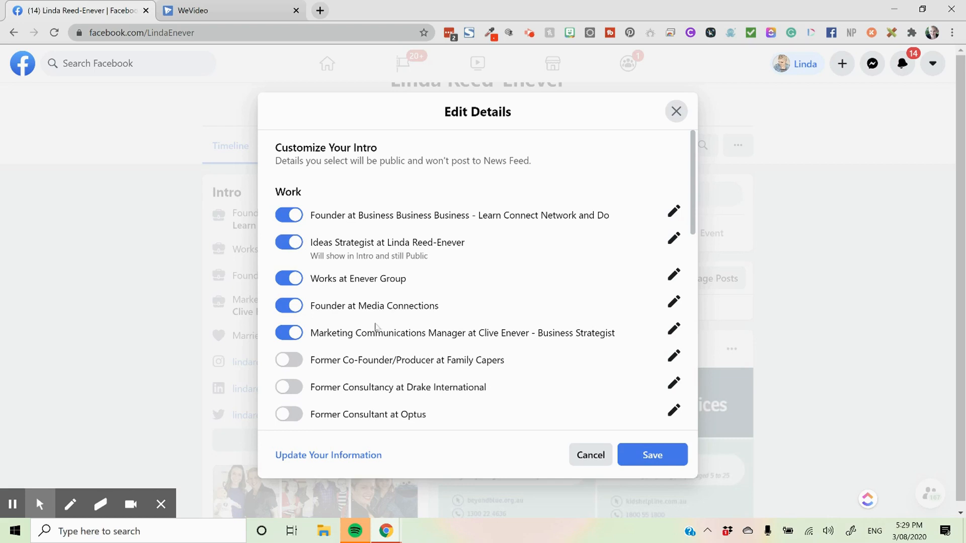
left_click(288, 332)
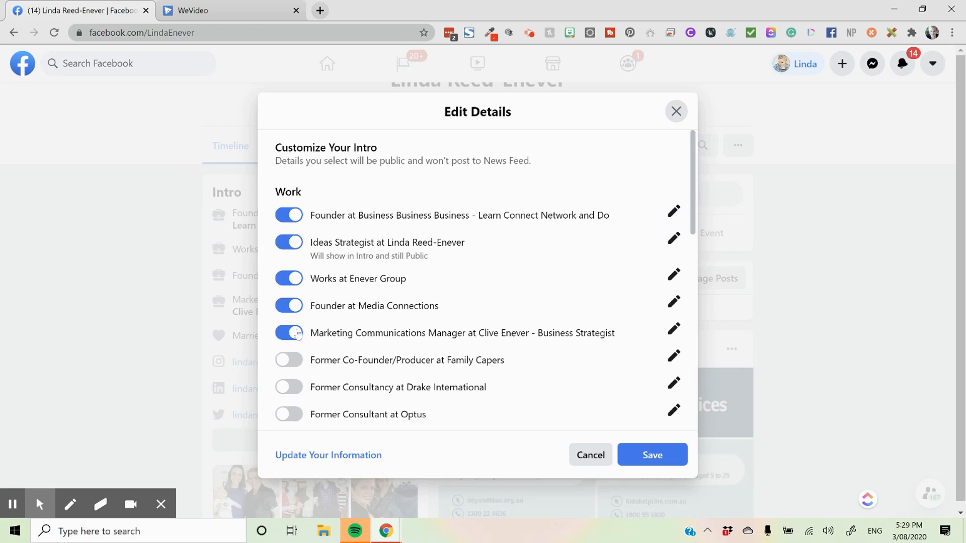
Step: Scroll through the details editor and set the Websites audience to Public
scroll("down", 3)
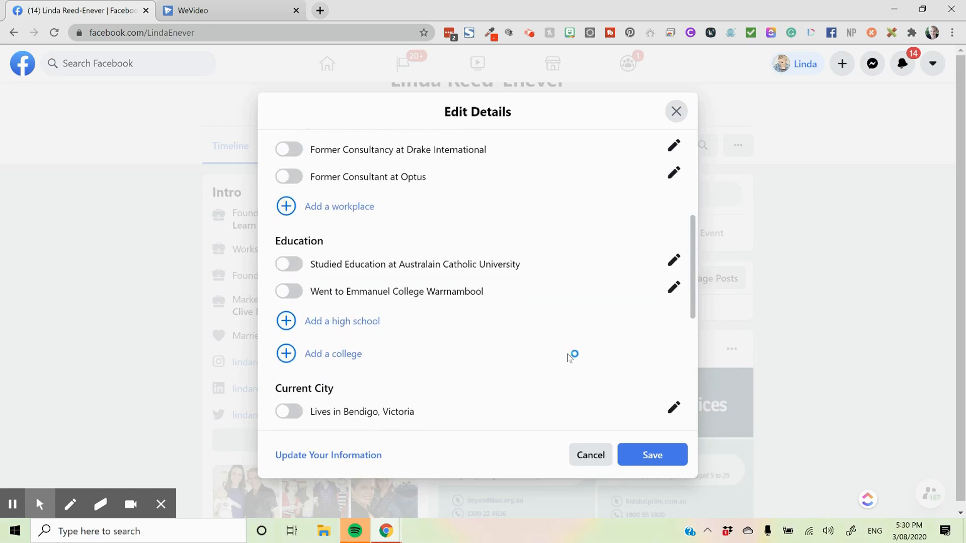
scroll("down", 3)
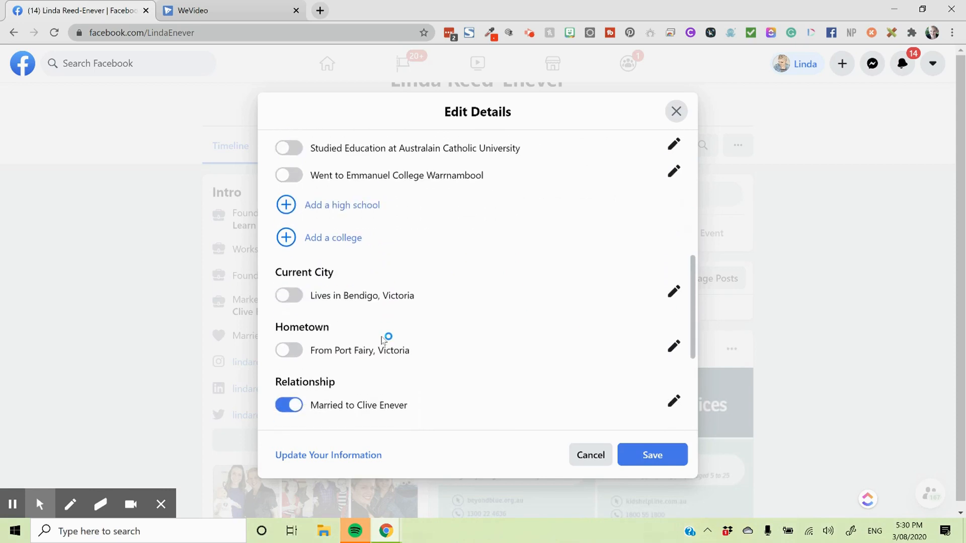
scroll("down", 3)
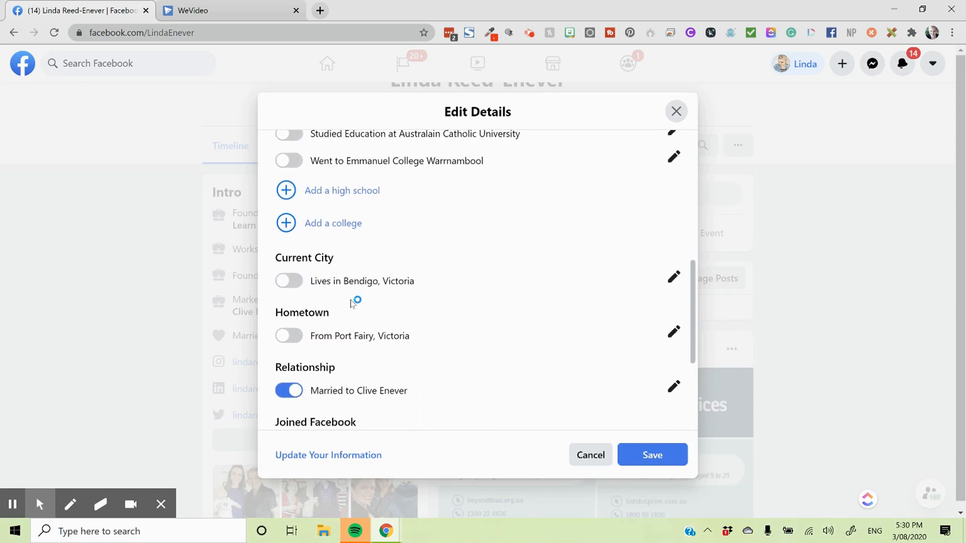
scroll("down", 3)
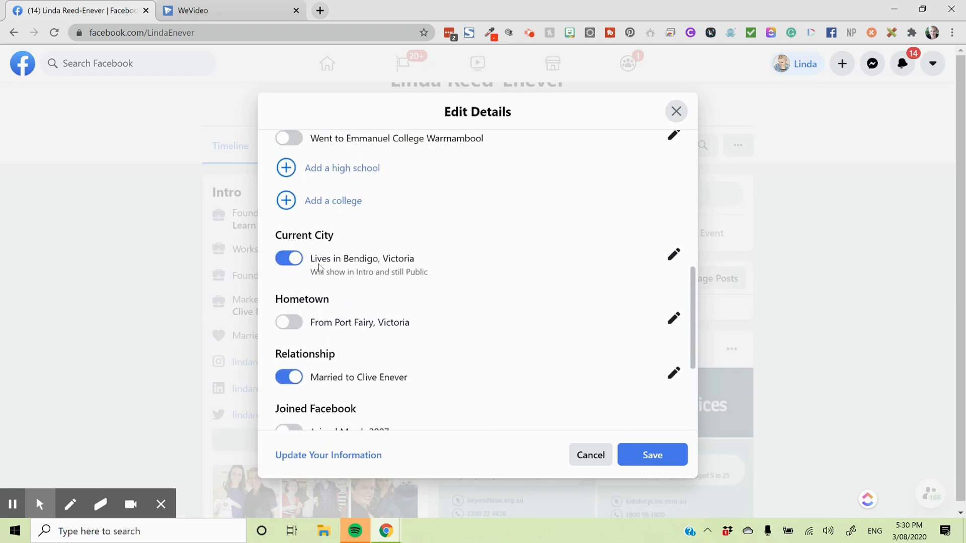
scroll("down", 3)
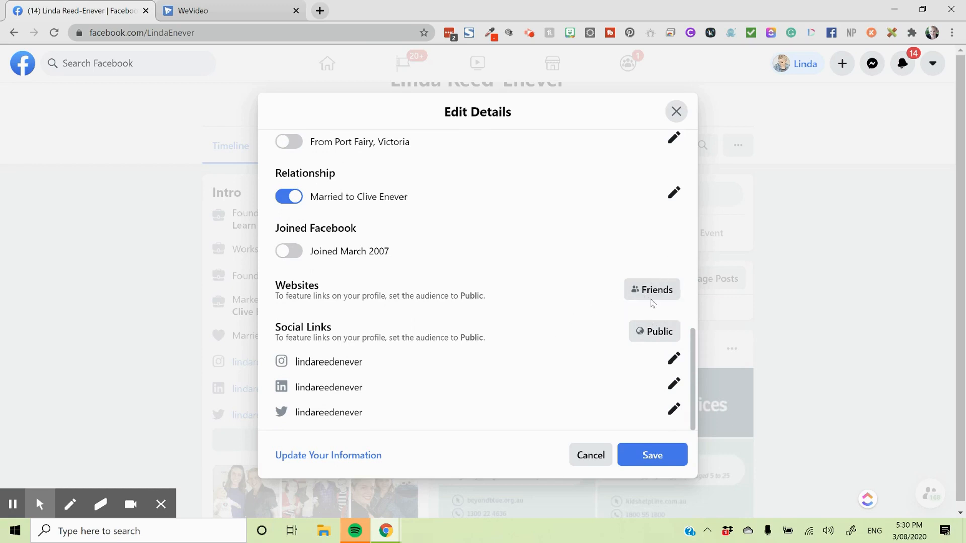
mouse_move(651, 289)
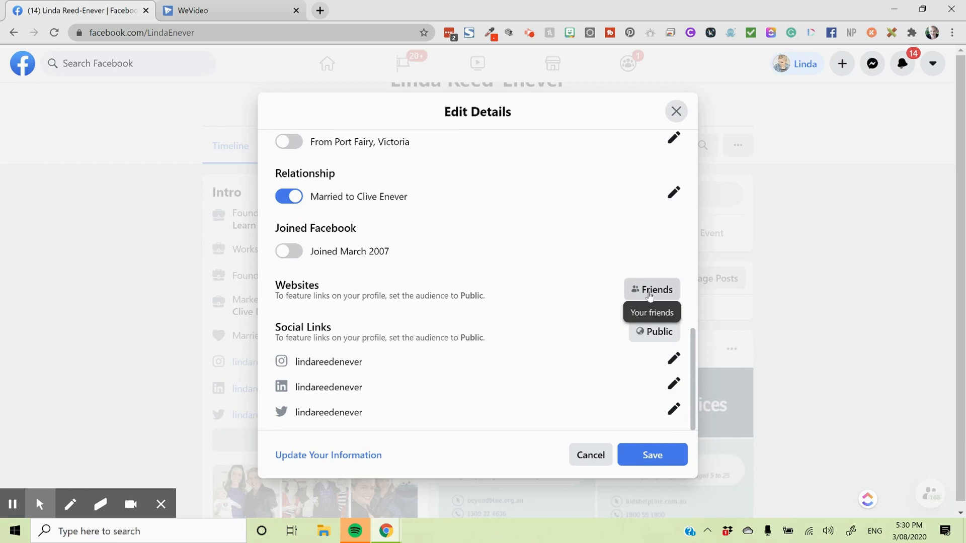
left_click(651, 290)
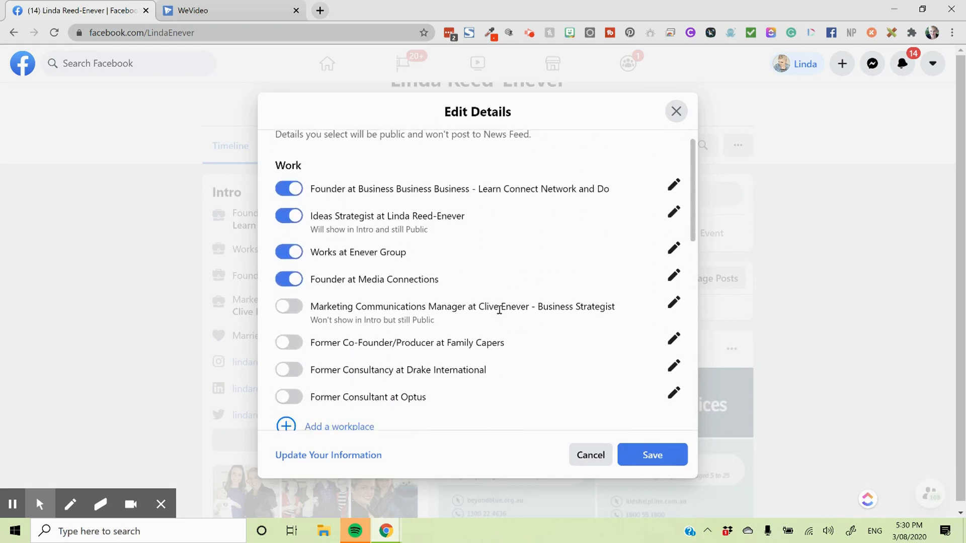
scroll("down", 3)
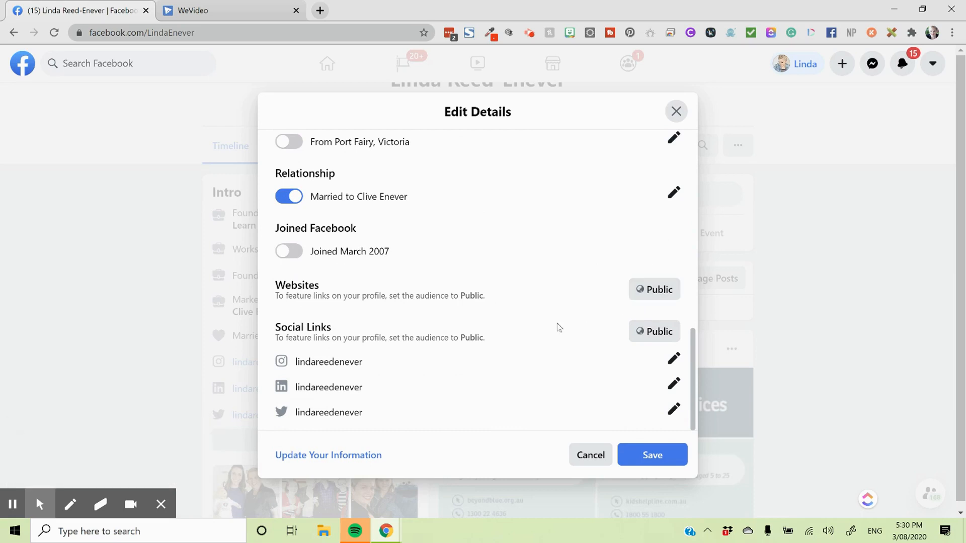
mouse_move(480, 394)
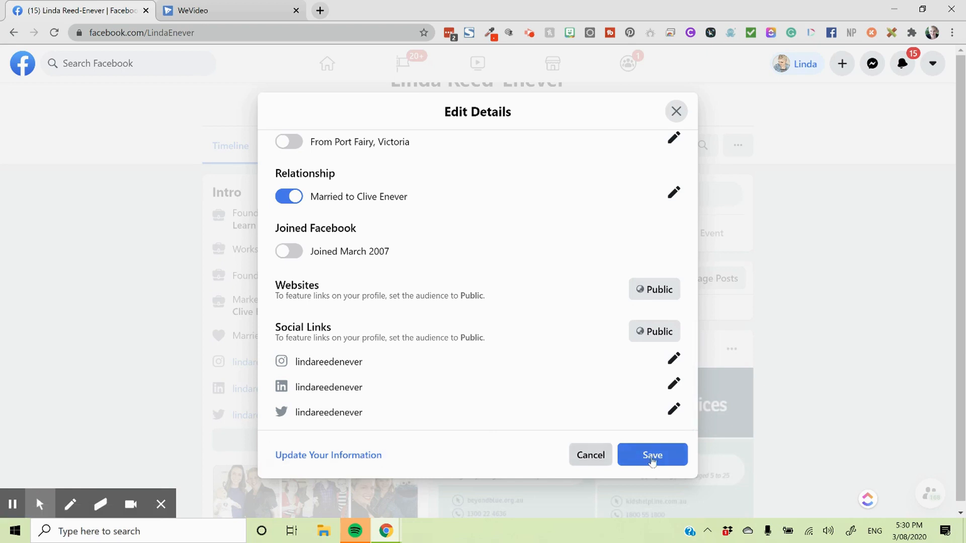
Step: Save the edited intro details, then scroll down the profile timeline and back up
left_click(652, 454)
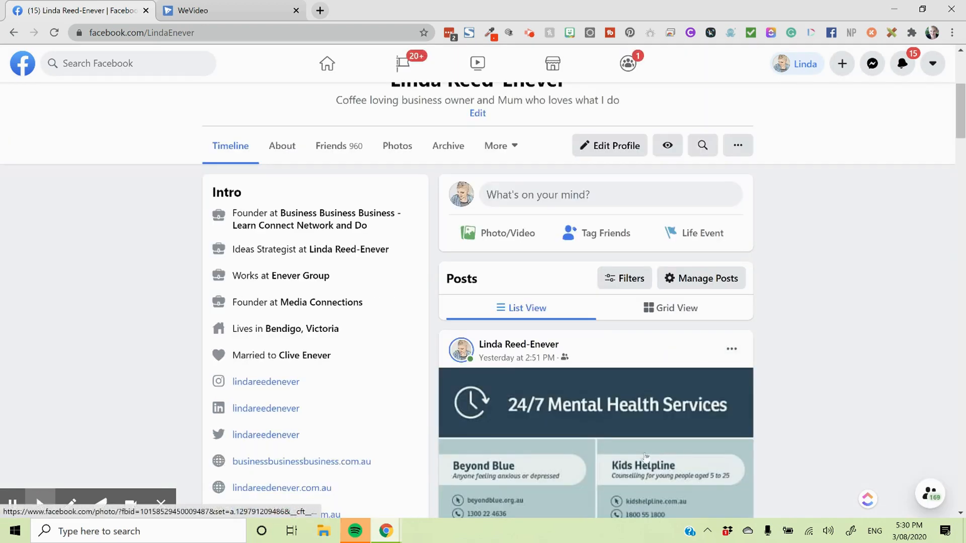
scroll("down", 3)
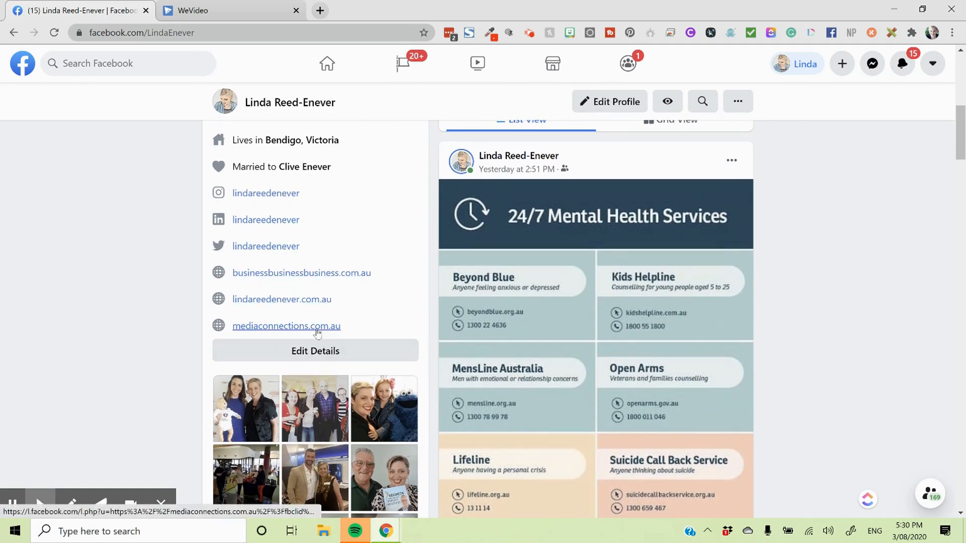
mouse_move(314, 308)
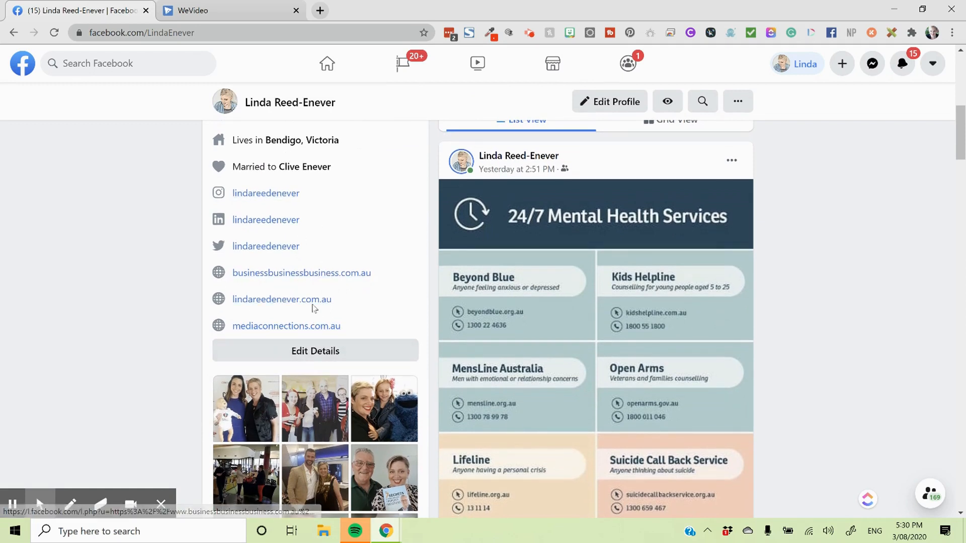
scroll("down", 3)
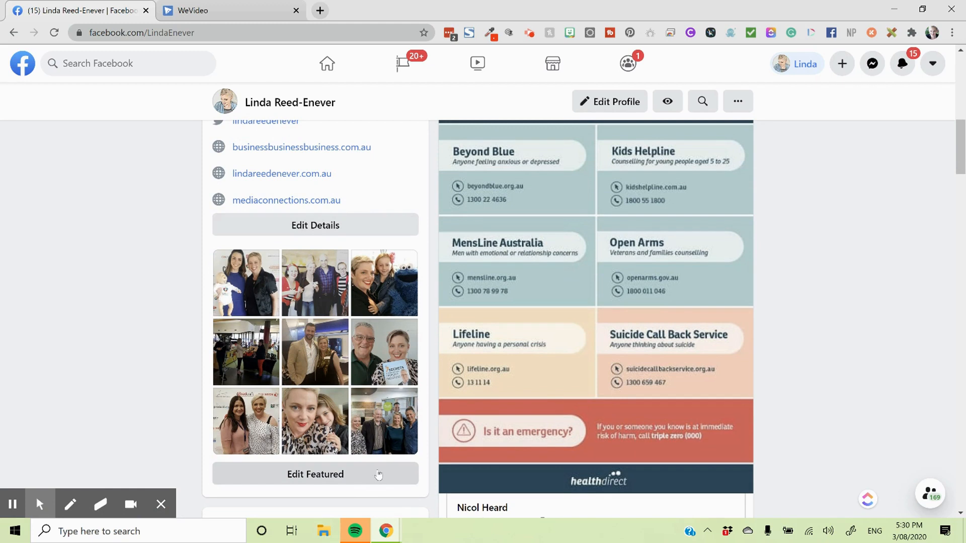
scroll("down", 3)
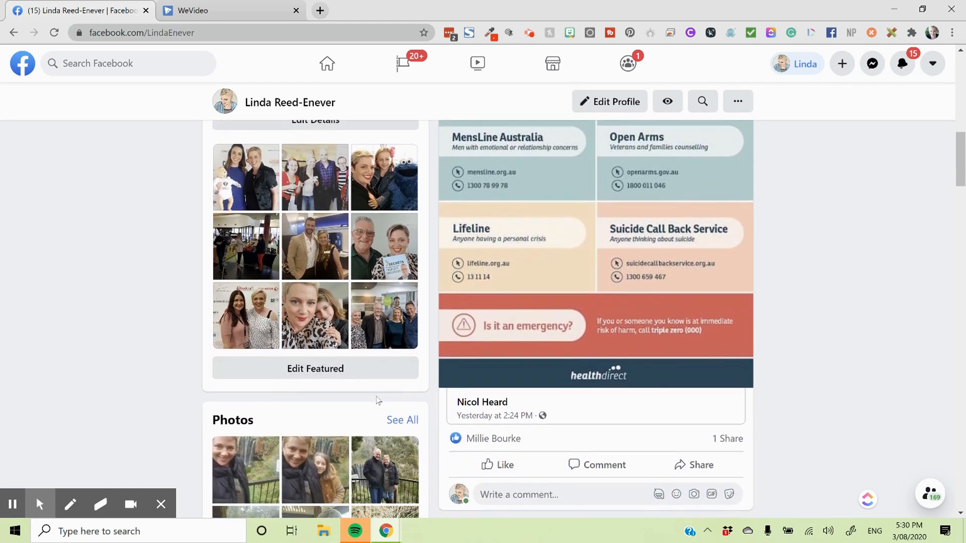
scroll("down", 3)
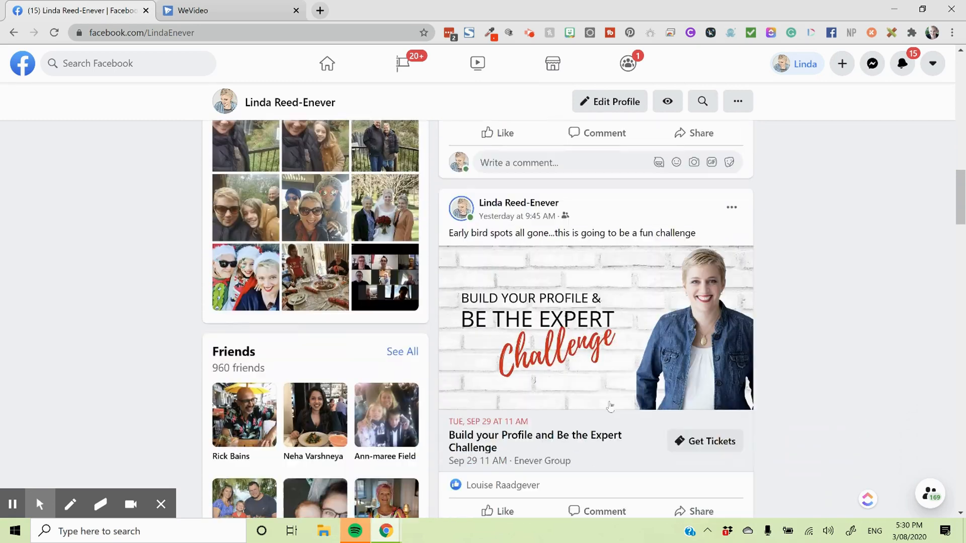
scroll("down", 3)
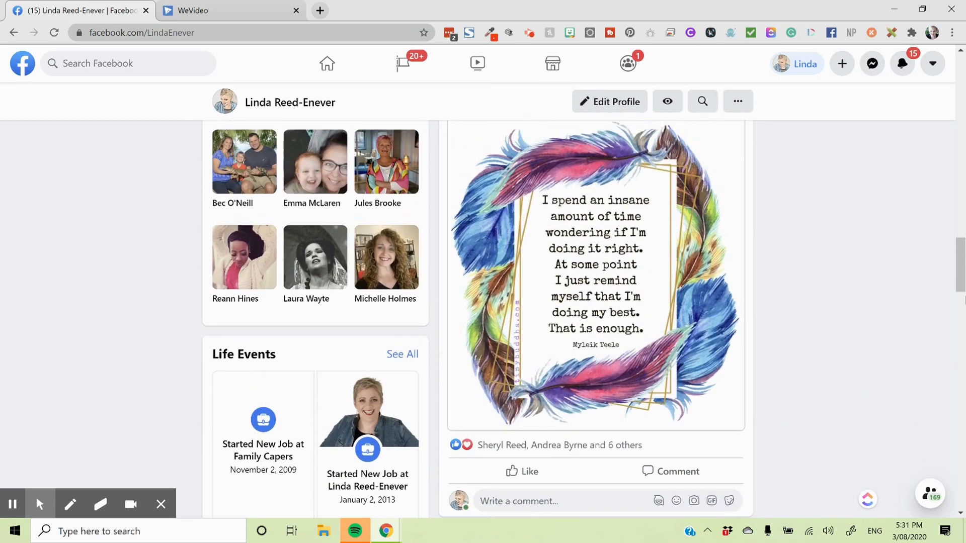
scroll("down", 3)
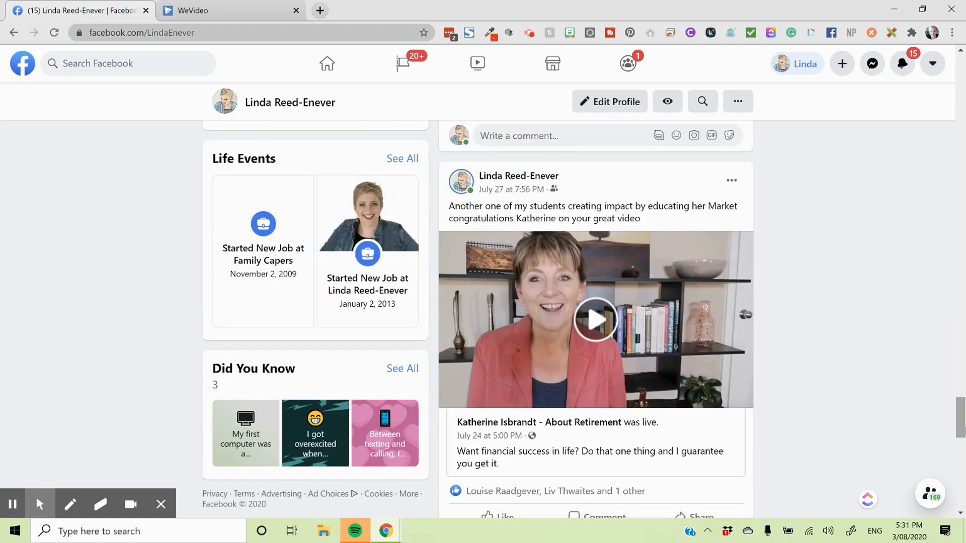
scroll("up", 3)
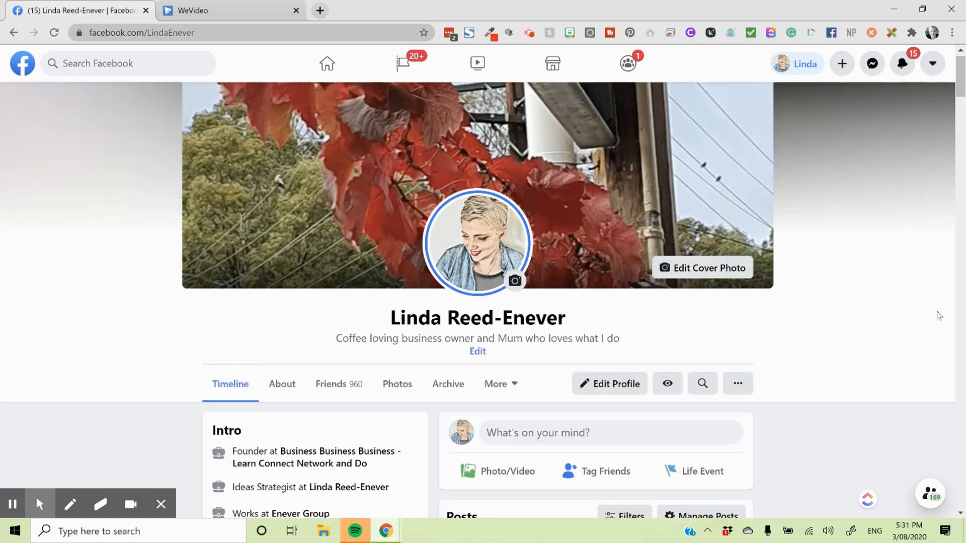
Step: Go to the home News Feed, then bring up the 15 pages you manage
scroll("down", 3)
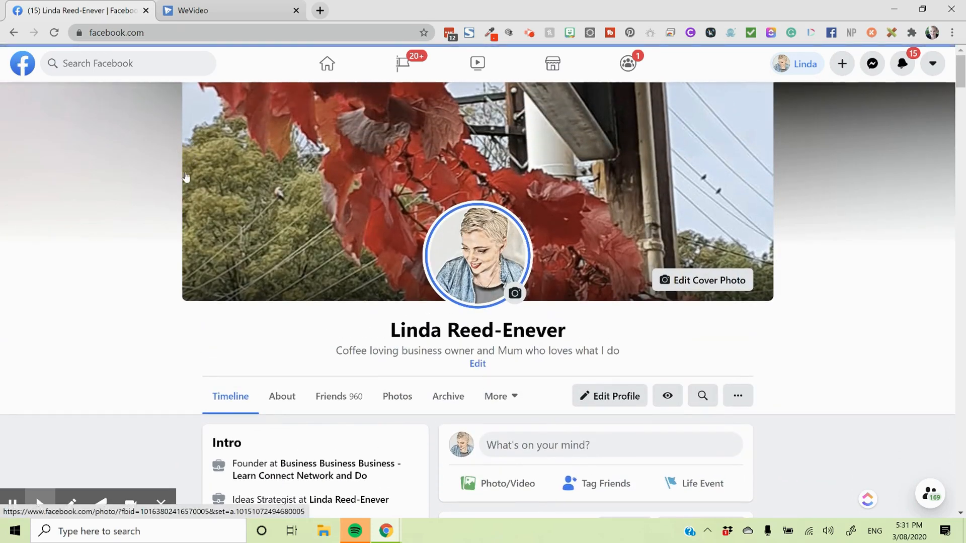
left_click(327, 63)
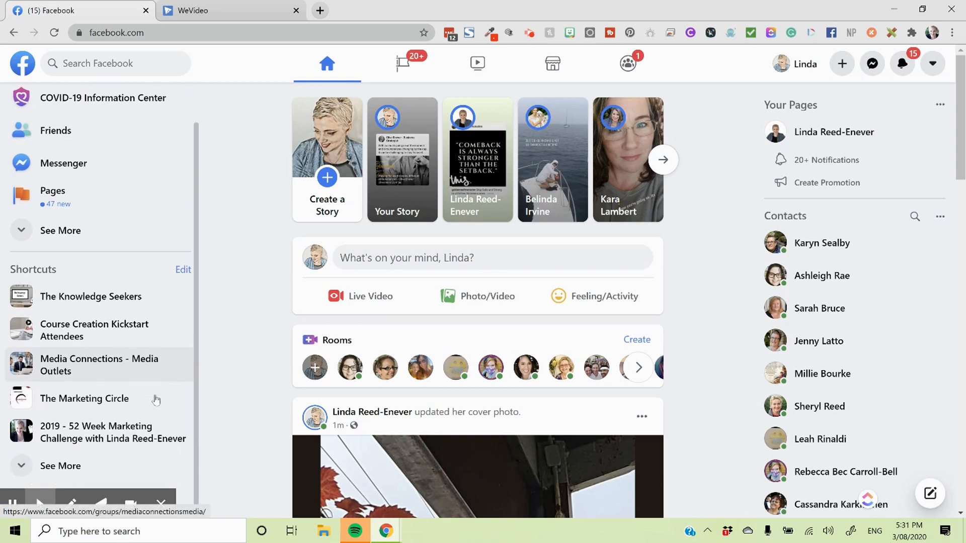
mouse_move(84, 398)
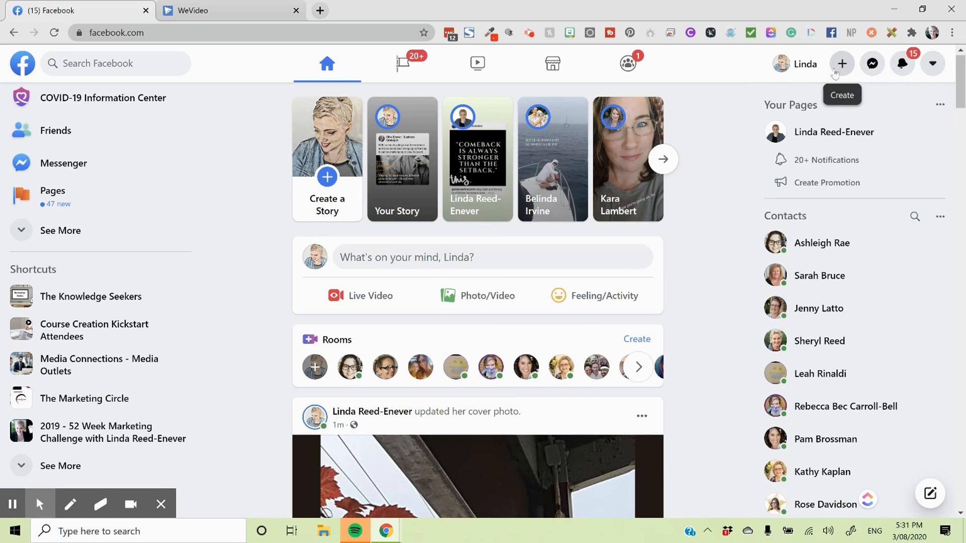
mouse_move(902, 63)
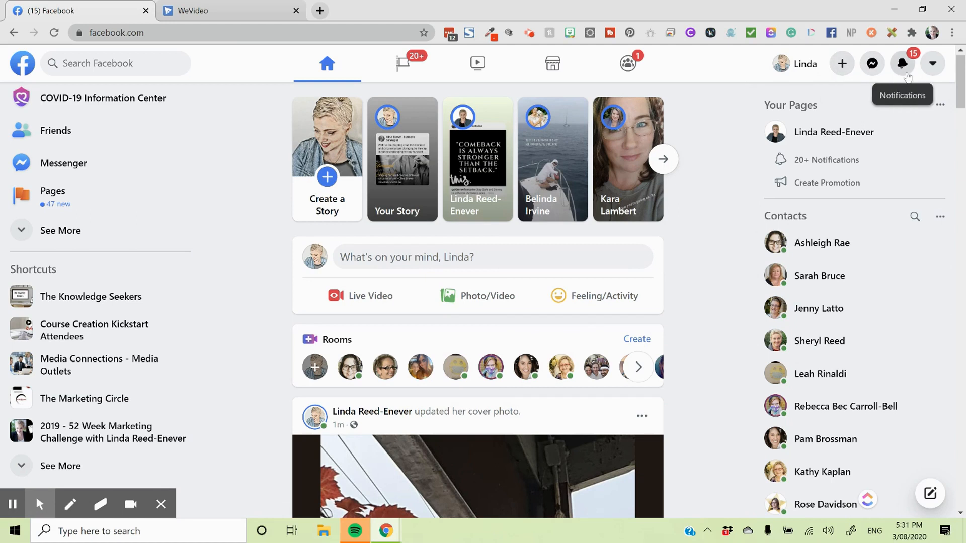
mouse_move(403, 63)
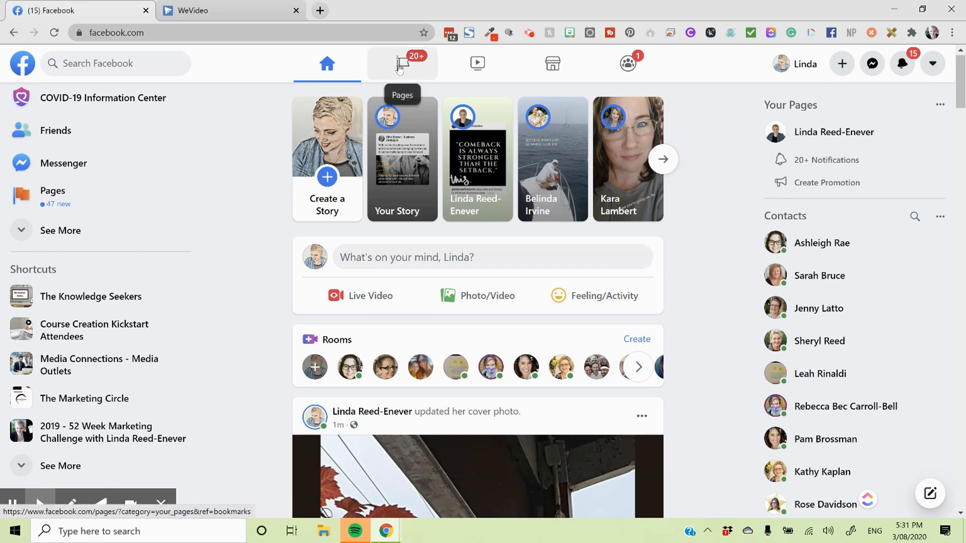
left_click(402, 63)
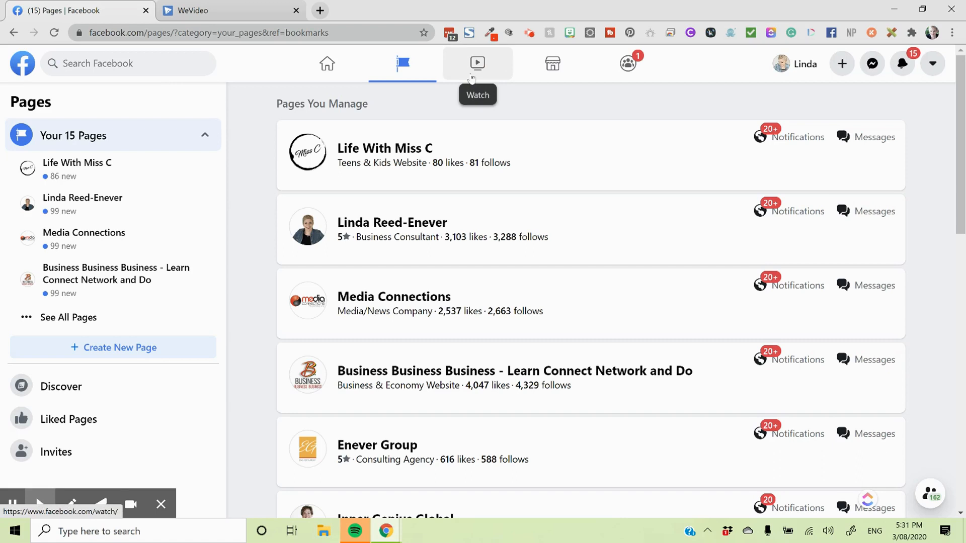
mouse_move(628, 63)
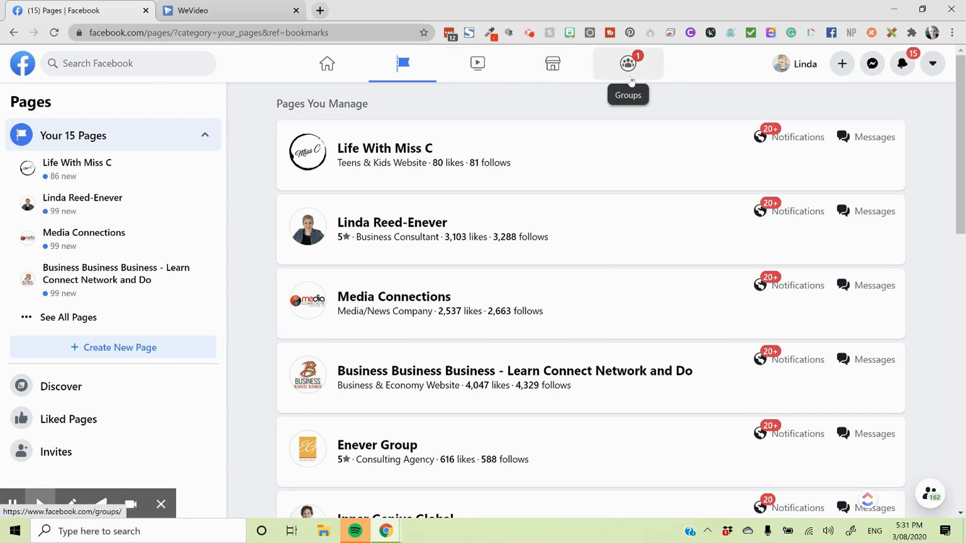
mouse_move(910, 407)
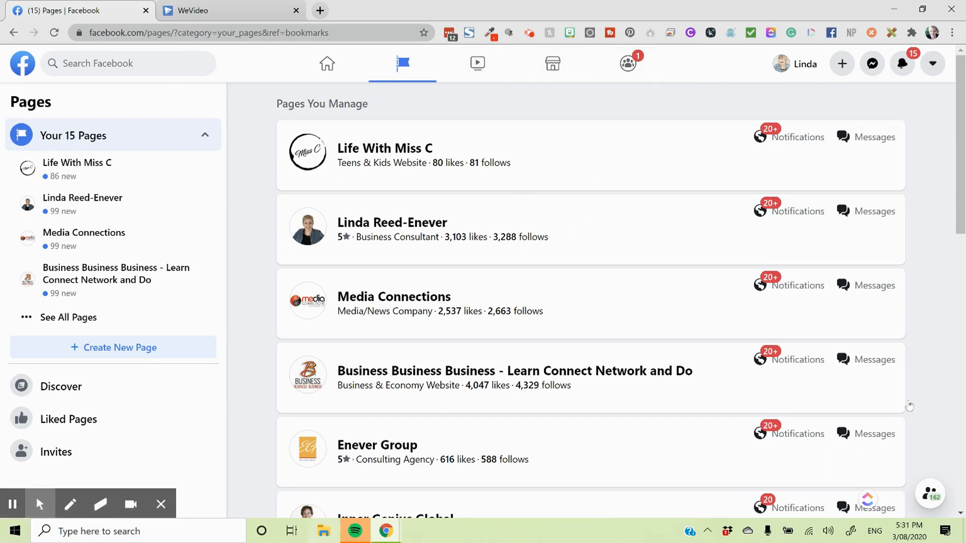
mouse_move(922, 446)
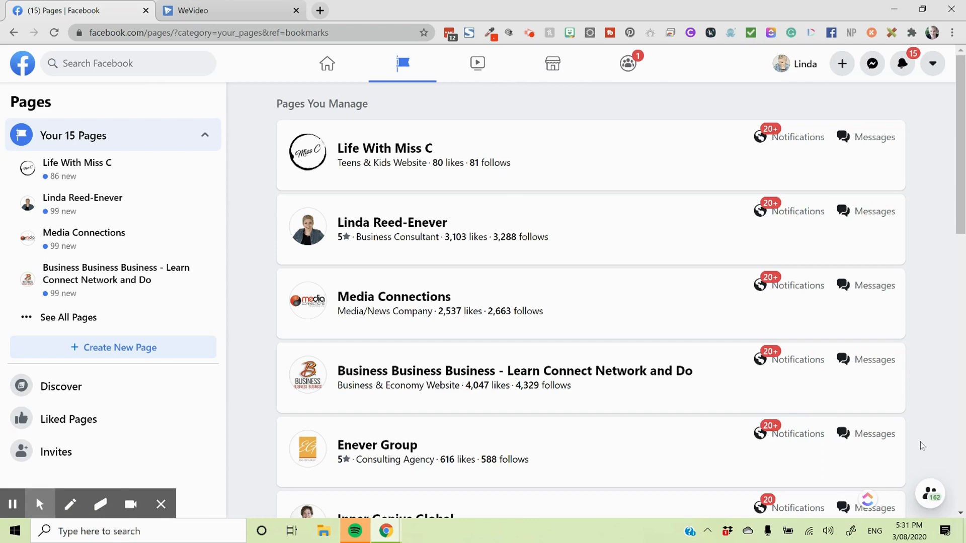
mouse_move(417, 225)
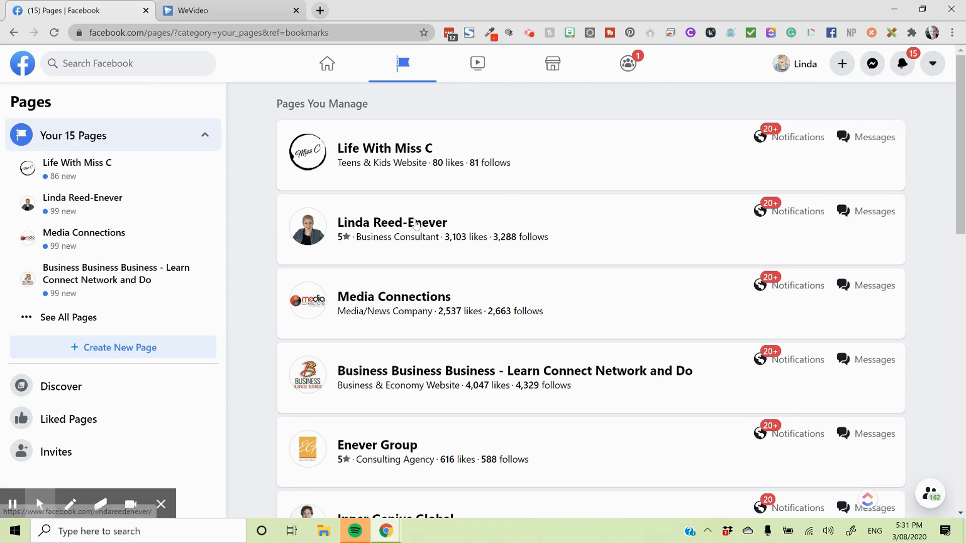
Step: Open the Linda Reed-Enever page and load its last-7-days Insights summary
left_click(392, 222)
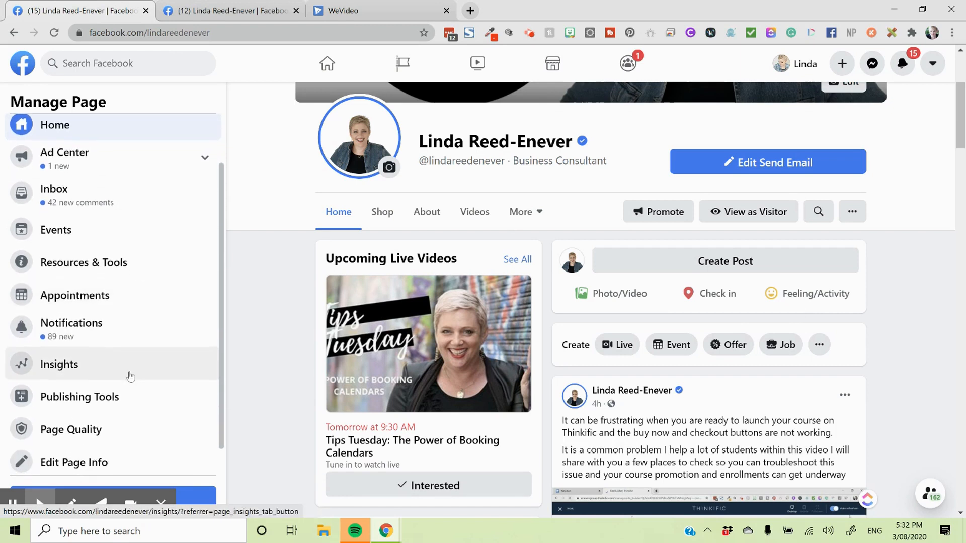
left_click(59, 365)
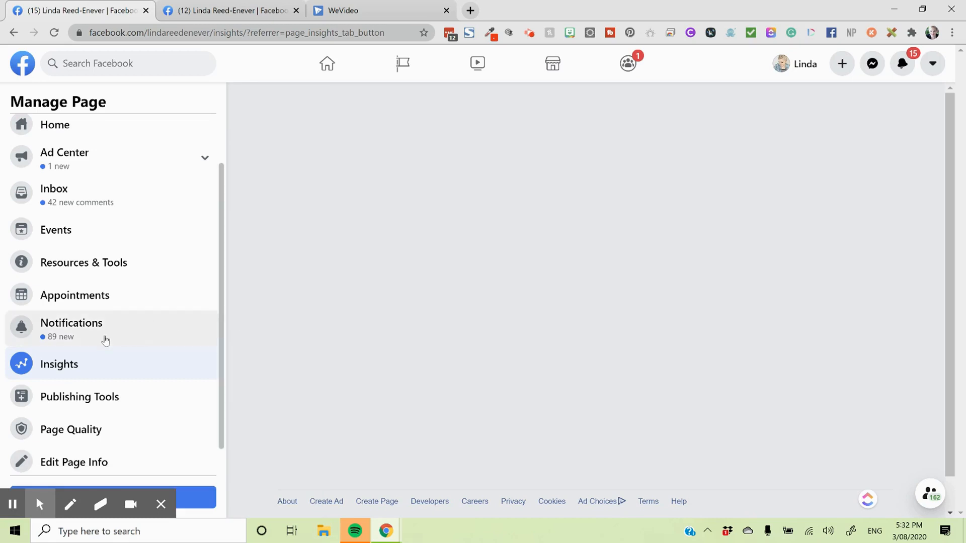
left_click(59, 364)
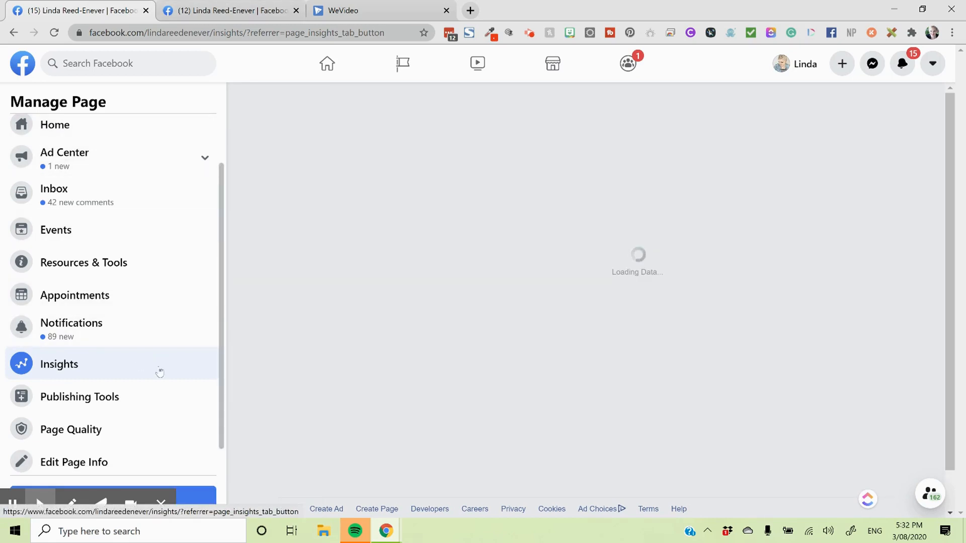
scroll("down", 3)
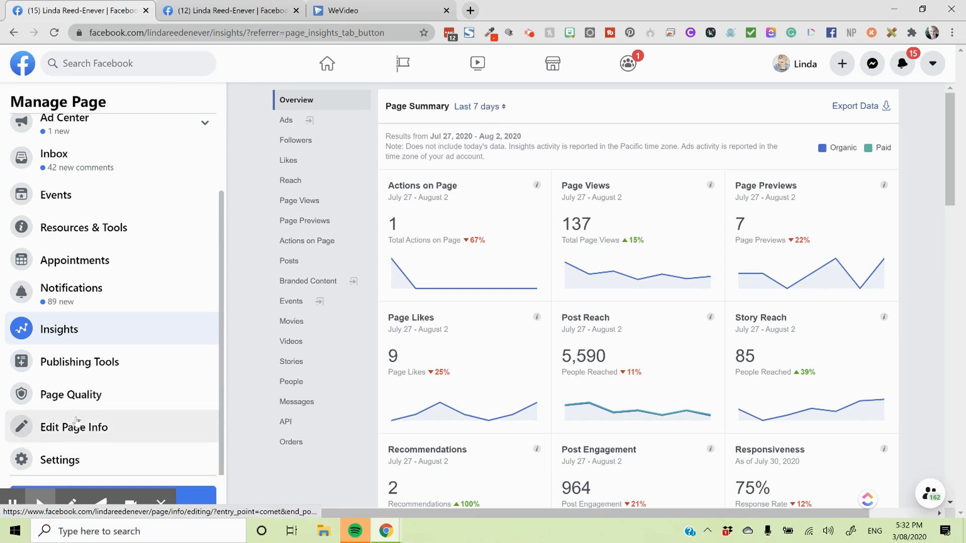
Step: Look through the page's general, category, contact, location and hours info in Edit Page Info
left_click(73, 427)
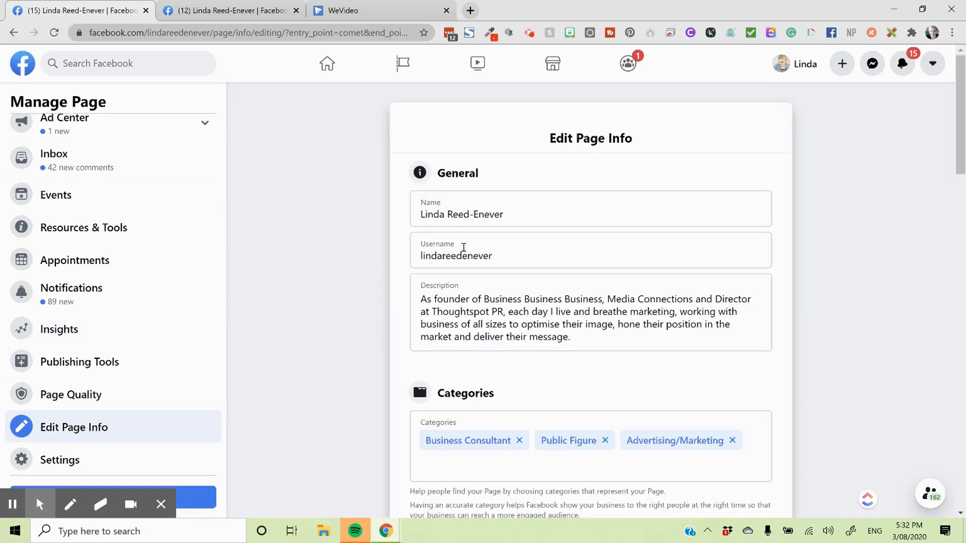
scroll("down", 3)
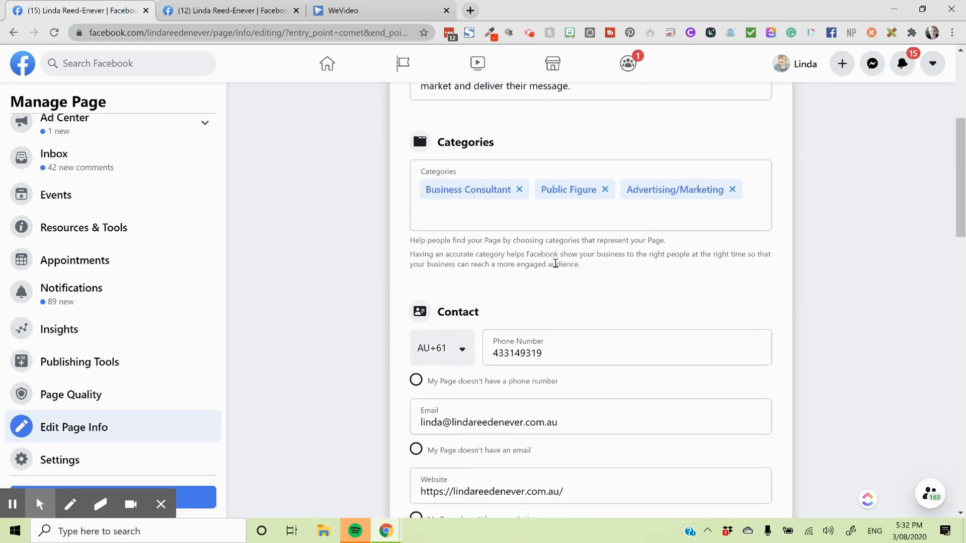
scroll("down", 3)
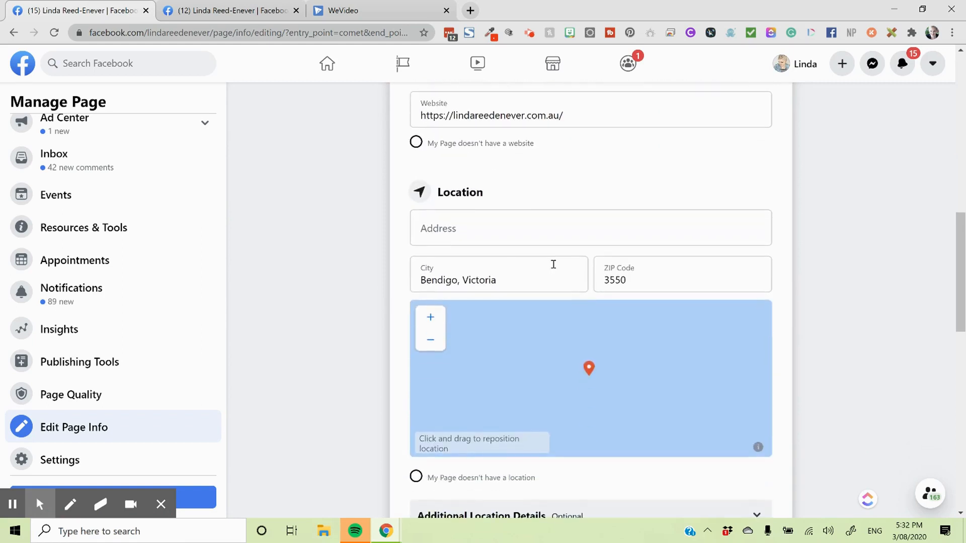
scroll("down", 3)
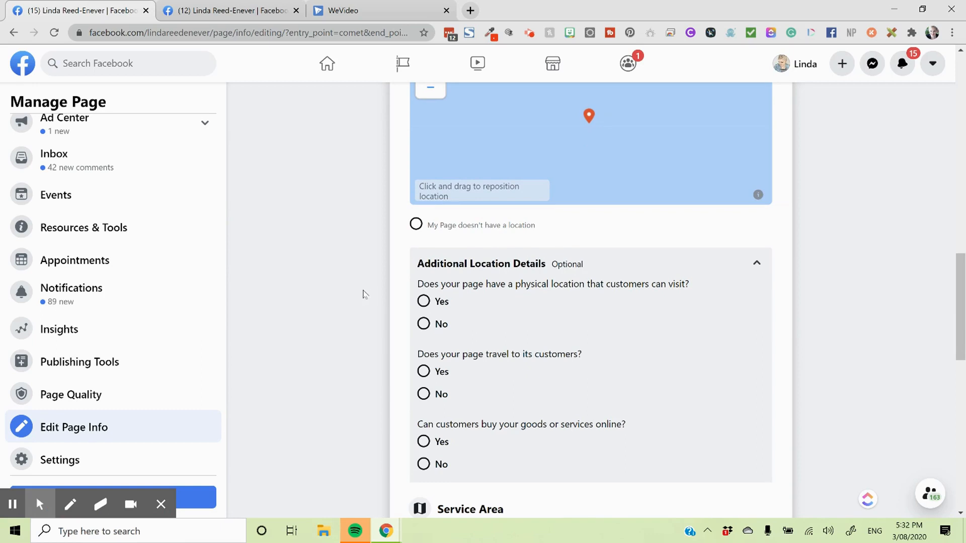
scroll("down", 3)
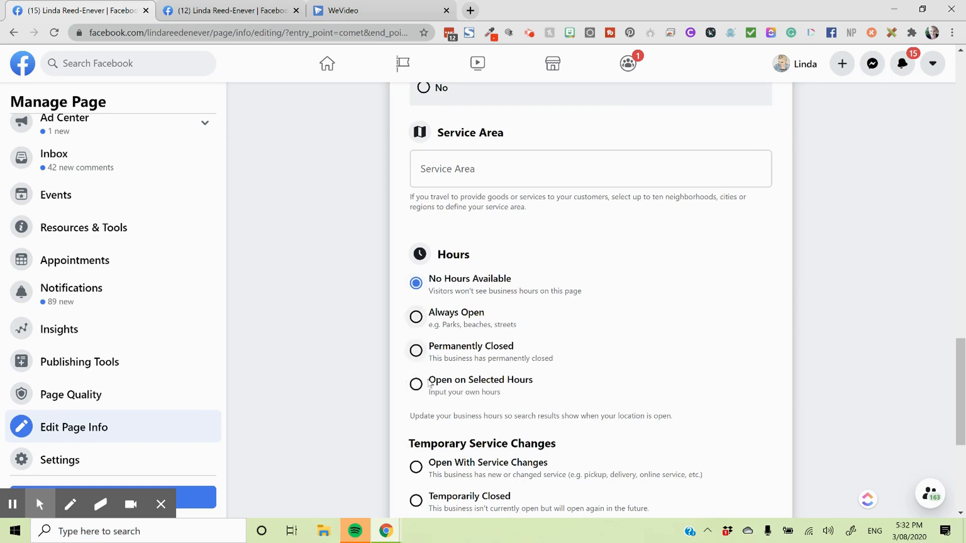
scroll("down", 3)
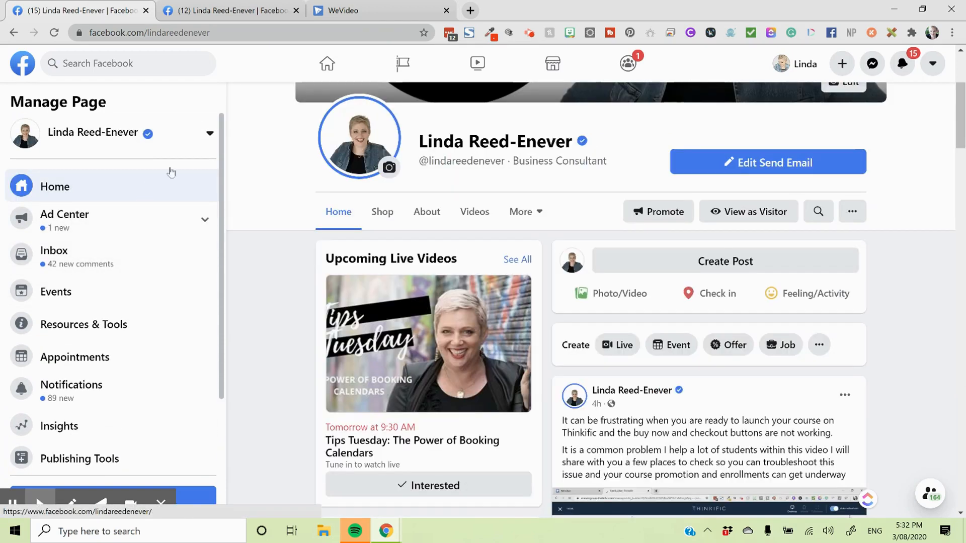
Step: View the Linda Reed-Enever page as a visitor, scrolling through its About, events and posts
left_click(749, 212)
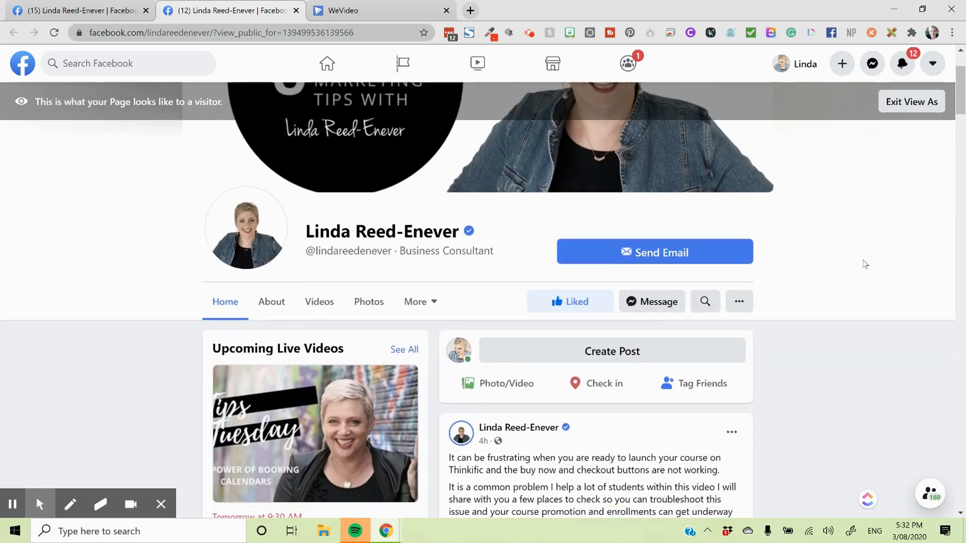
scroll("down", 3)
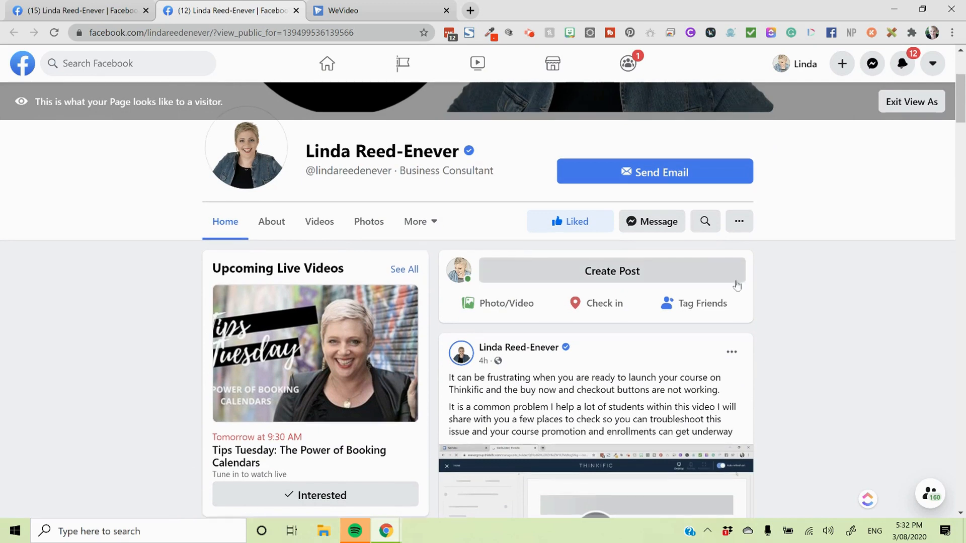
scroll("down", 3)
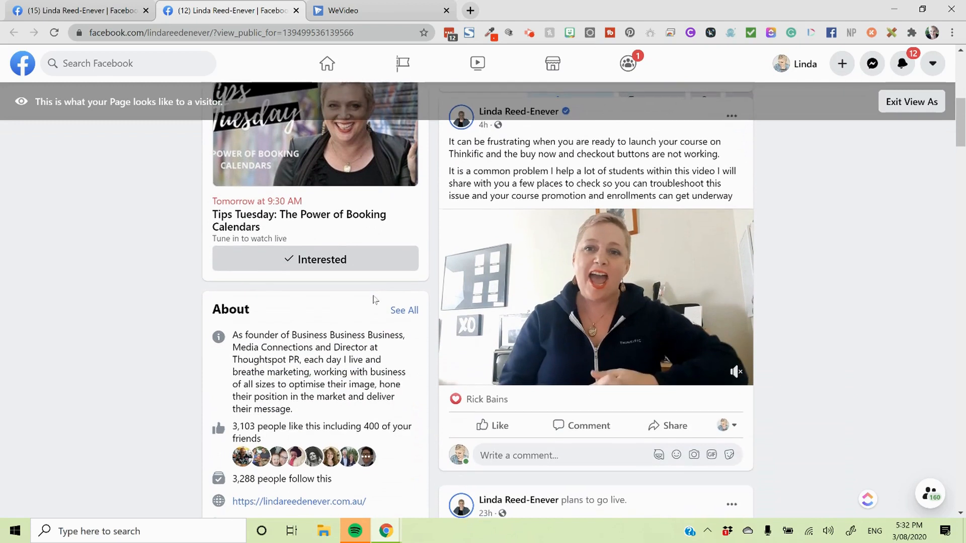
scroll("down", 3)
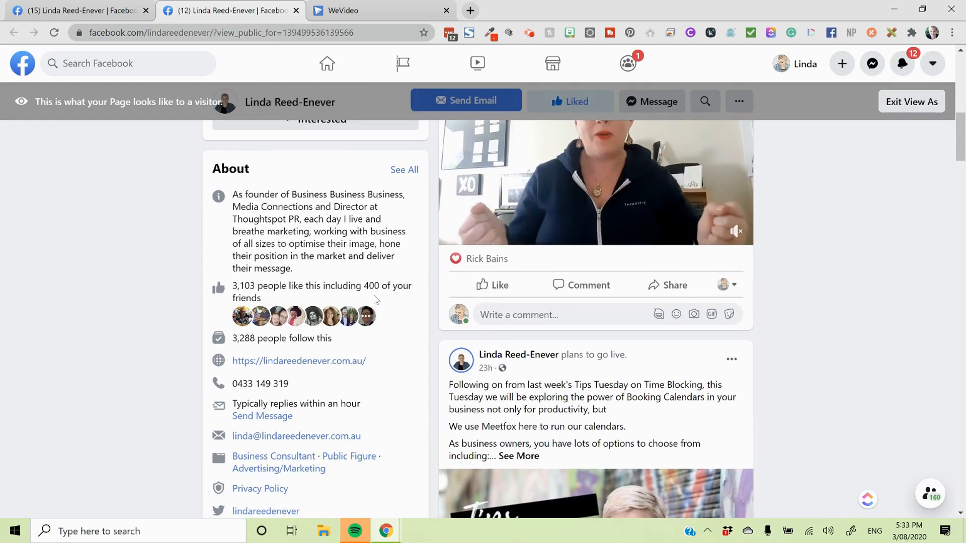
scroll("down", 3)
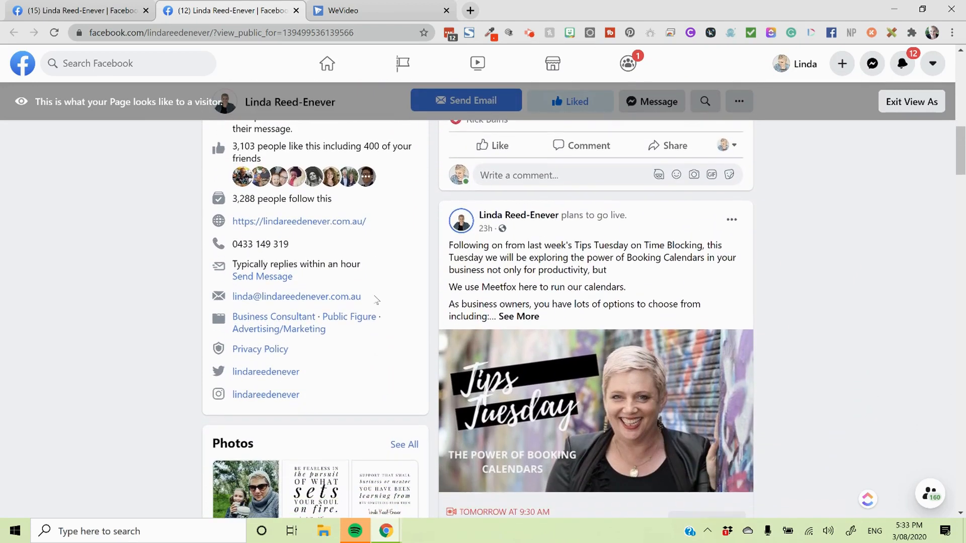
scroll("down", 3)
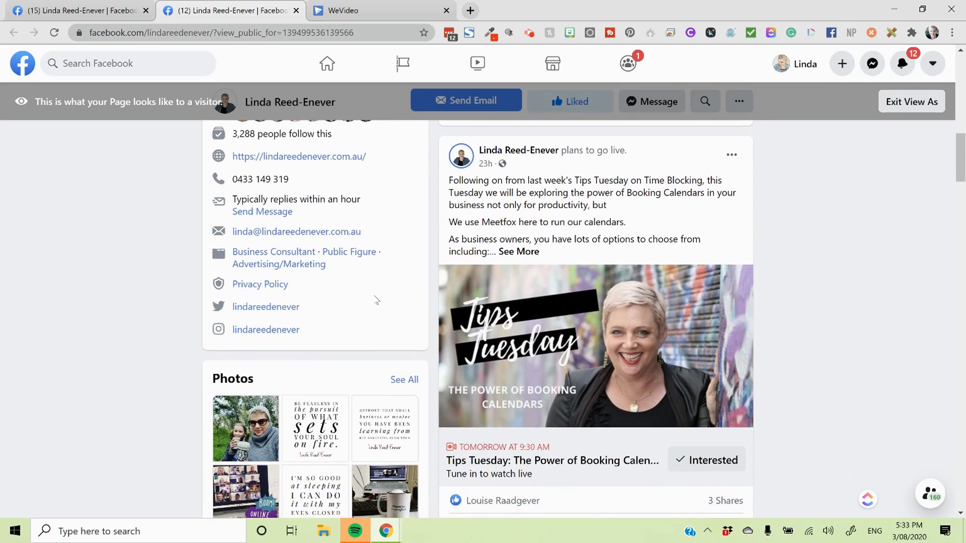
scroll("down", 3)
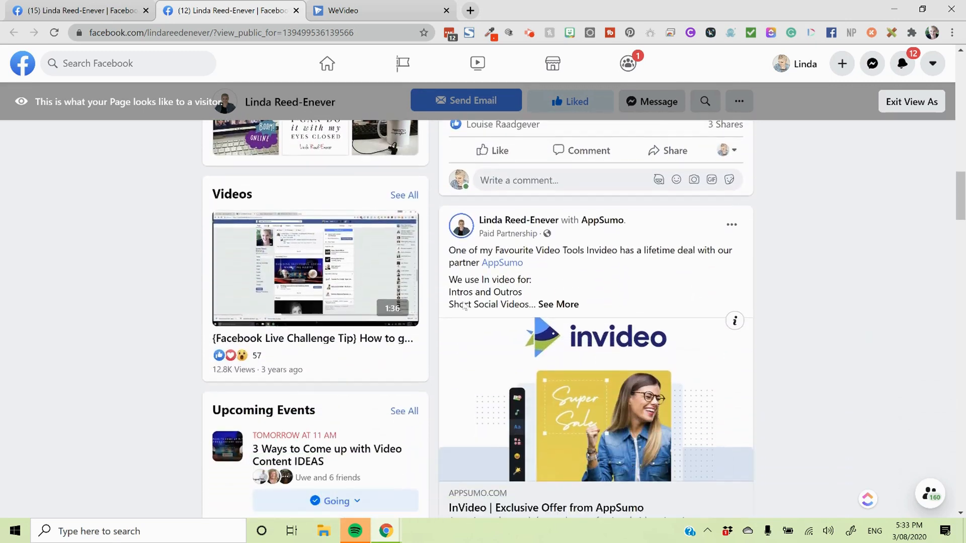
scroll("down", 3)
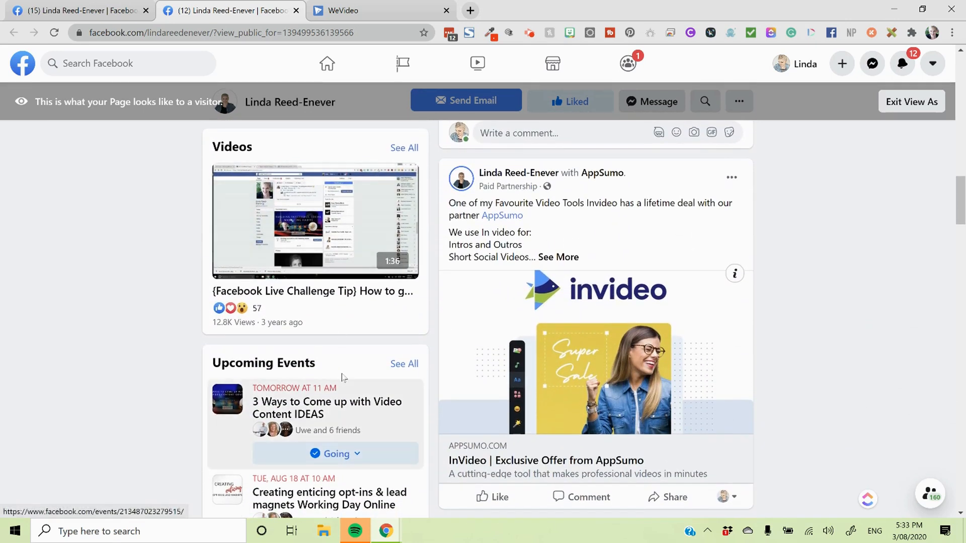
scroll("down", 3)
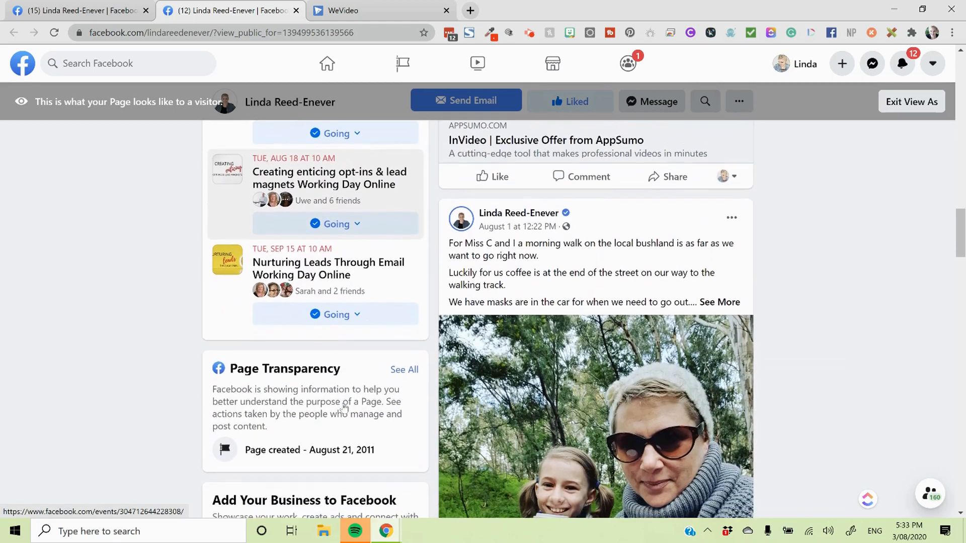
scroll("down", 3)
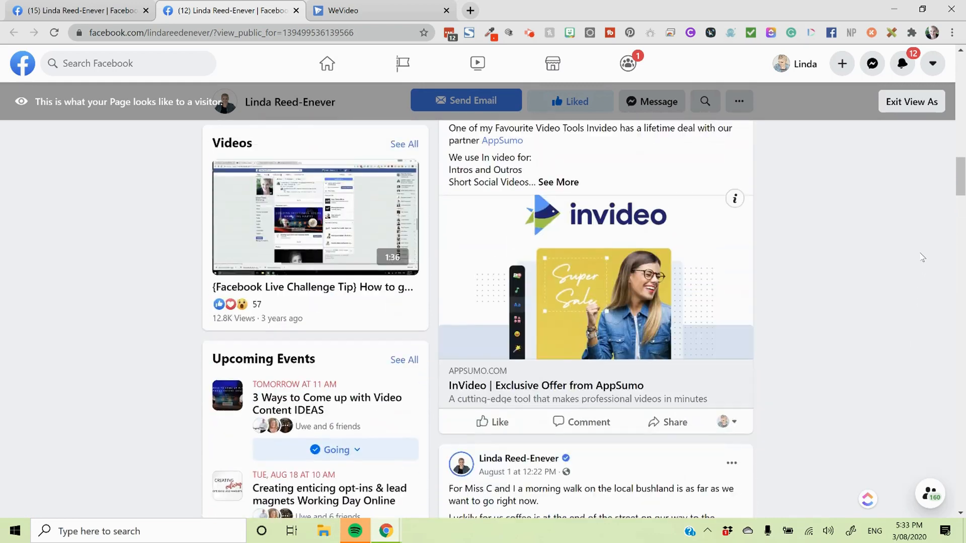
scroll("up", 3)
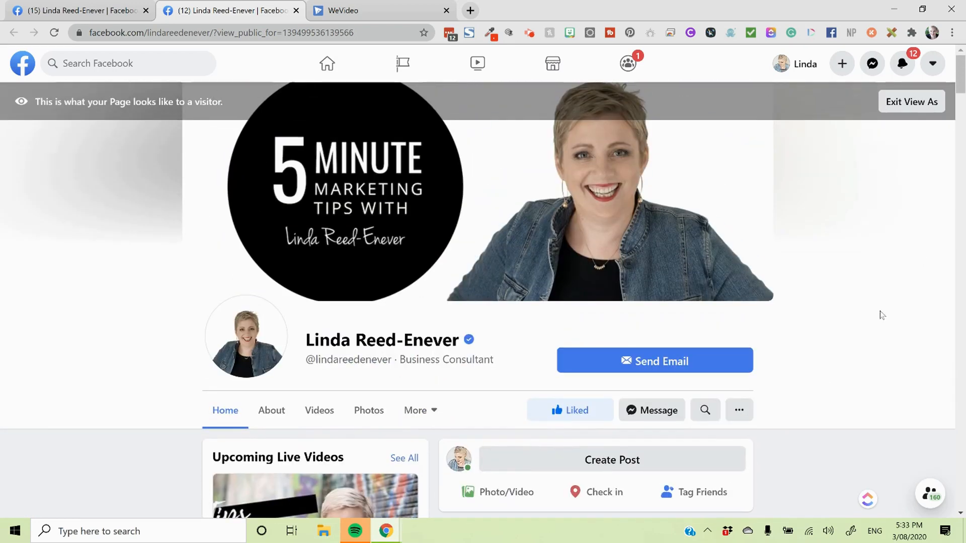
mouse_move(392, 11)
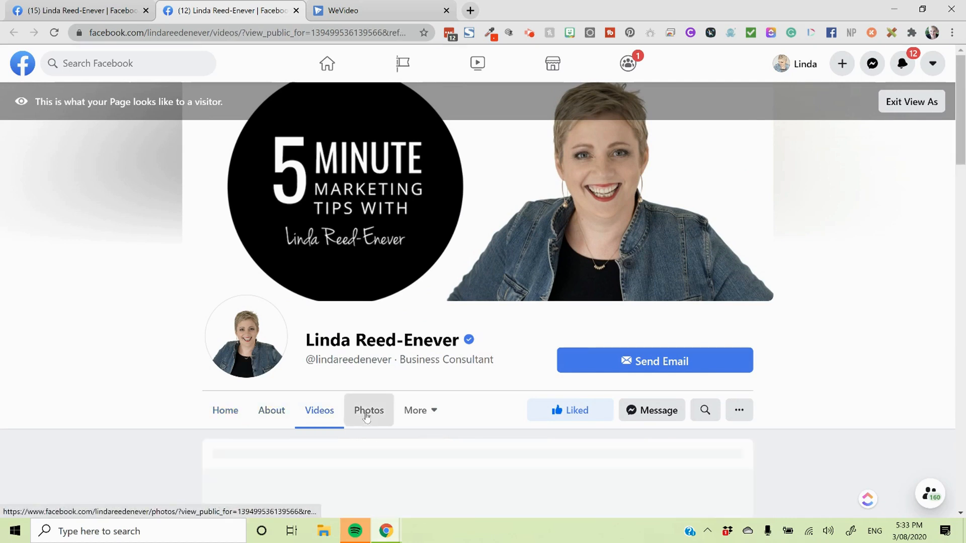
Step: Open the page's Photos section to see its photo albums
left_click(369, 411)
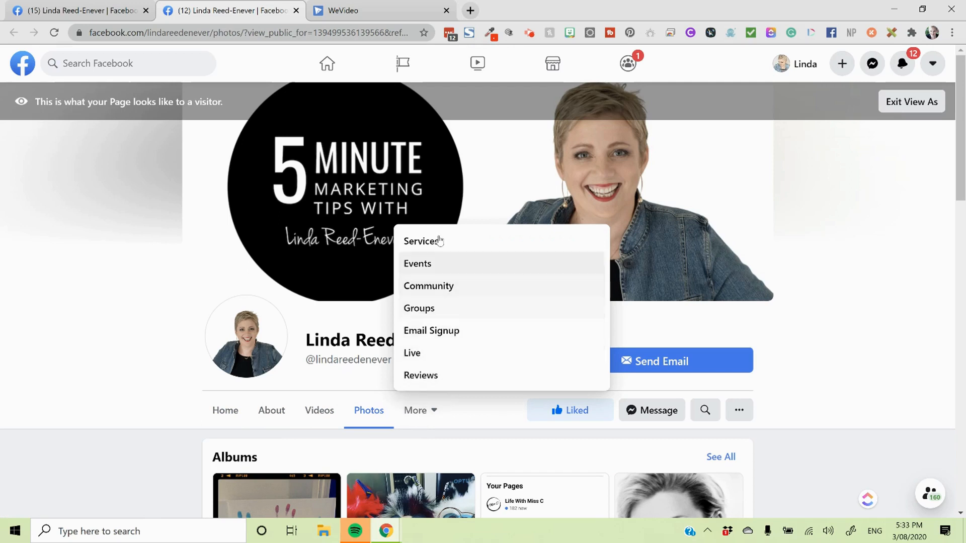
mouse_move(440, 272)
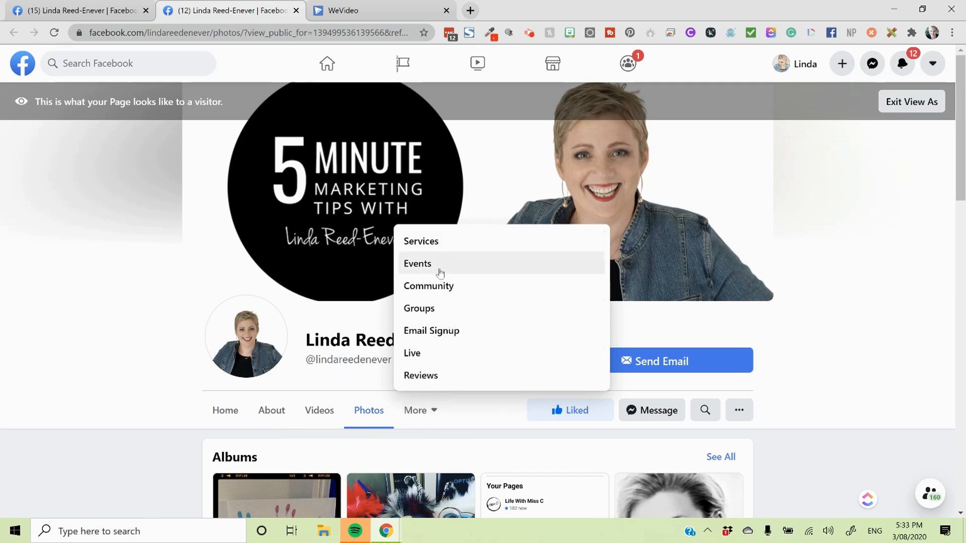
mouse_move(459, 311)
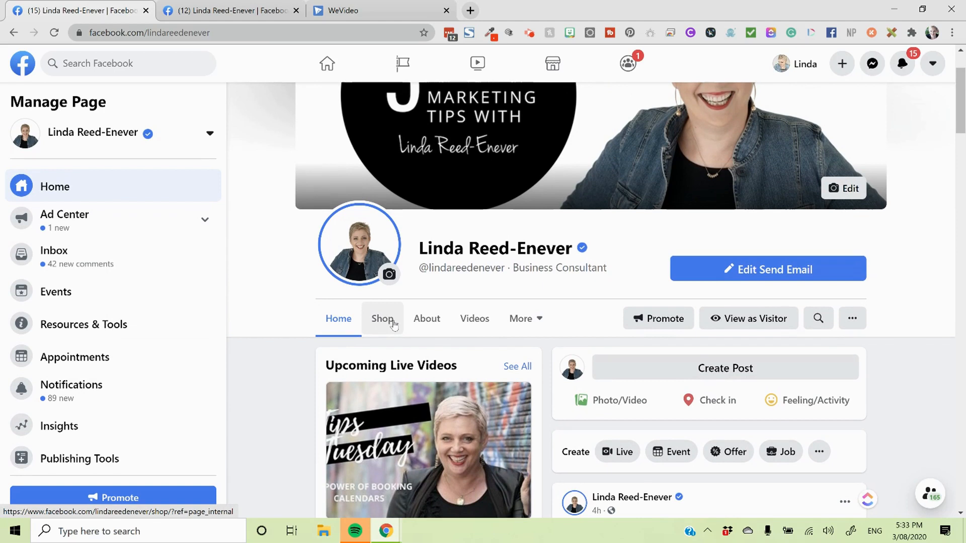
Step: Open the page's empty Shop and start adding a product
left_click(382, 318)
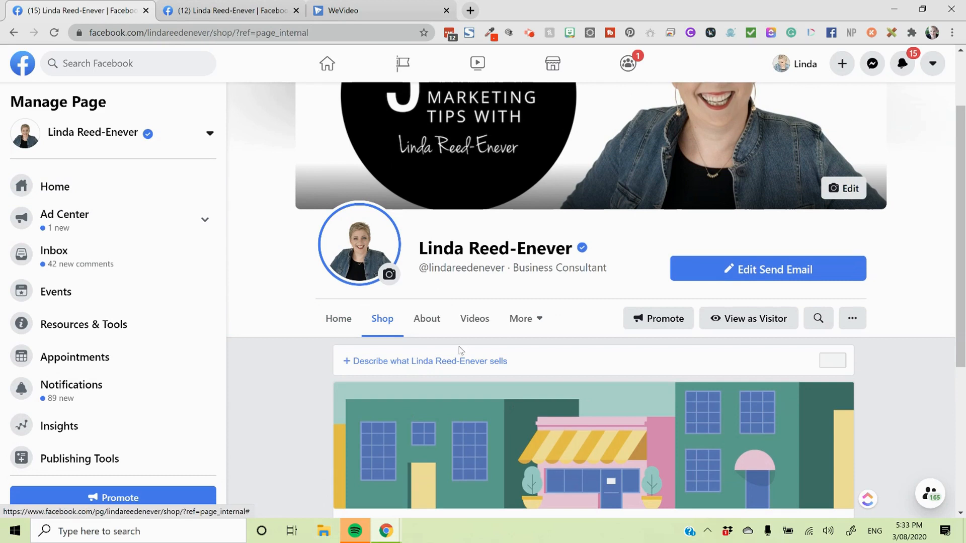
scroll("down", 3)
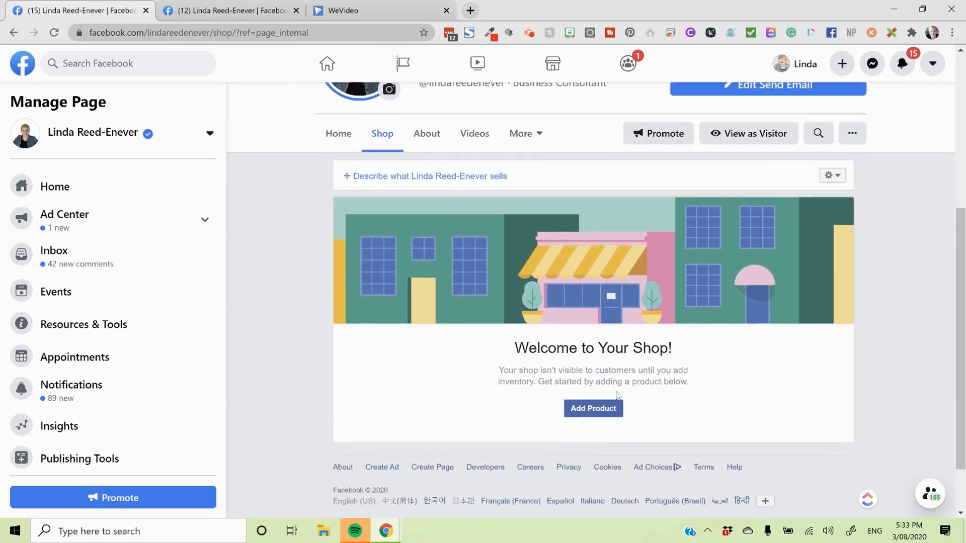
scroll("down", 3)
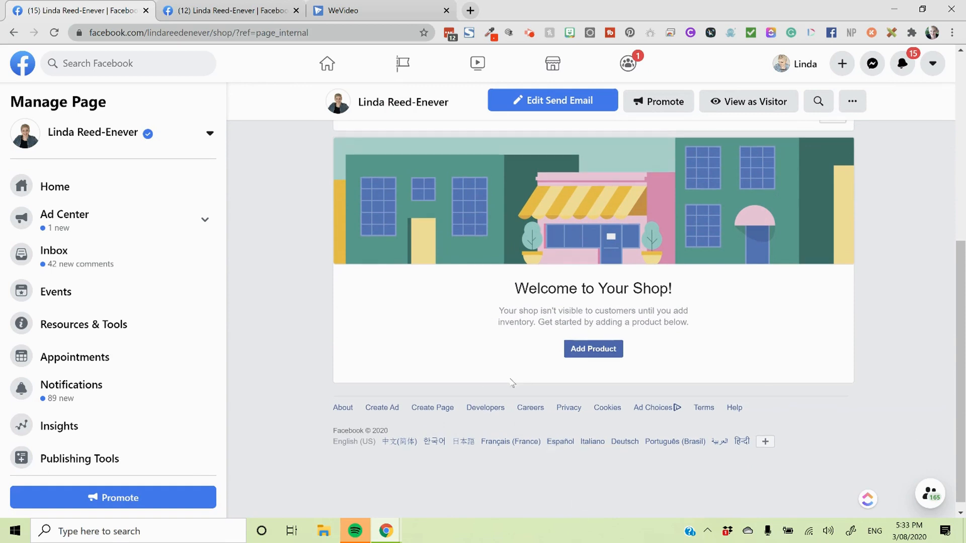
left_click(593, 349)
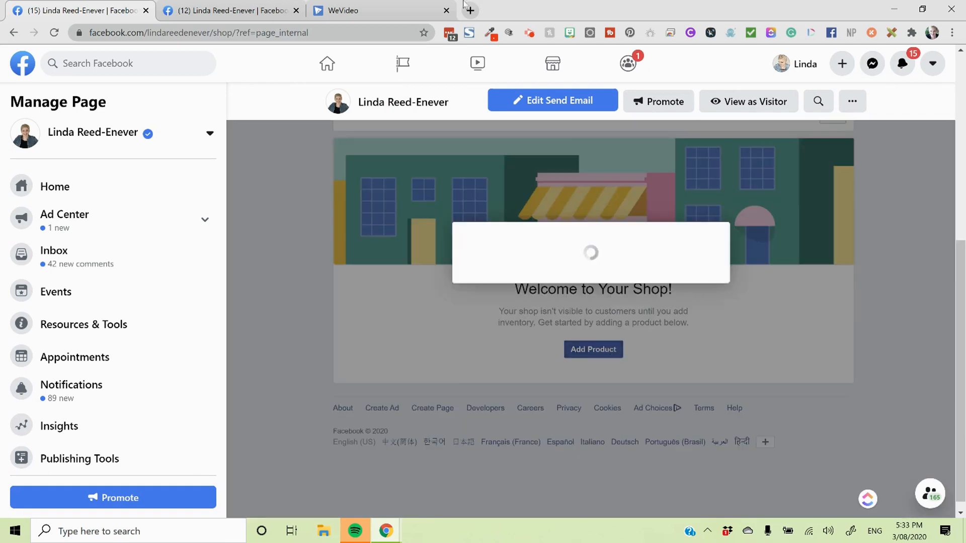
Step: Open lindareedenever.com.au in a new tab and go to its store
left_click(470, 10)
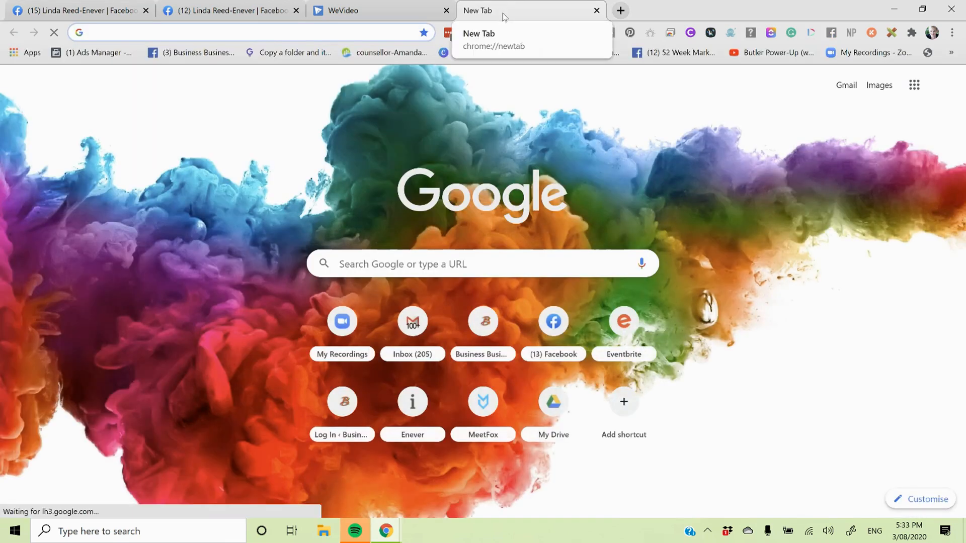
type("lindareedenever.com.au")
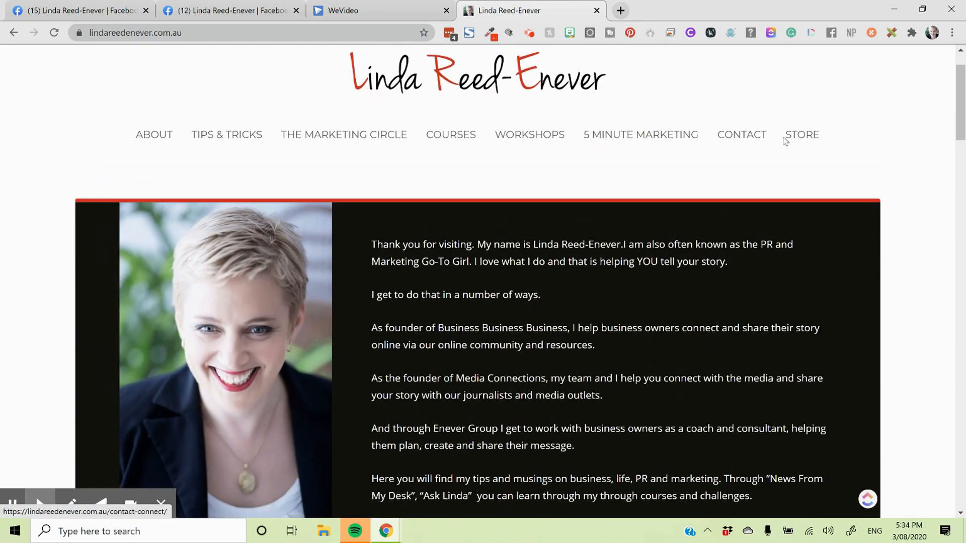
left_click(801, 134)
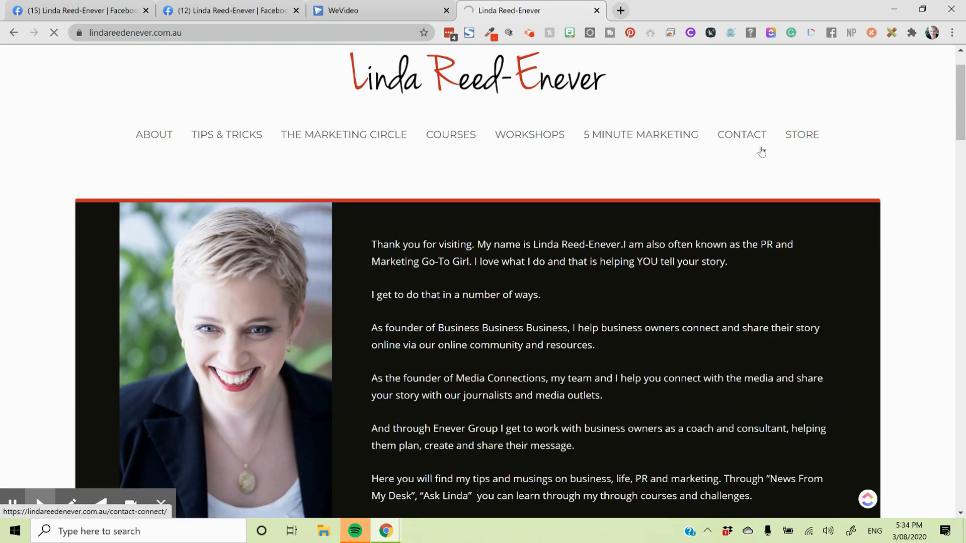
left_click(801, 135)
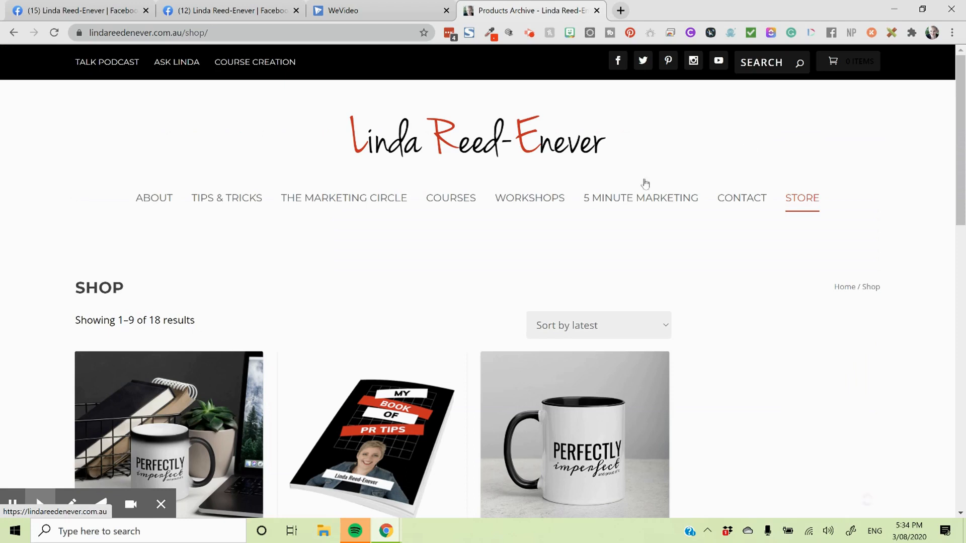
Step: Open the 5 Minute Marketing Ideas Card Deck product page
scroll("down", 3)
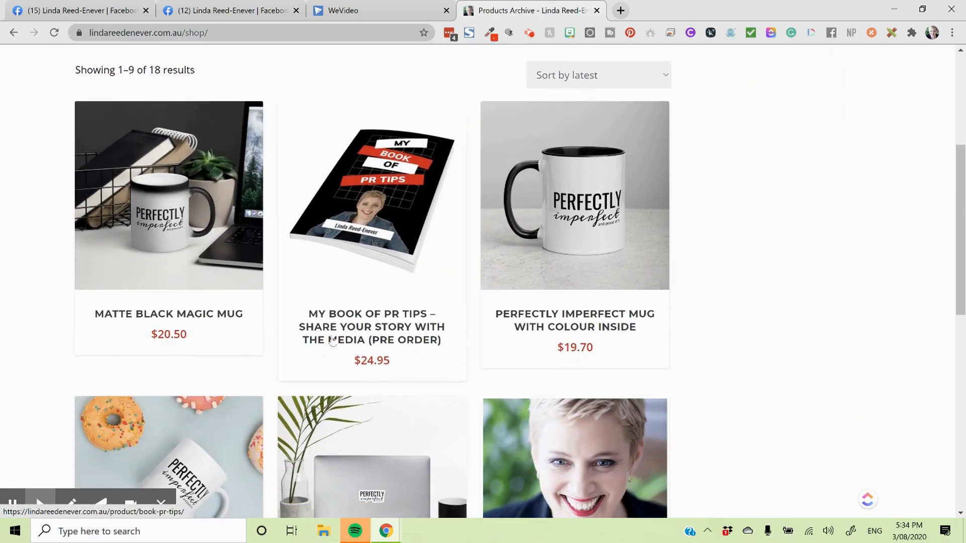
scroll("down", 3)
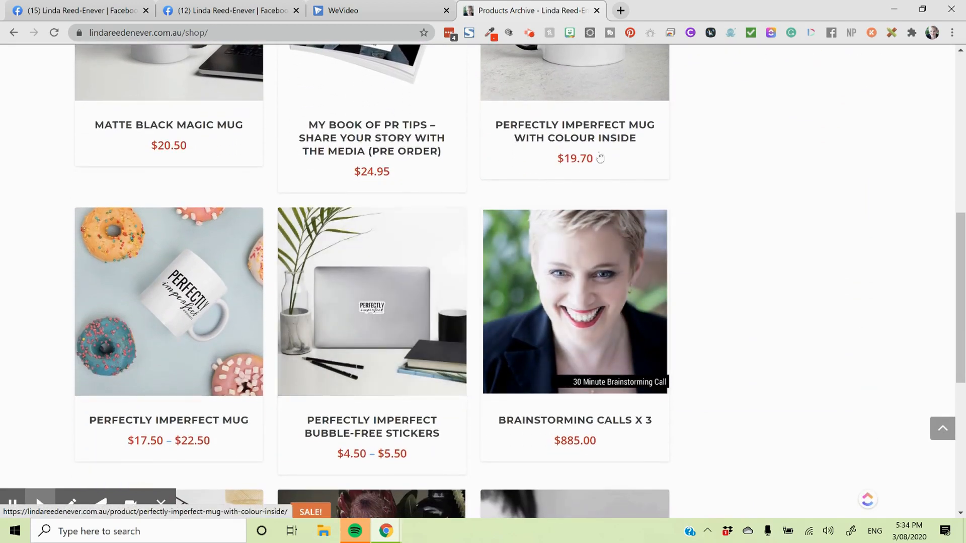
scroll("down", 3)
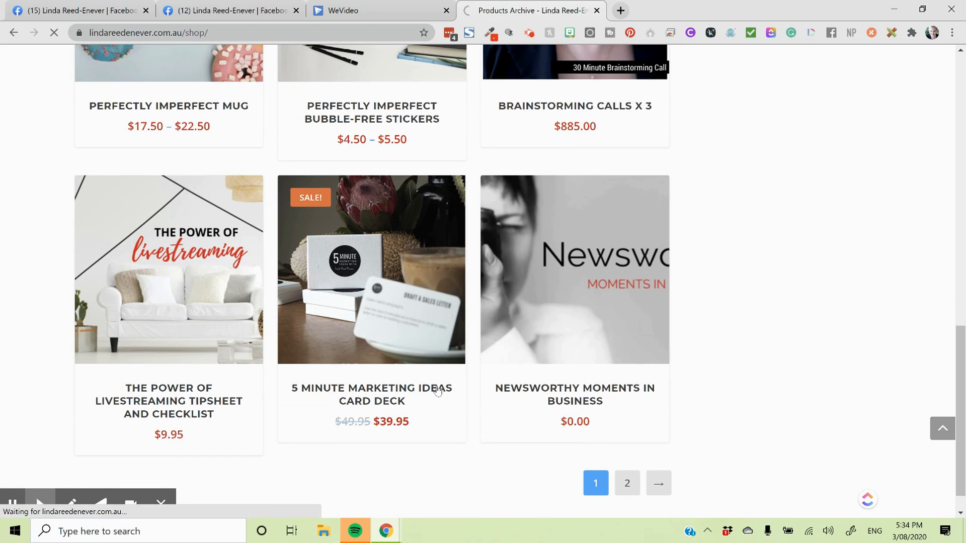
left_click(371, 395)
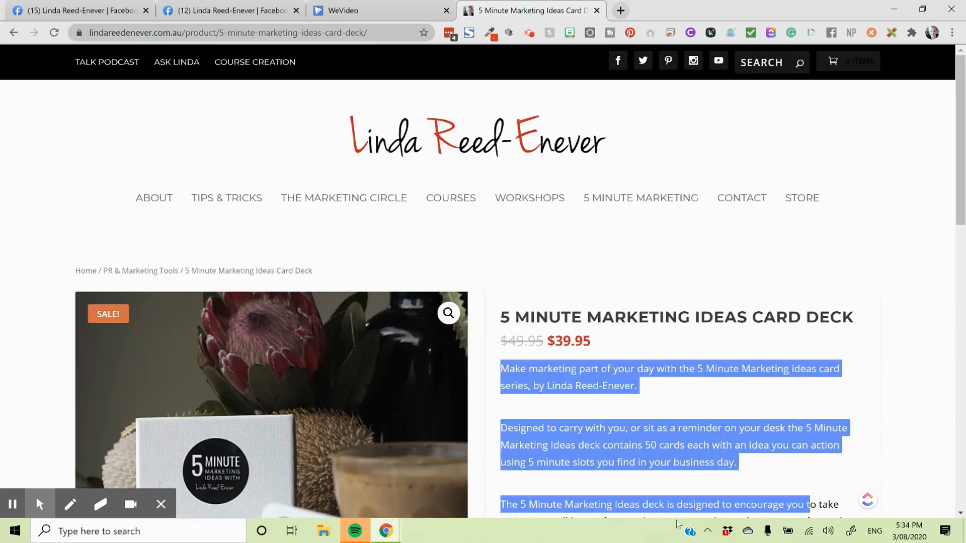
scroll("down", 3)
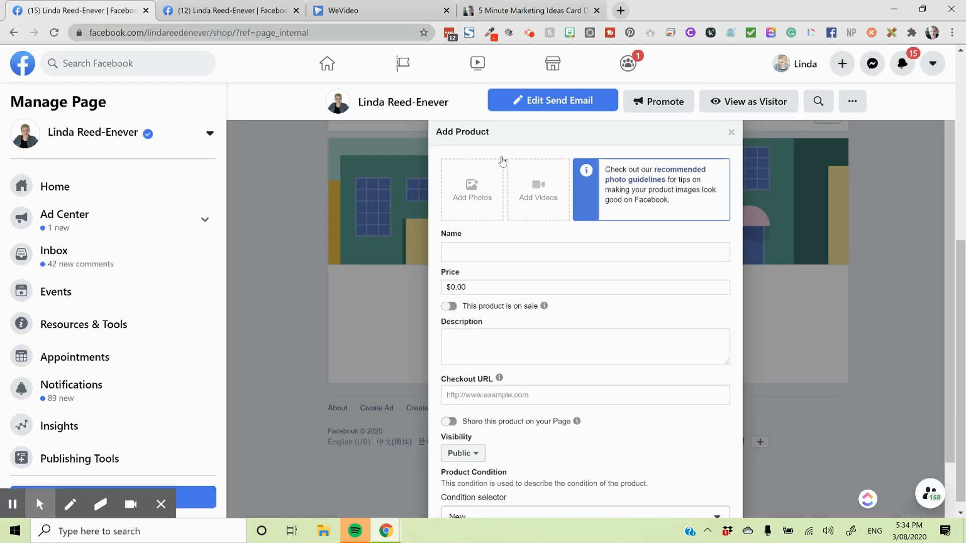
Step: Attach five card-deck photos from the Page's photos to the new product
left_click(472, 189)
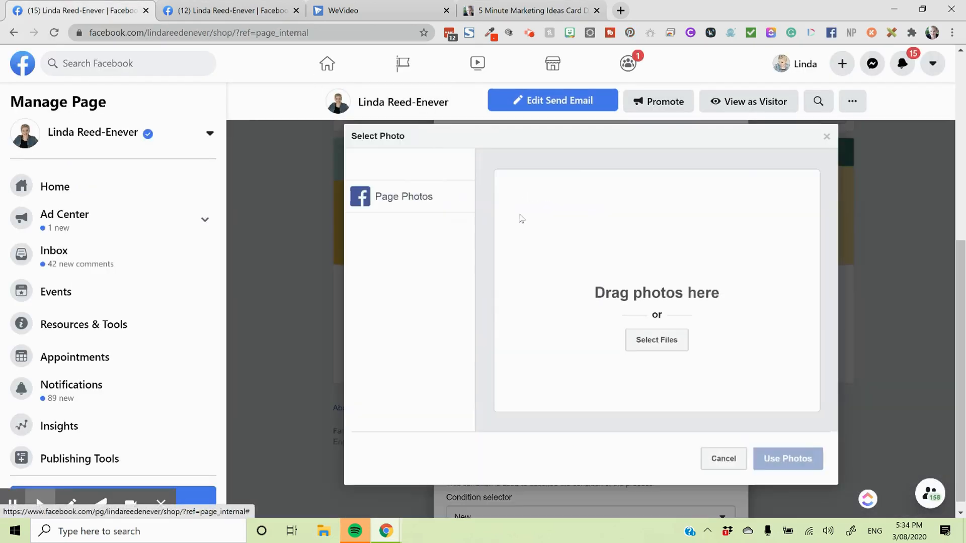
left_click(404, 196)
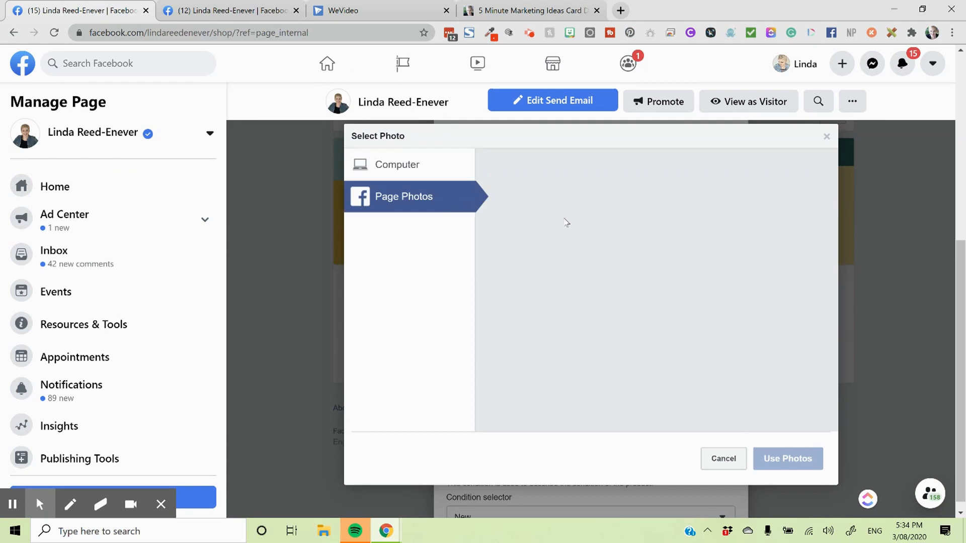
left_click(403, 196)
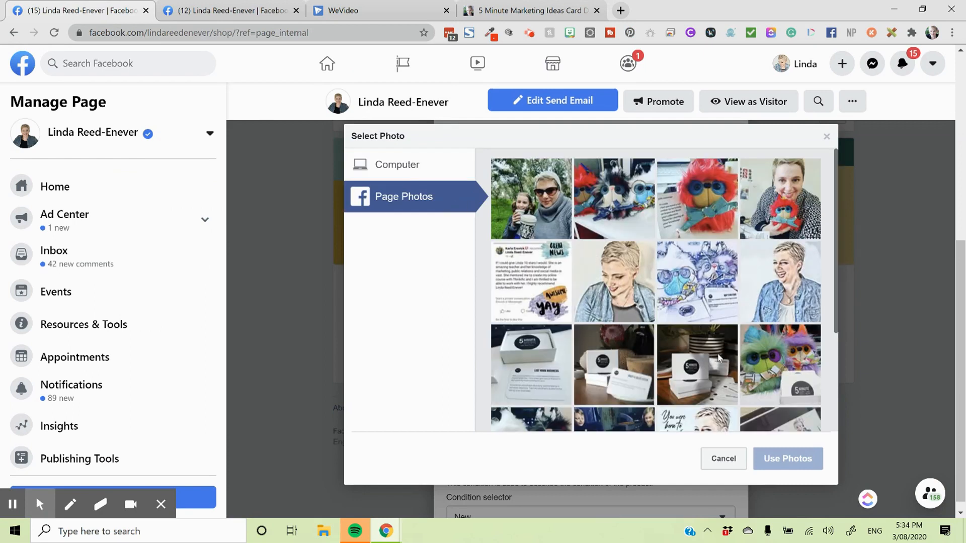
left_click(613, 364)
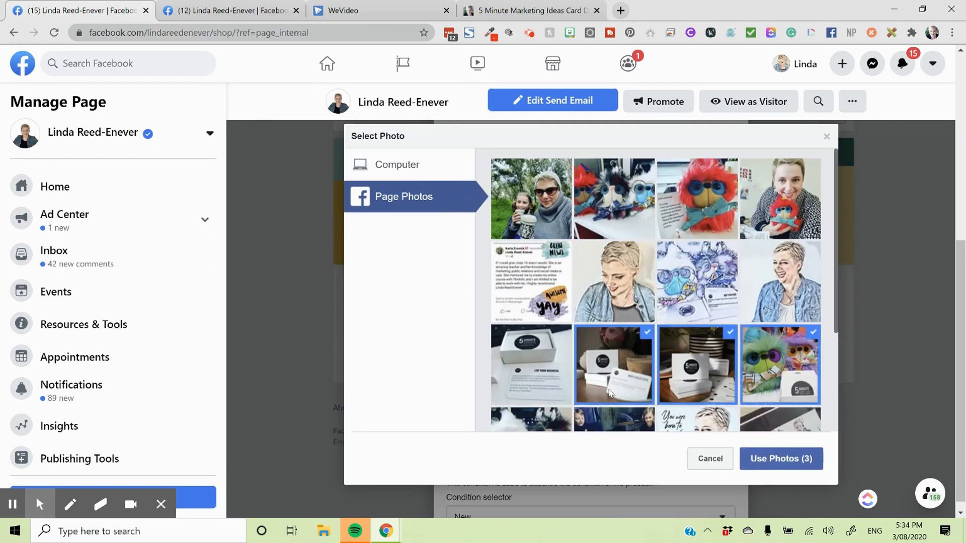
left_click(530, 357)
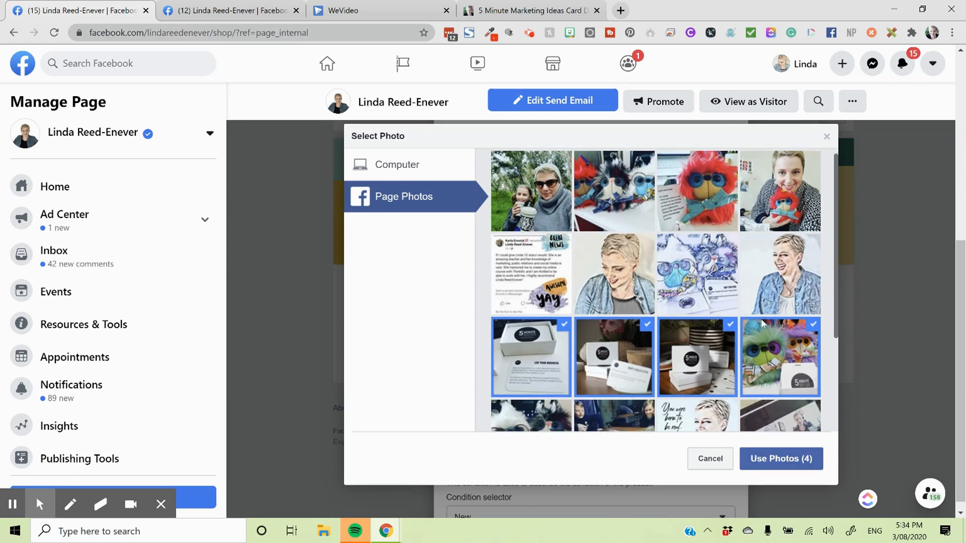
scroll("down", 3)
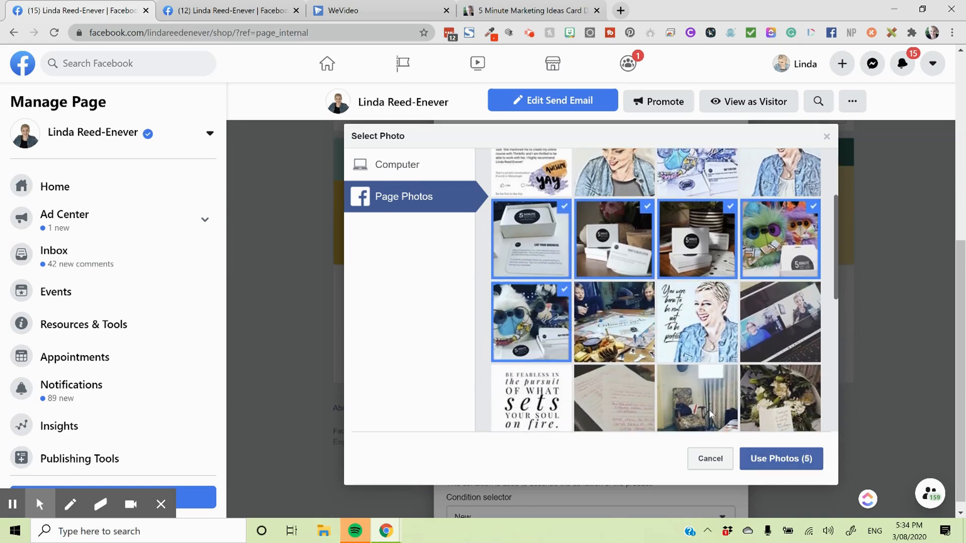
left_click(780, 459)
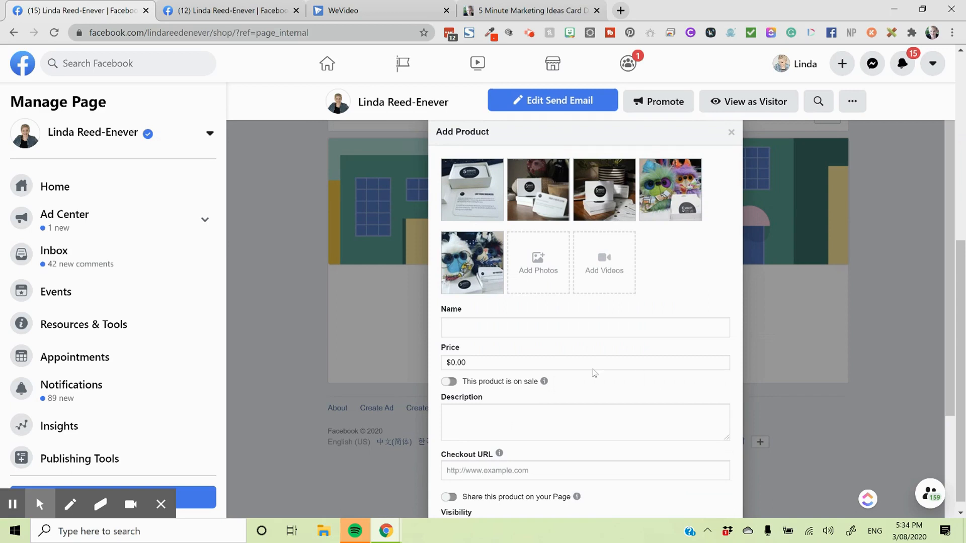
Step: Enter the deck description, a $49.95 price and a $39.95 sale price
left_click(518, 422)
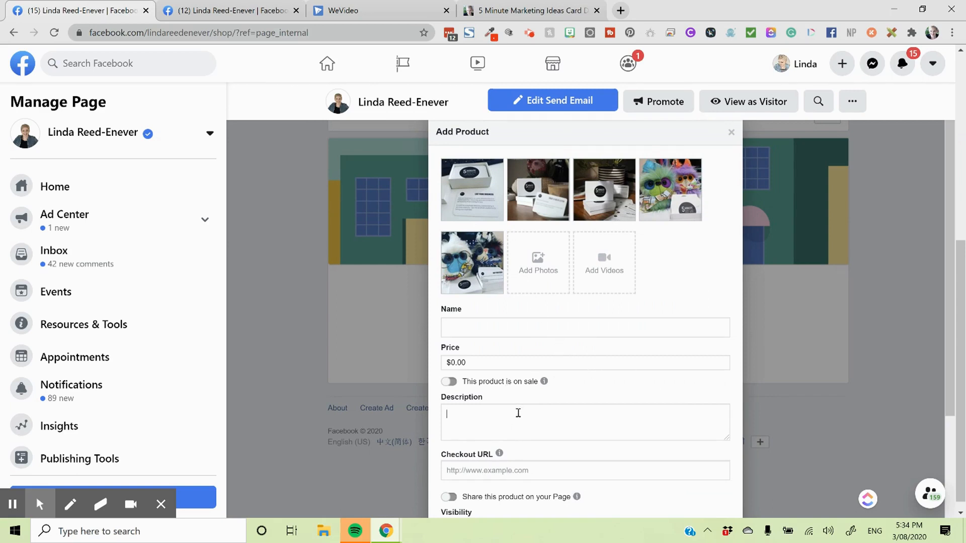
type("The 5 Minute Marketing Ideas deck is designed to encourage you to take action in small bursts for your business to make marketing part of your day.")
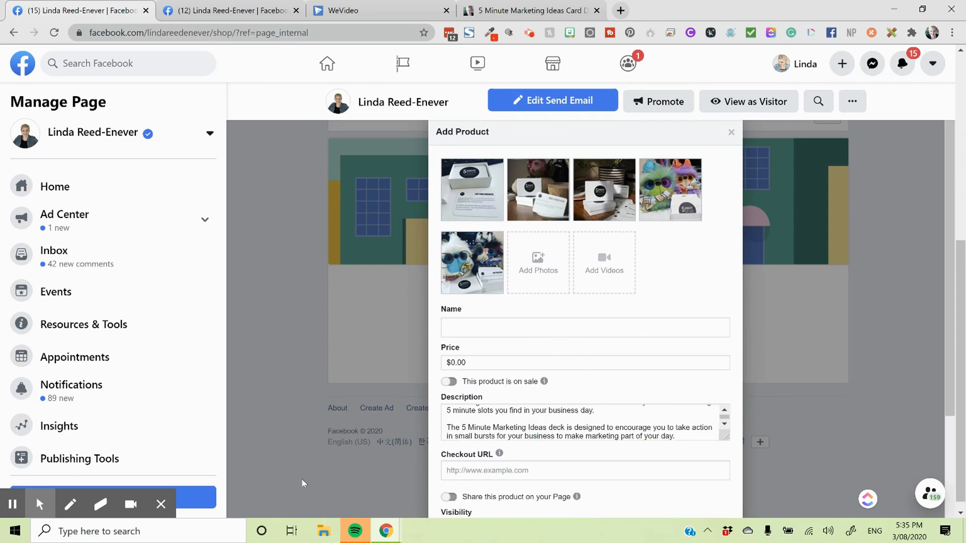
left_click(450, 382)
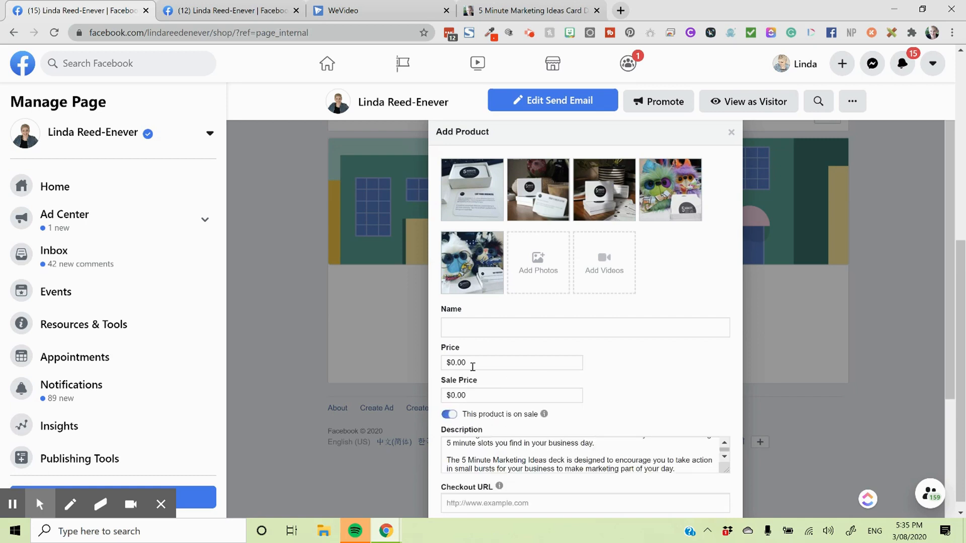
type("49.95")
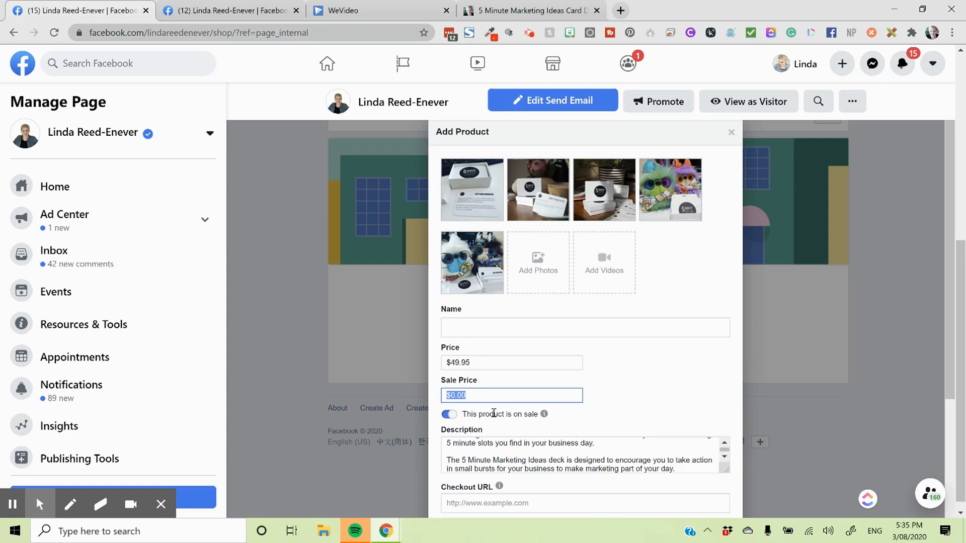
type("39.95")
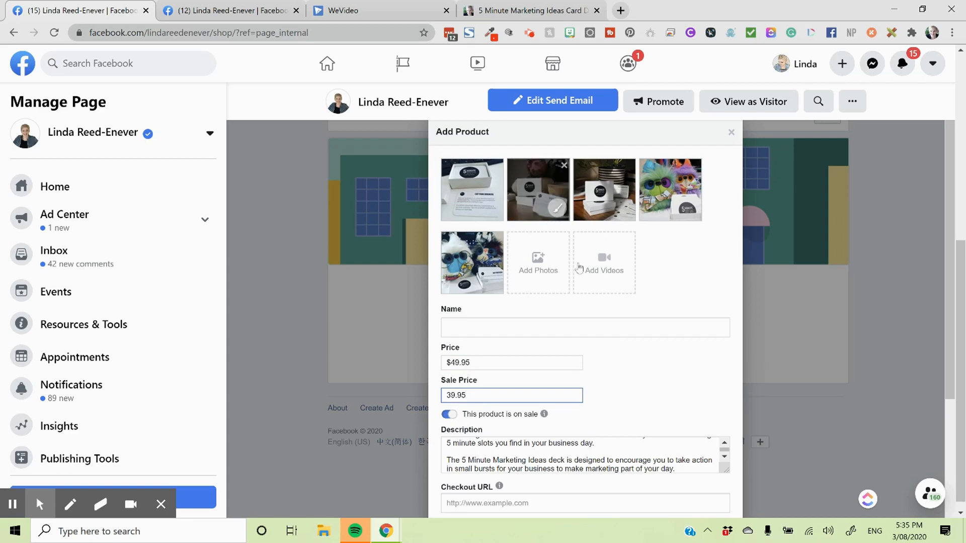
Step: Name the product '5 Minute Marketing Ideas Deck'
scroll("down", 3)
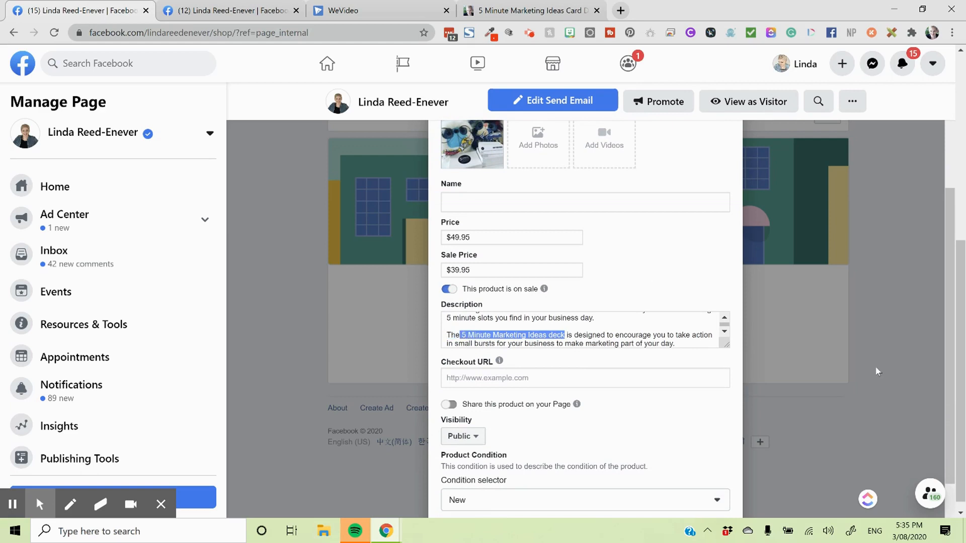
mouse_move(792, 354)
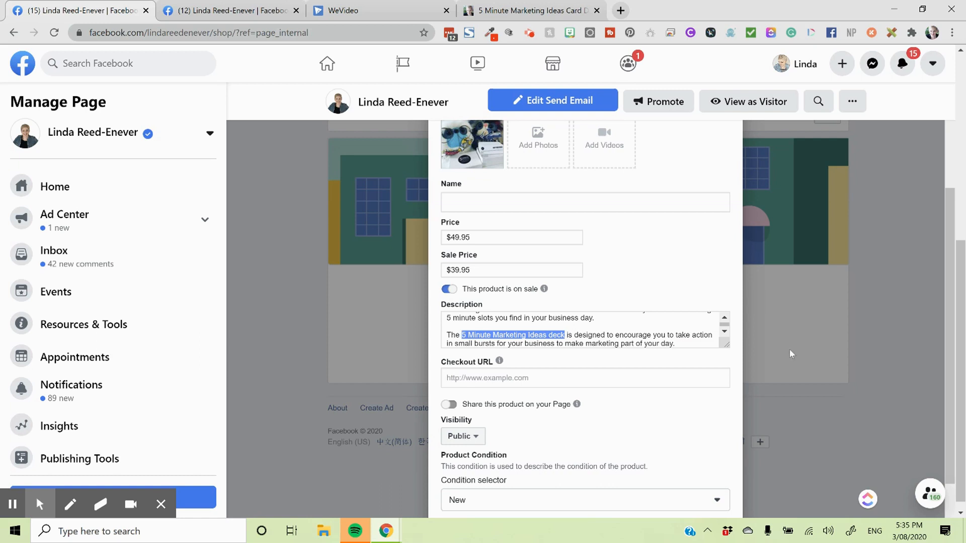
type("5 Minute Marketing Ideas deck")
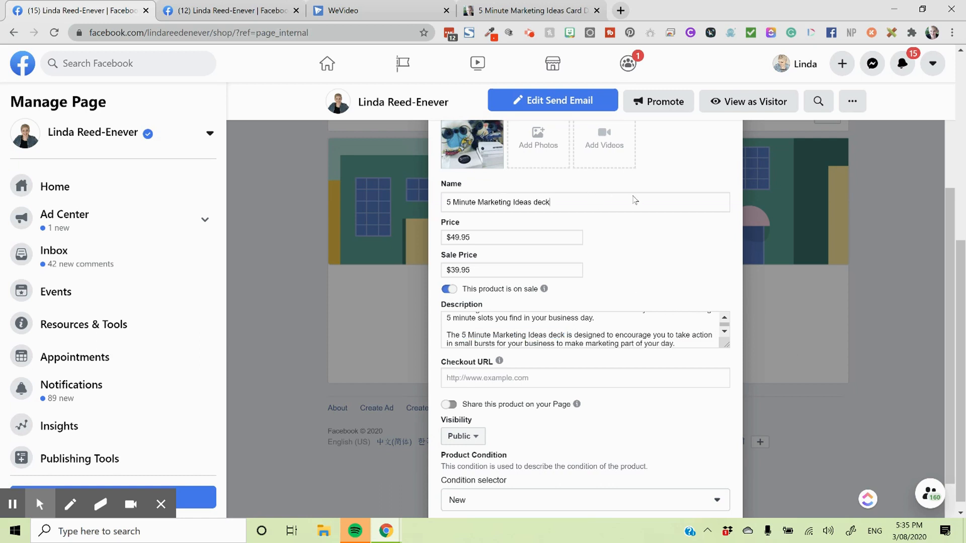
key("Backspace")
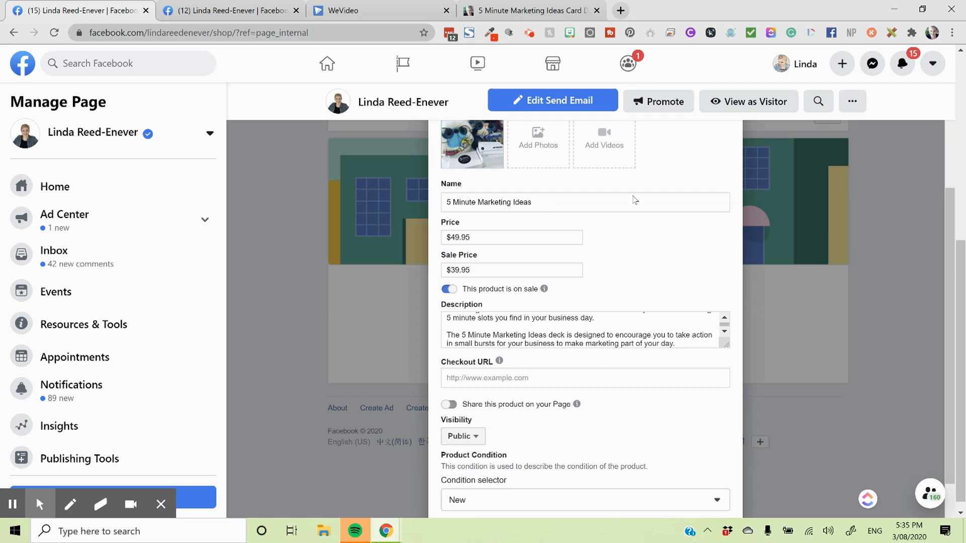
type("Deck")
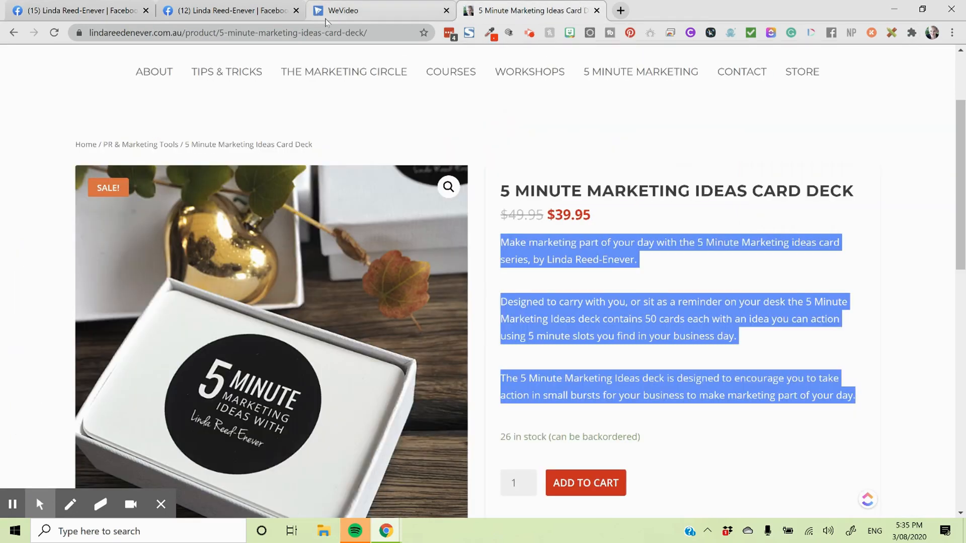
Step: Set the checkout URL to the deck's lindareedenever.com.au product page and enable Page sharing
right_click(225, 32)
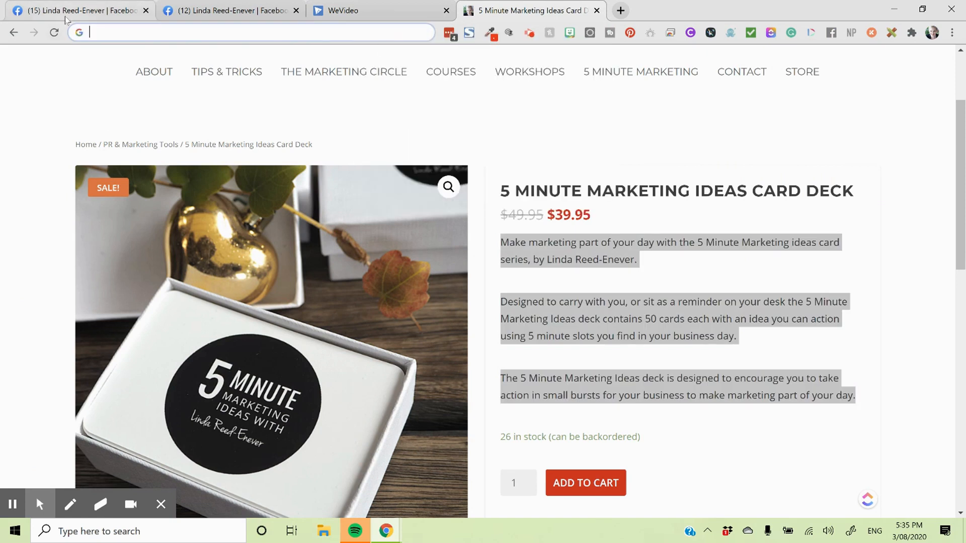
left_click(80, 11)
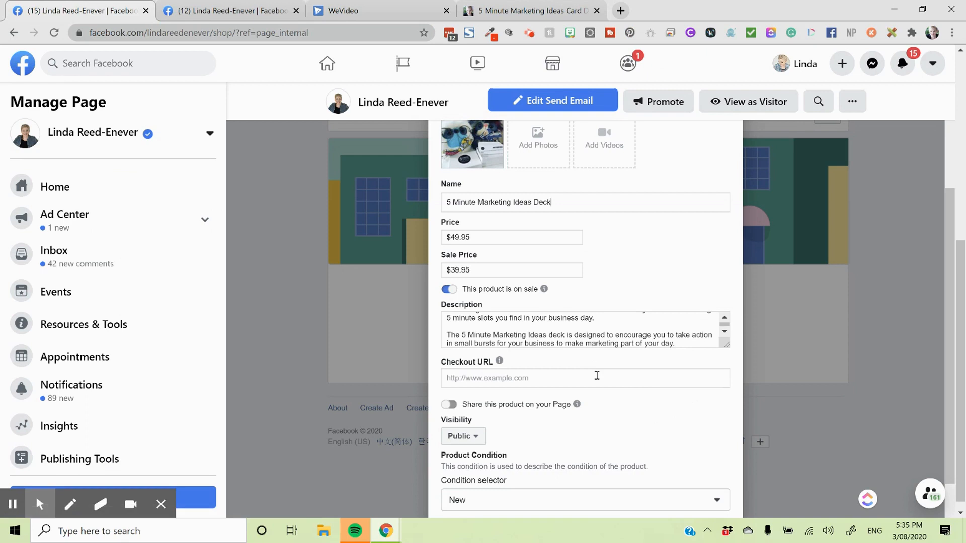
type("https://lindareedenever.com.au/product/5-minute-marketing-ideas-card-deck/")
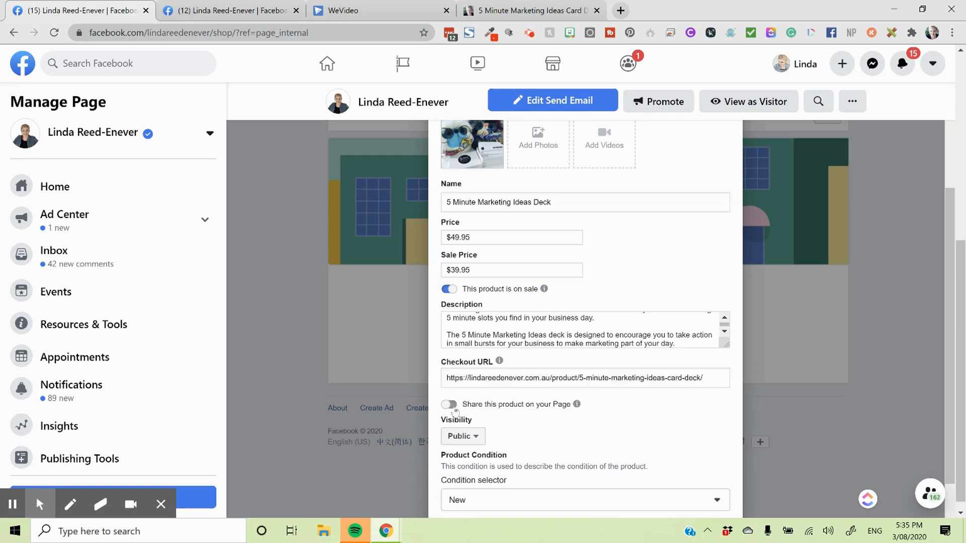
left_click(449, 404)
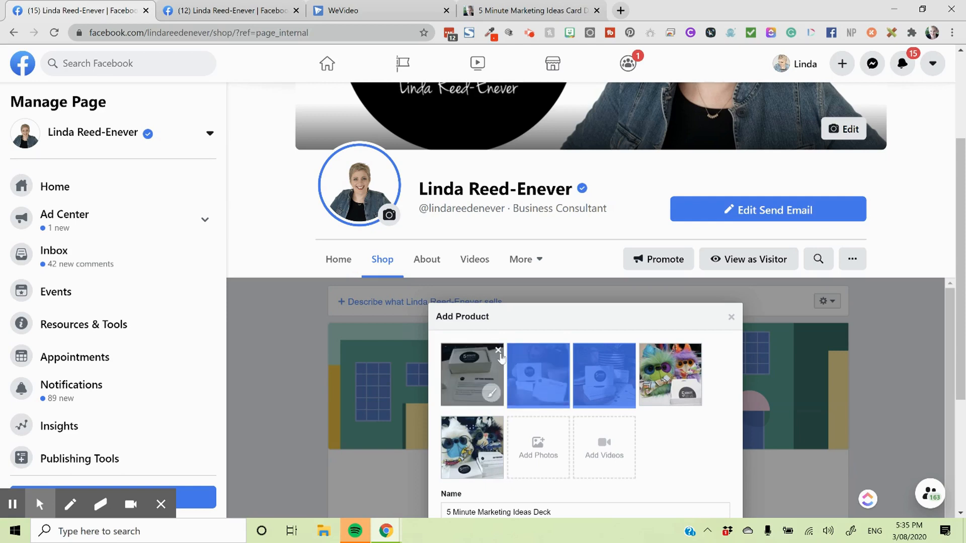
Step: Remove the white card-box photo and re-add it from Page Photos so it comes last
left_click(497, 352)
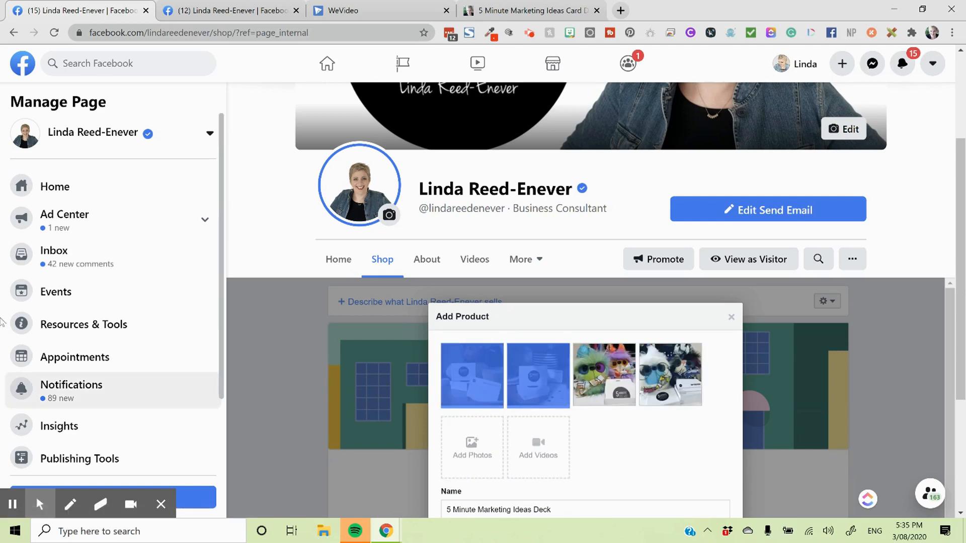
left_click(471, 447)
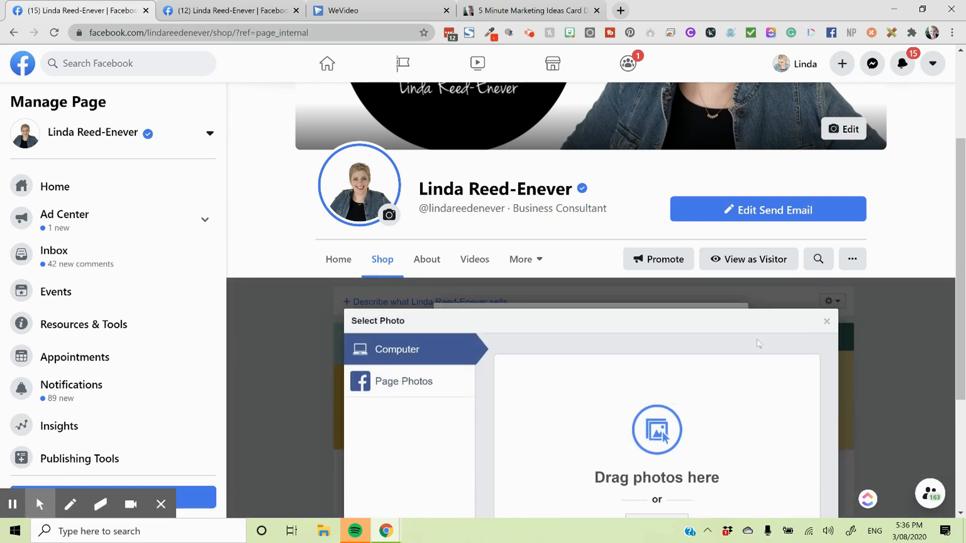
left_click(403, 381)
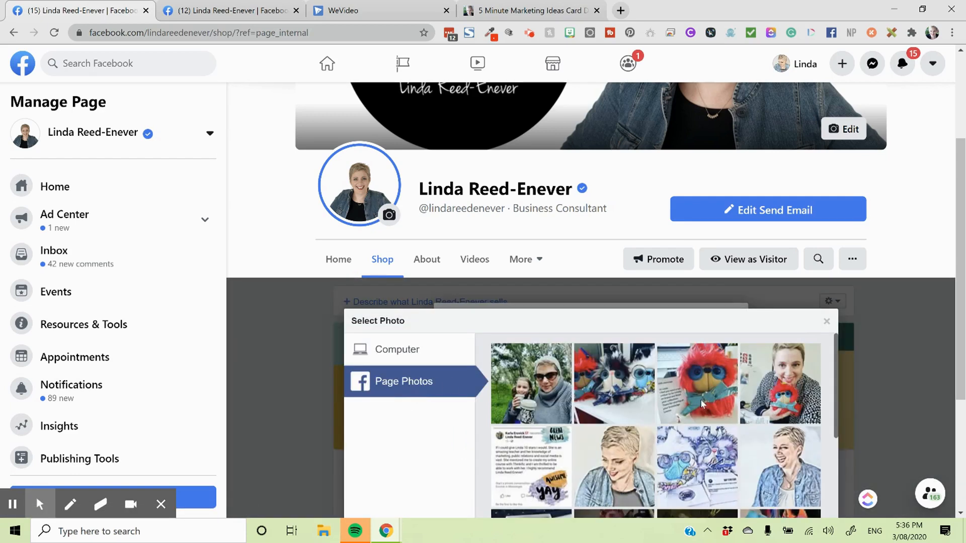
scroll("down", 3)
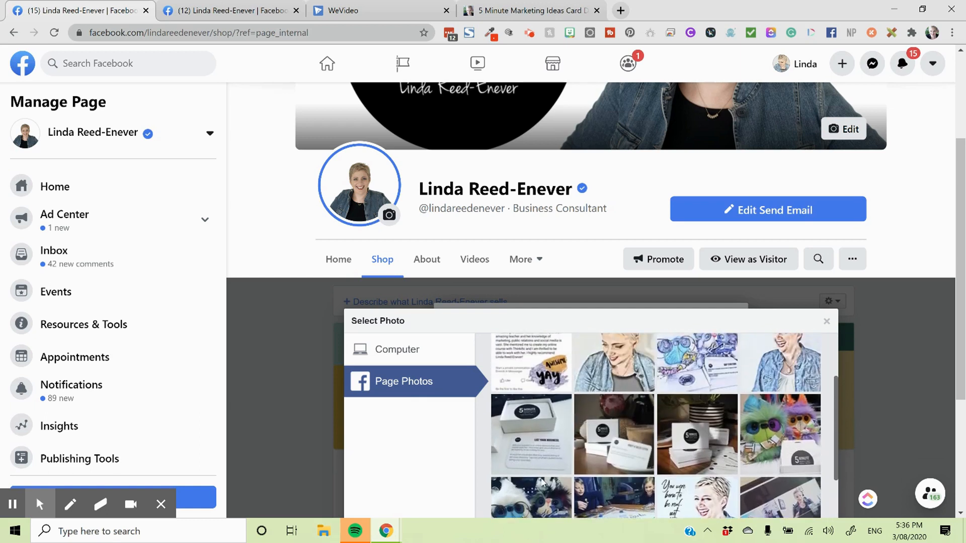
left_click(530, 434)
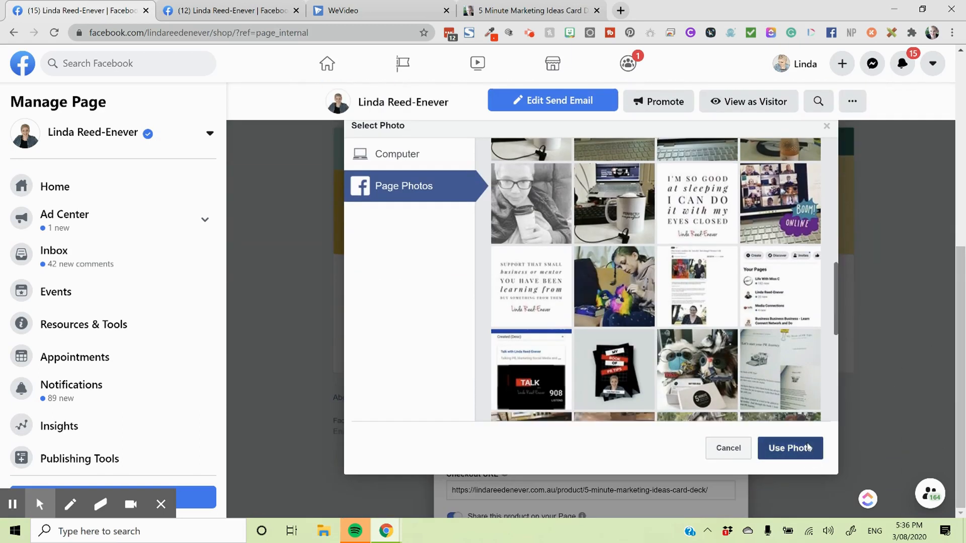
left_click(790, 448)
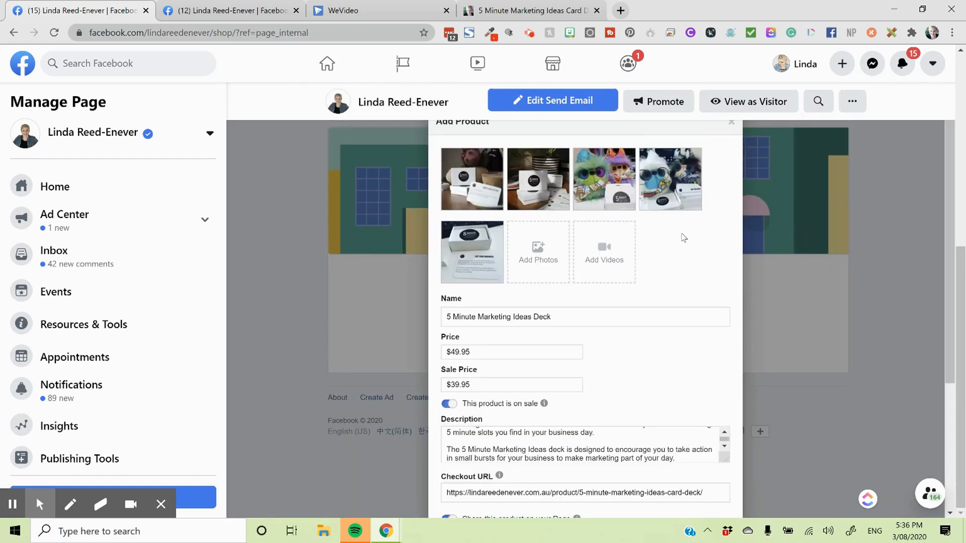
mouse_move(604, 179)
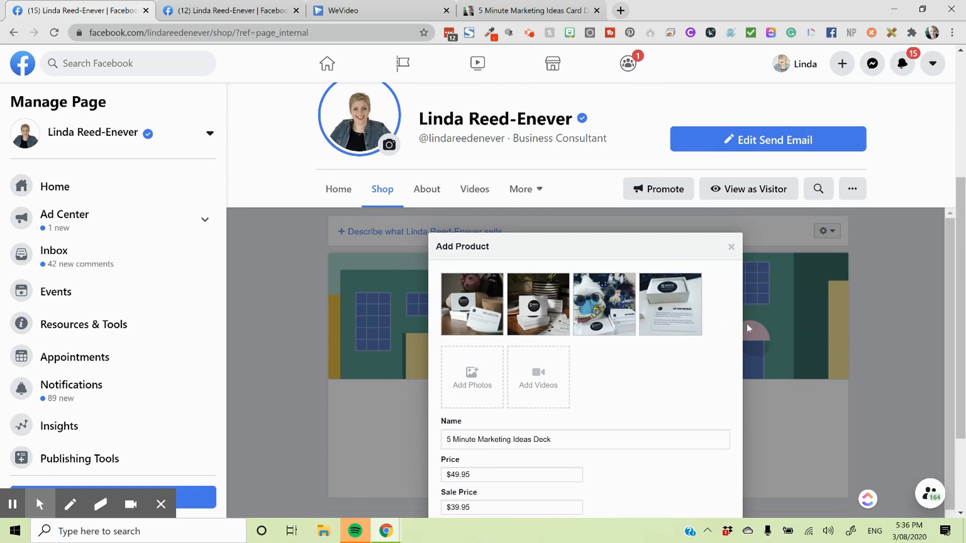
Step: Submit the 5 Minute Marketing Ideas Deck with Add Product
scroll("down", 3)
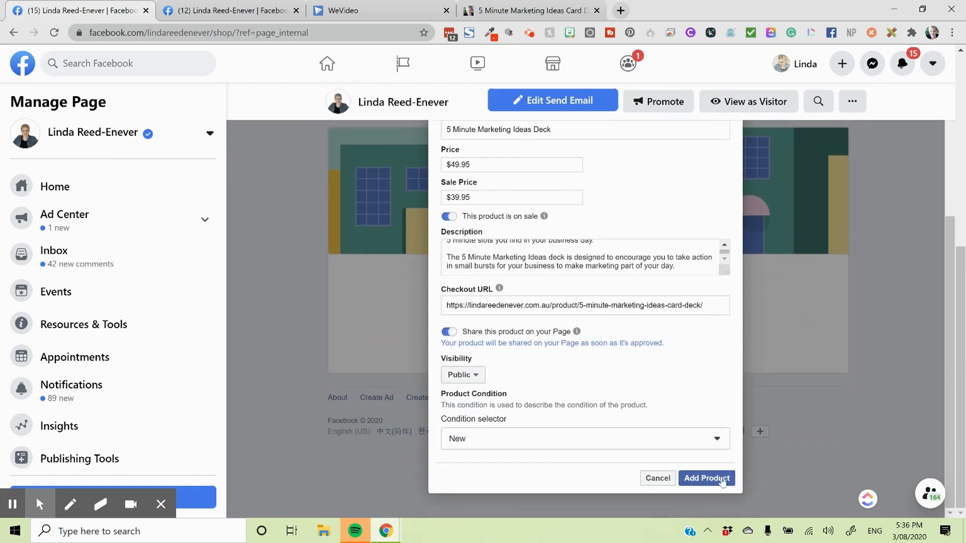
mouse_move(758, 472)
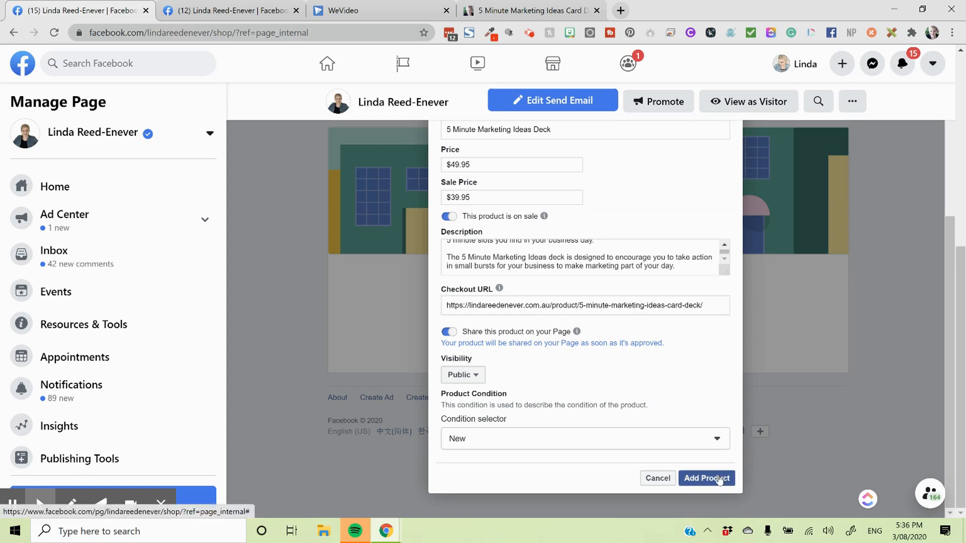
left_click(706, 478)
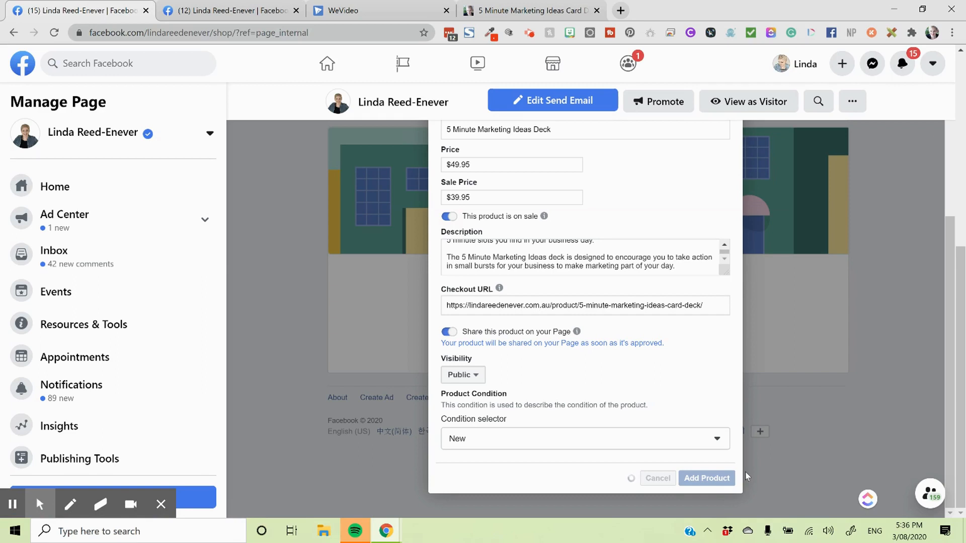
left_click(706, 478)
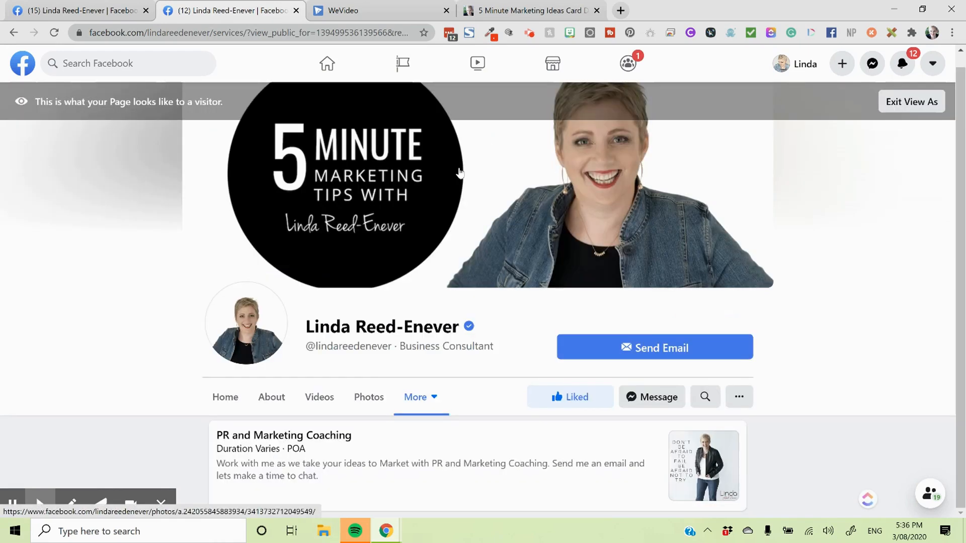
Step: View the Page's Home as a visitor and expand its More sections
left_click(225, 397)
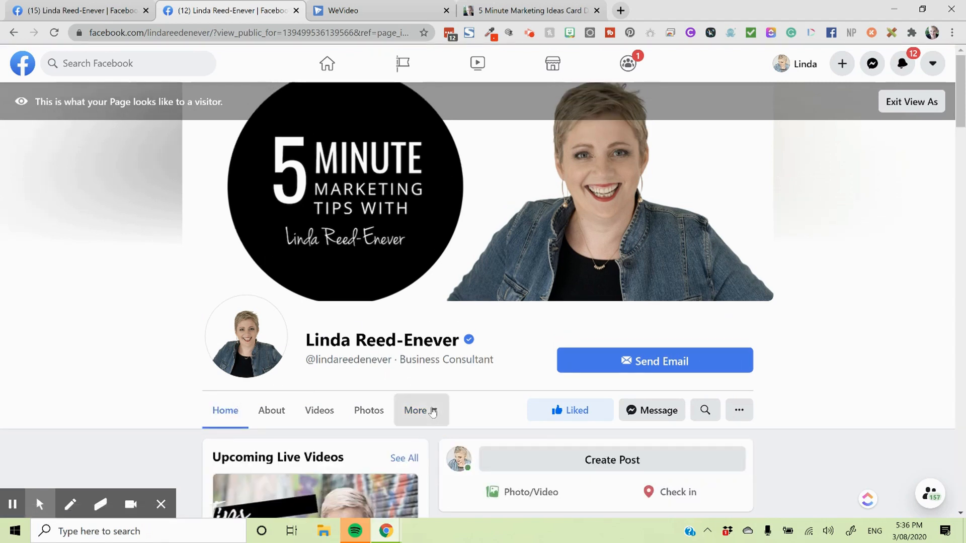
left_click(414, 410)
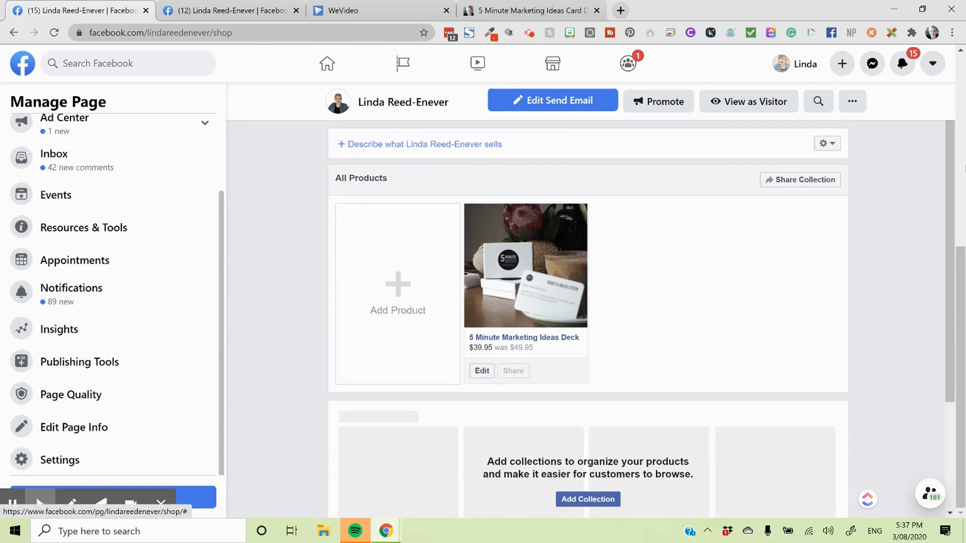
Step: Open the Other Actions menu from the shop's ... button
left_click(852, 101)
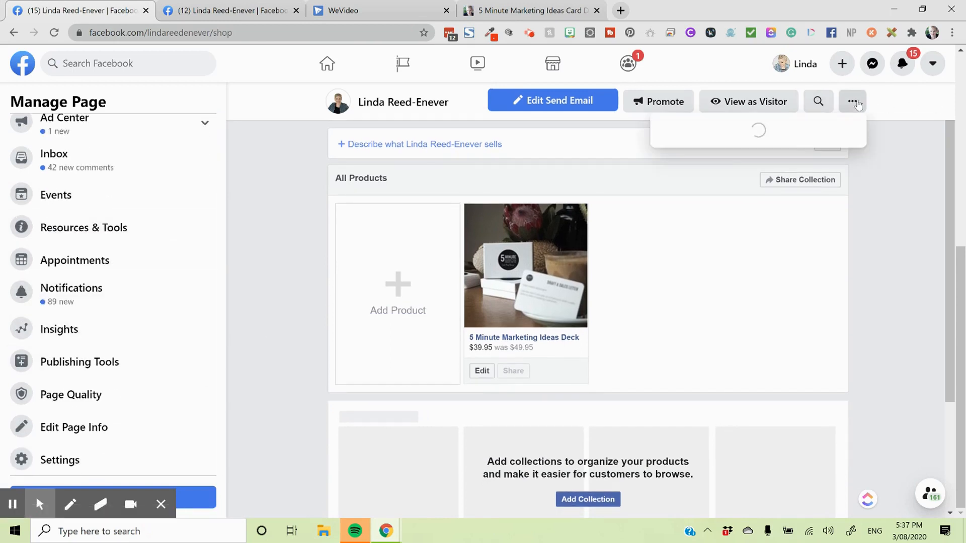
left_click(853, 101)
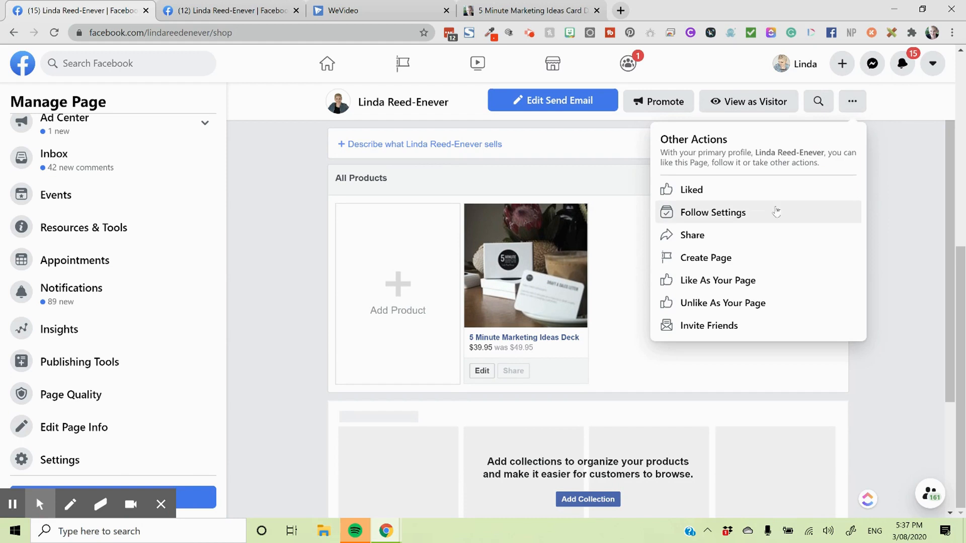
mouse_move(718, 281)
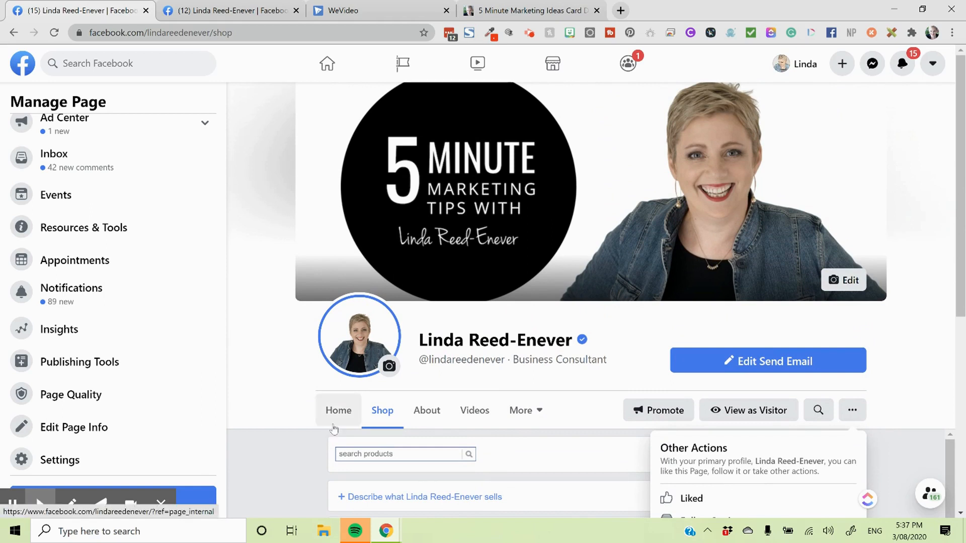
Step: Scroll past the Page's posts, Insights and About, then open Edit Page Info
left_click(338, 410)
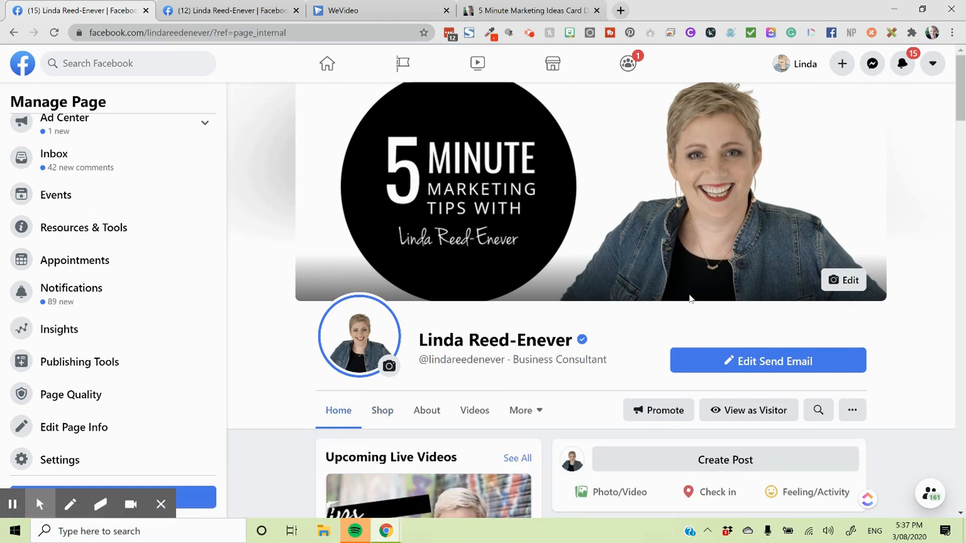
scroll("down", 3)
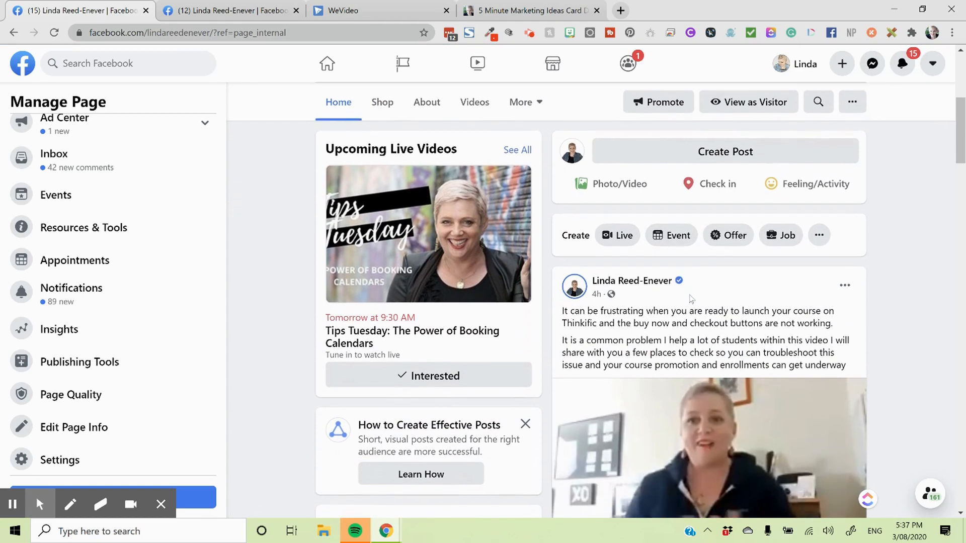
scroll("down", 3)
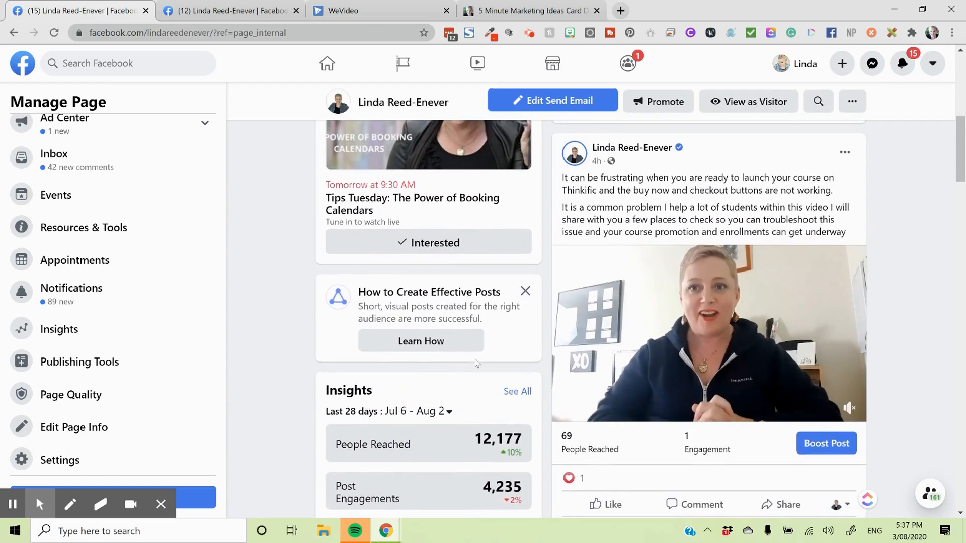
scroll("down", 3)
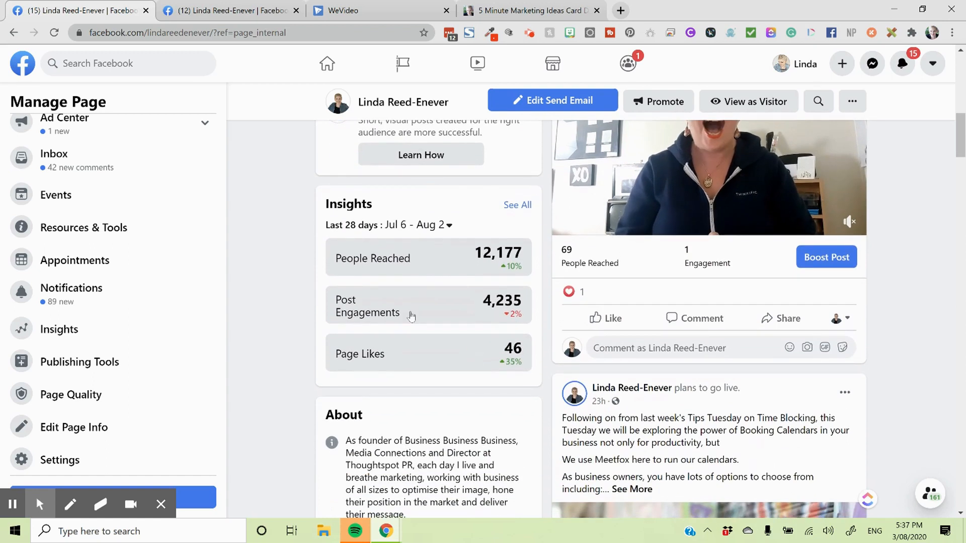
scroll("down", 3)
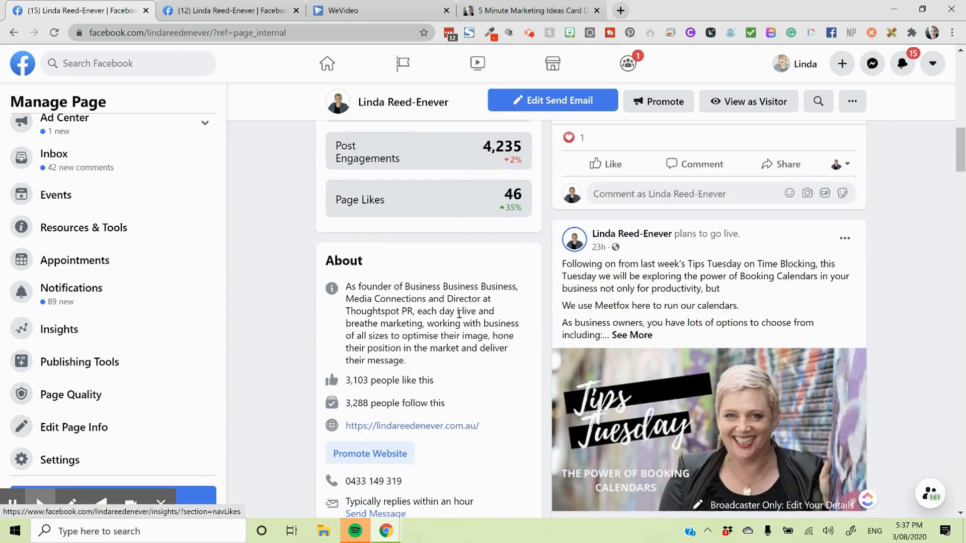
scroll("down", 3)
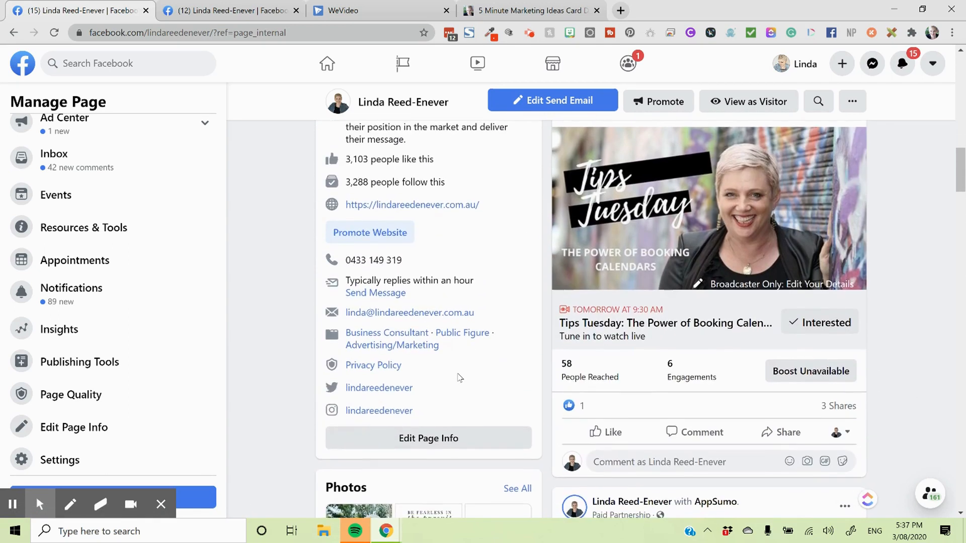
scroll("down", 3)
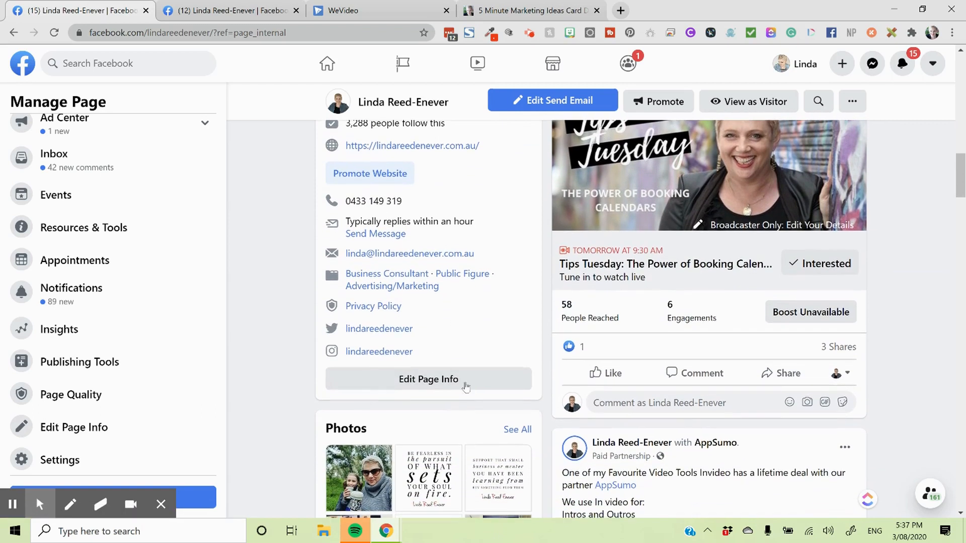
left_click(427, 379)
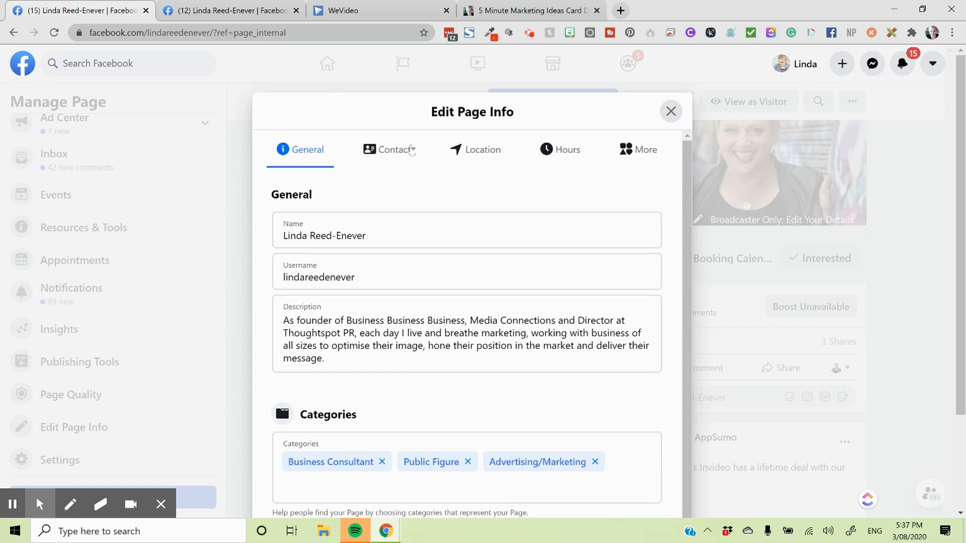
Step: Browse the Contact, Hours and More tabs, close the dialog, and open the full info editor
left_click(387, 149)
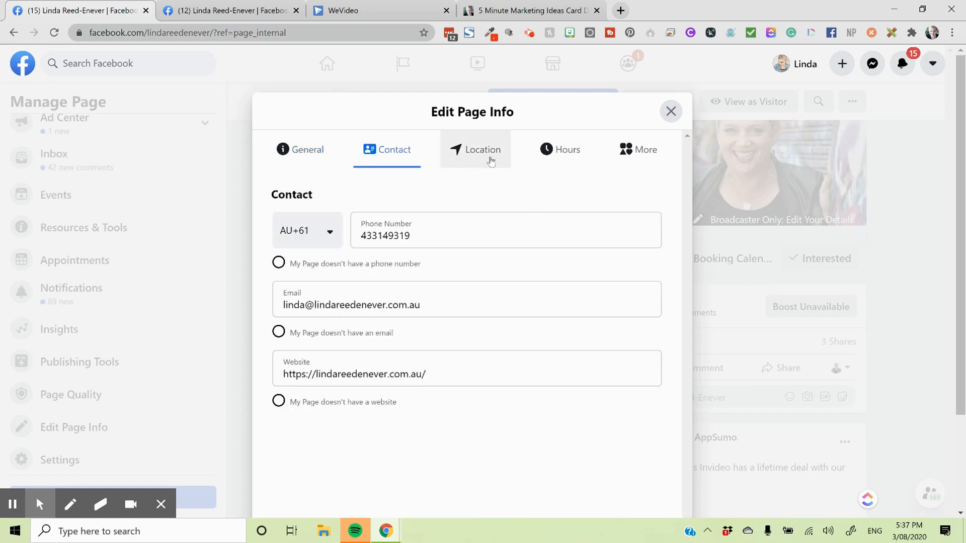
left_click(560, 149)
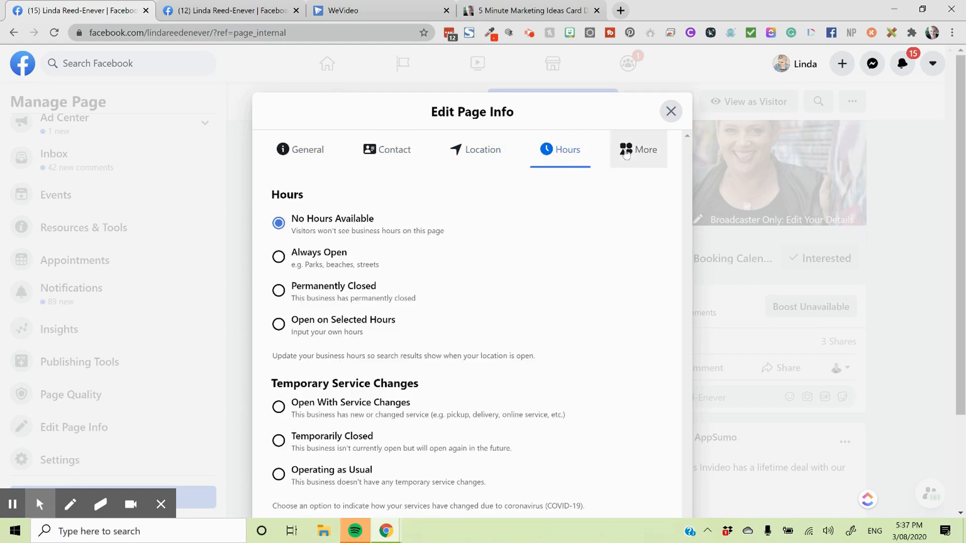
left_click(638, 149)
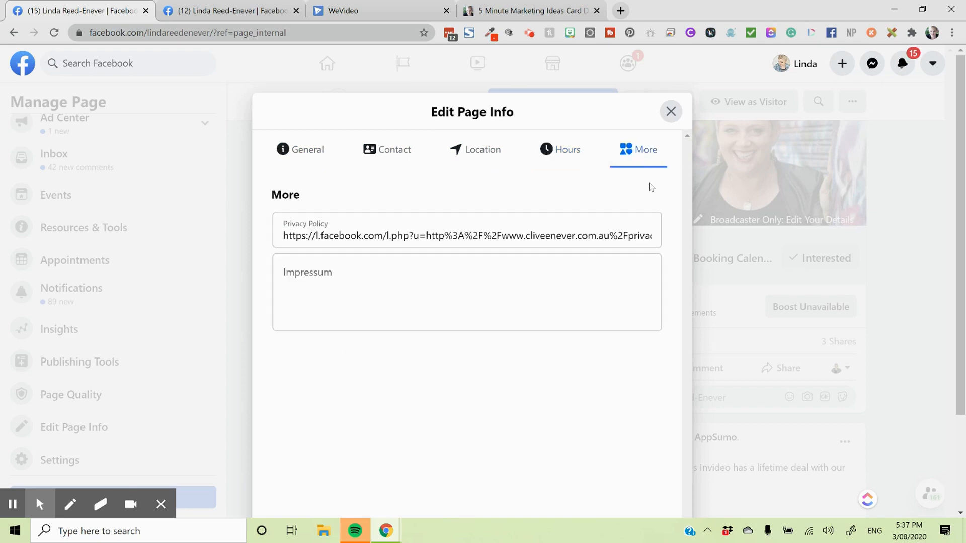
left_click(671, 111)
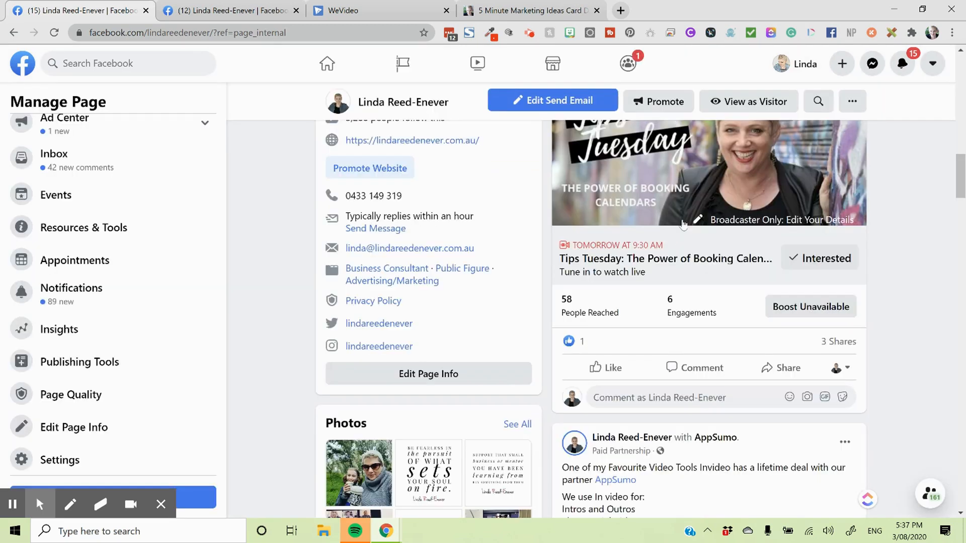
scroll("down", 3)
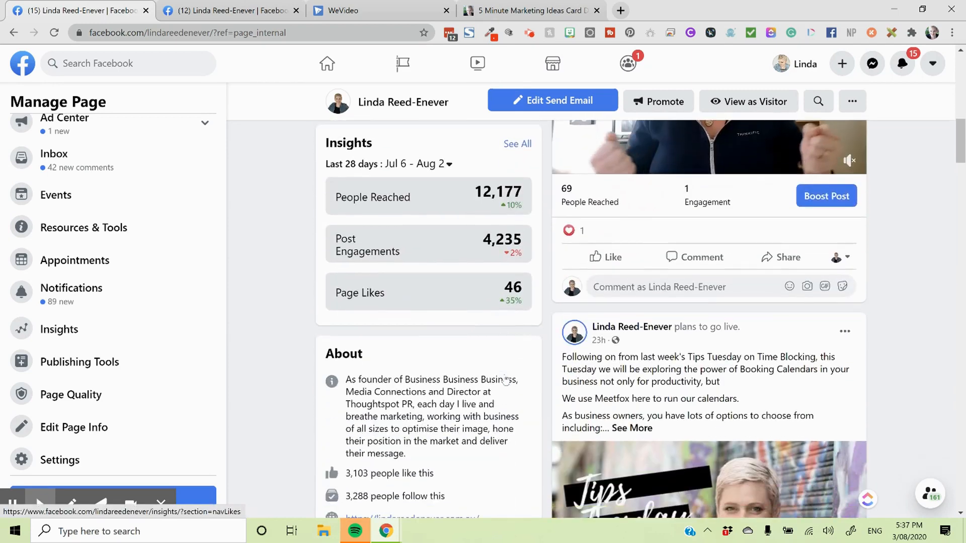
left_click(74, 428)
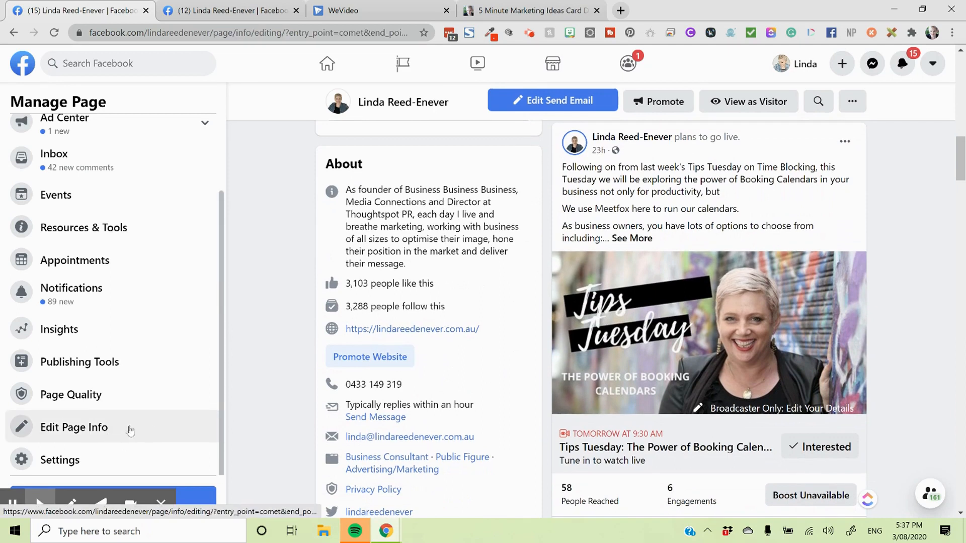
Step: Scroll the full Edit Page Info page down to the Bendigo, Victoria location
left_click(74, 427)
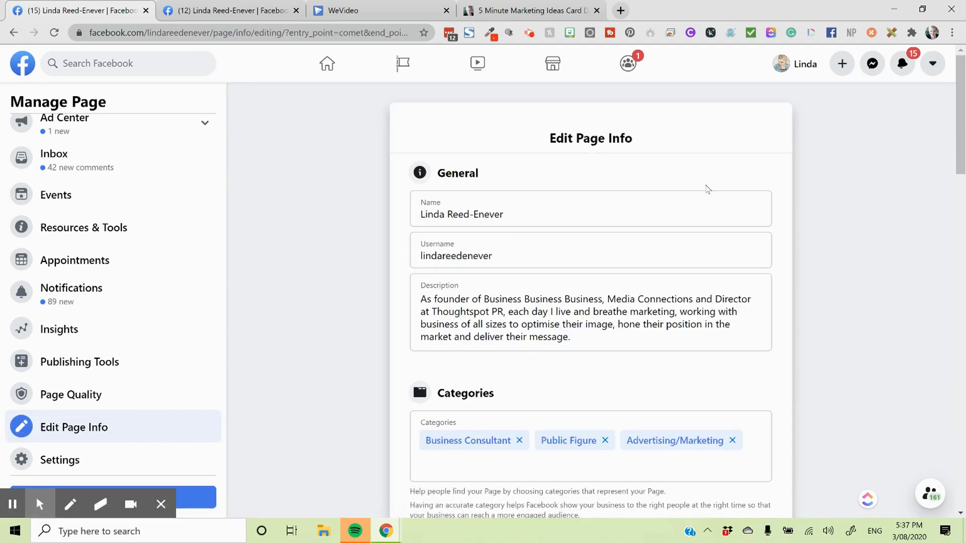
scroll("down", 3)
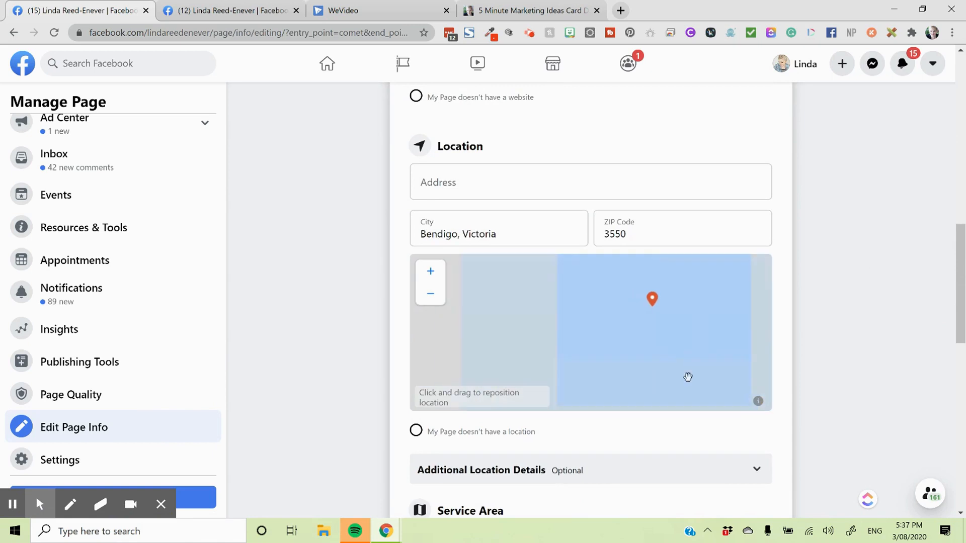
scroll("down", 3)
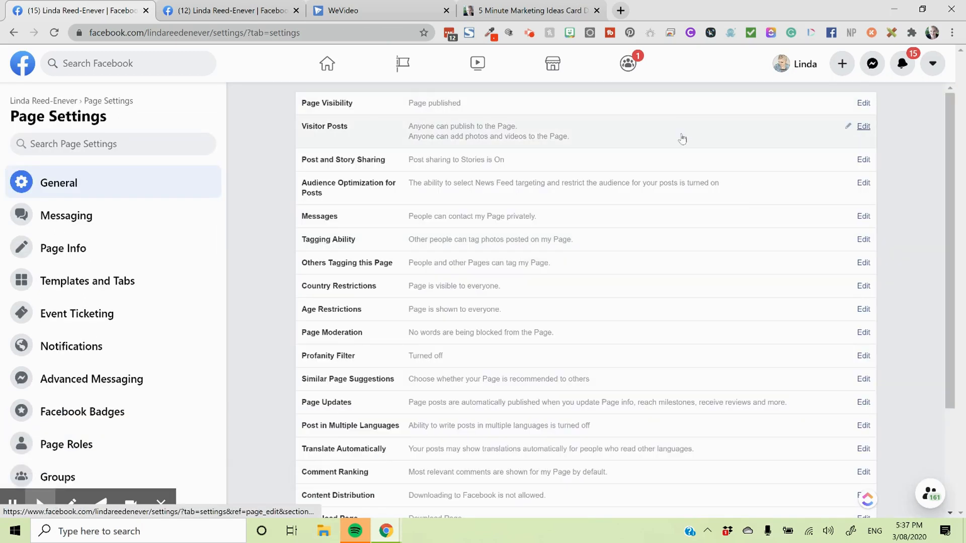
Step: Browse the General settings, then open the Groups section showing the linked group admins
scroll("down", 3)
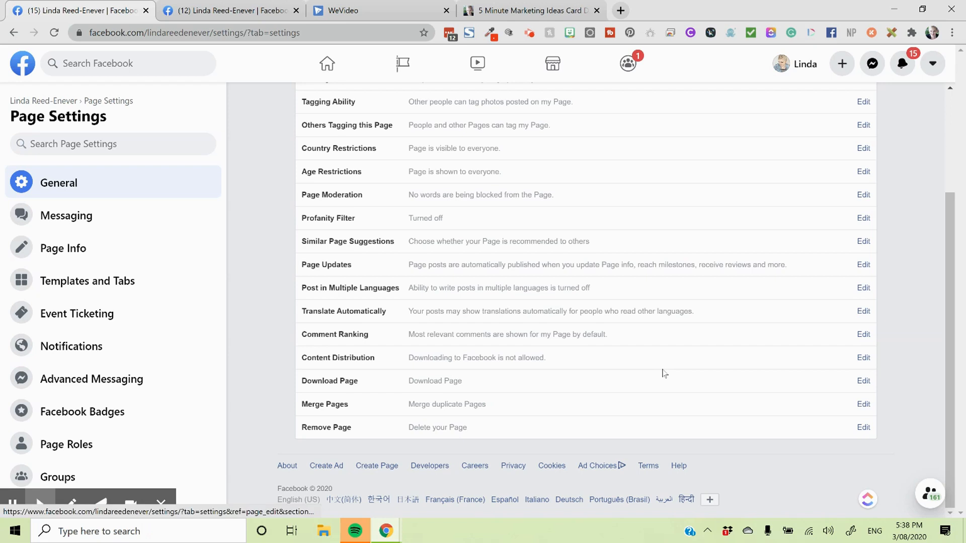
scroll("up", 3)
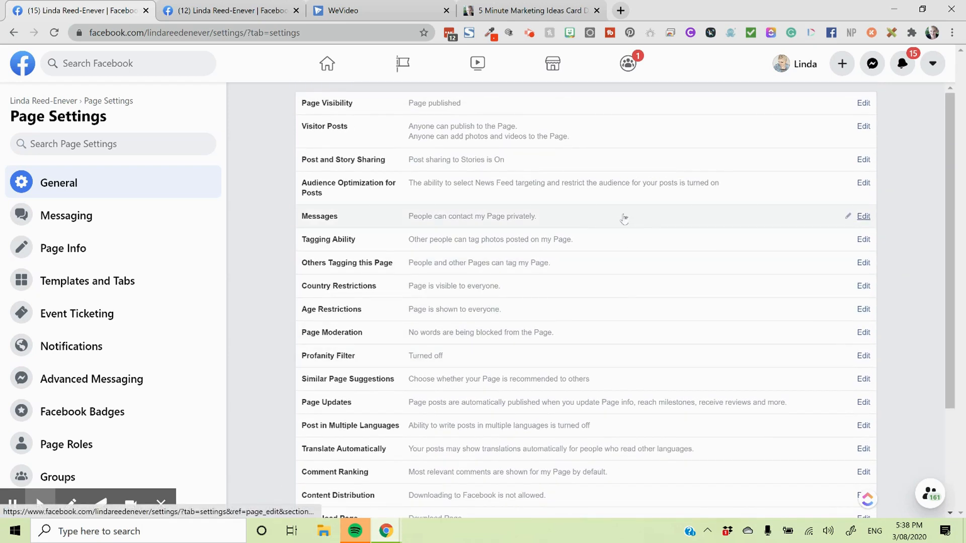
mouse_move(637, 313)
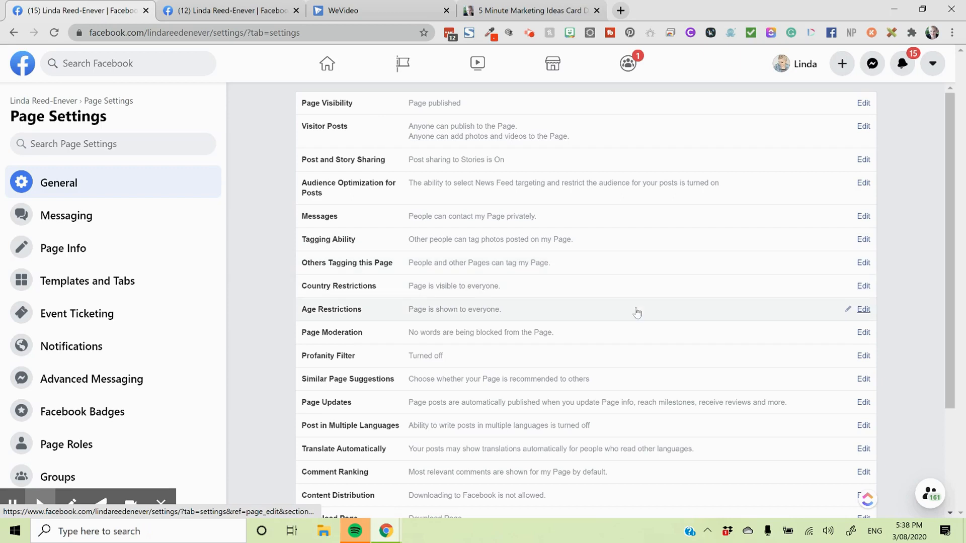
mouse_move(633, 345)
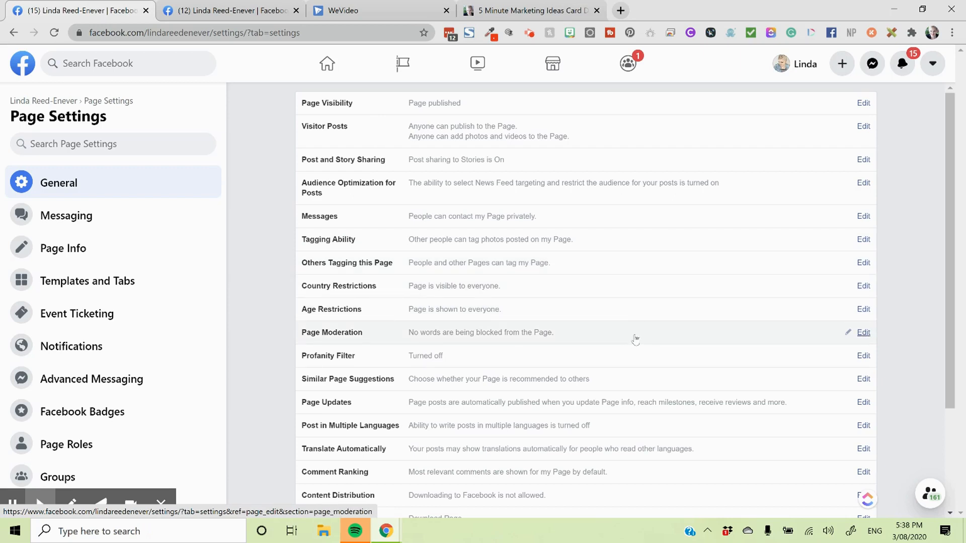
scroll("down", 3)
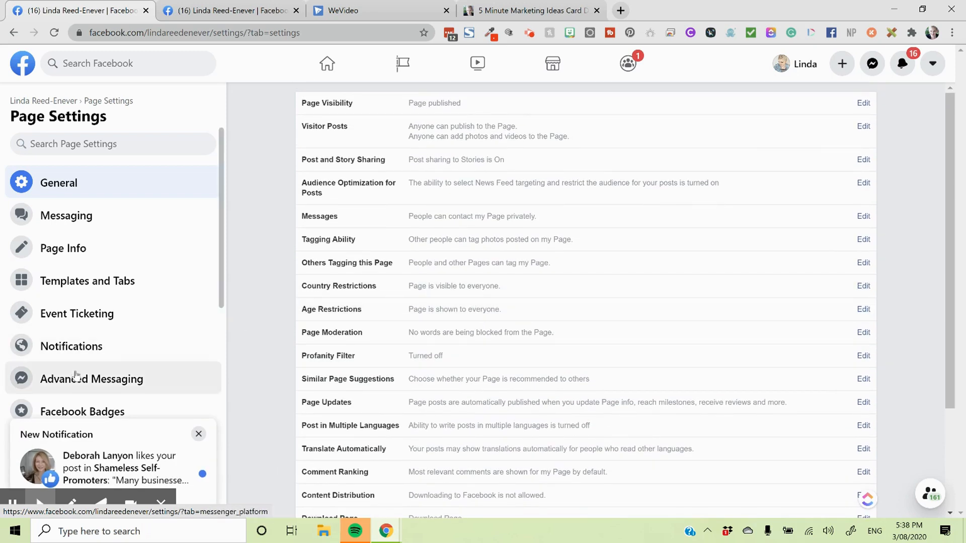
scroll("down", 3)
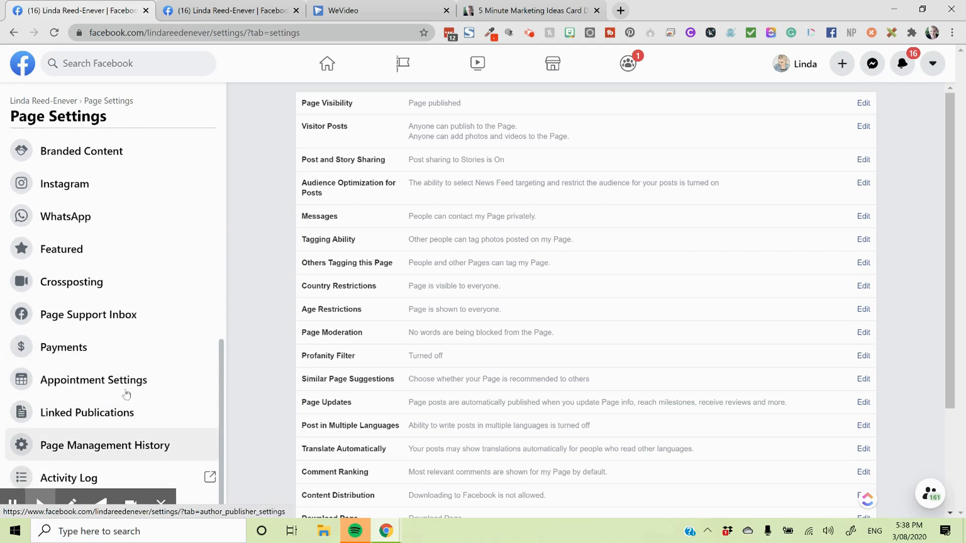
mouse_move(93, 379)
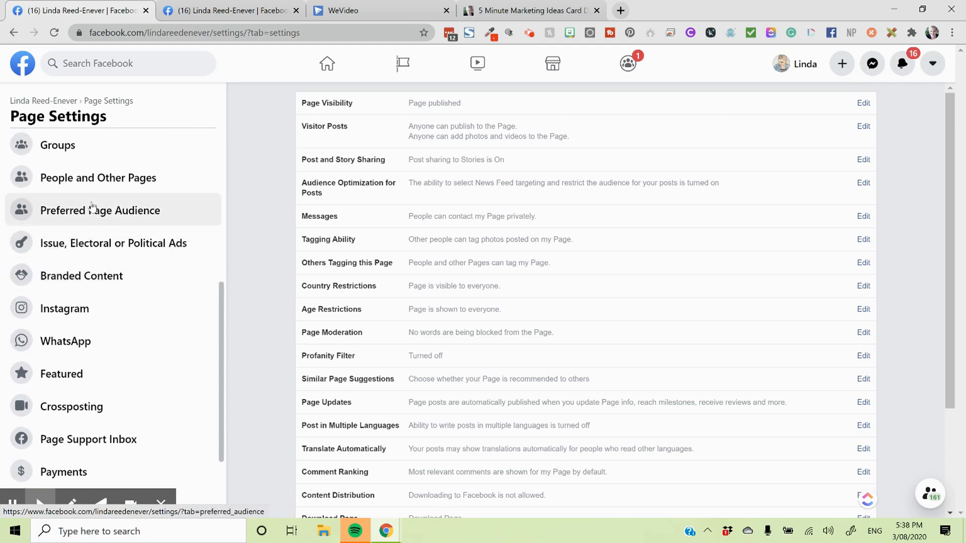
scroll("down", 3)
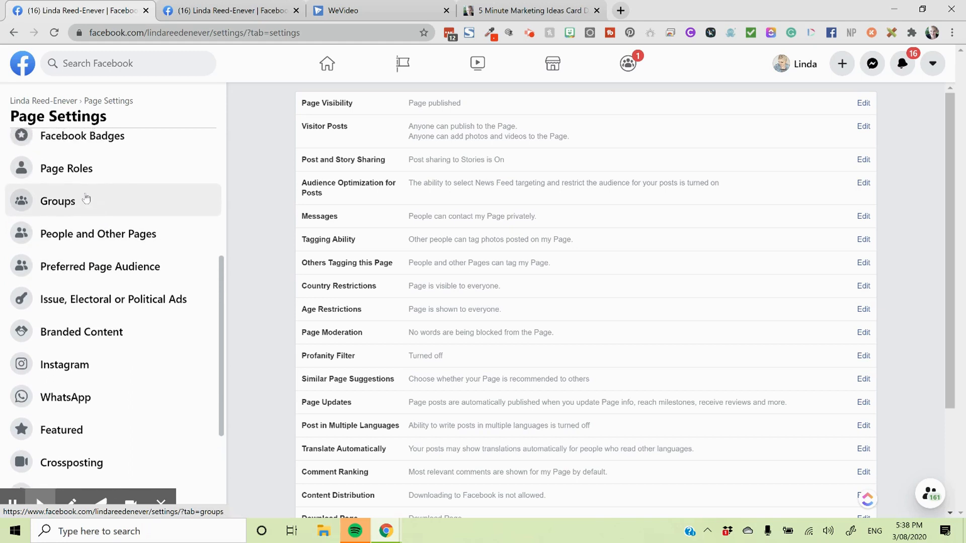
left_click(58, 200)
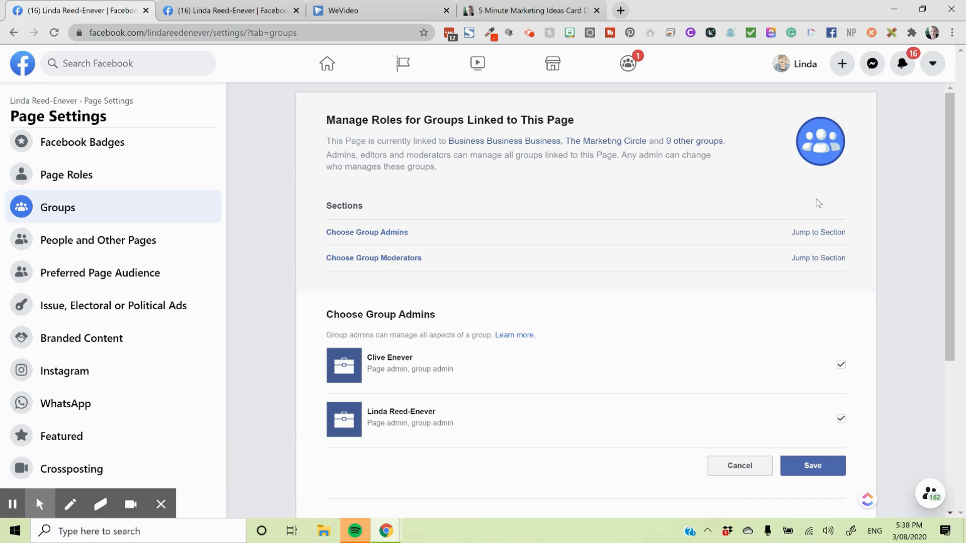
mouse_move(652, 252)
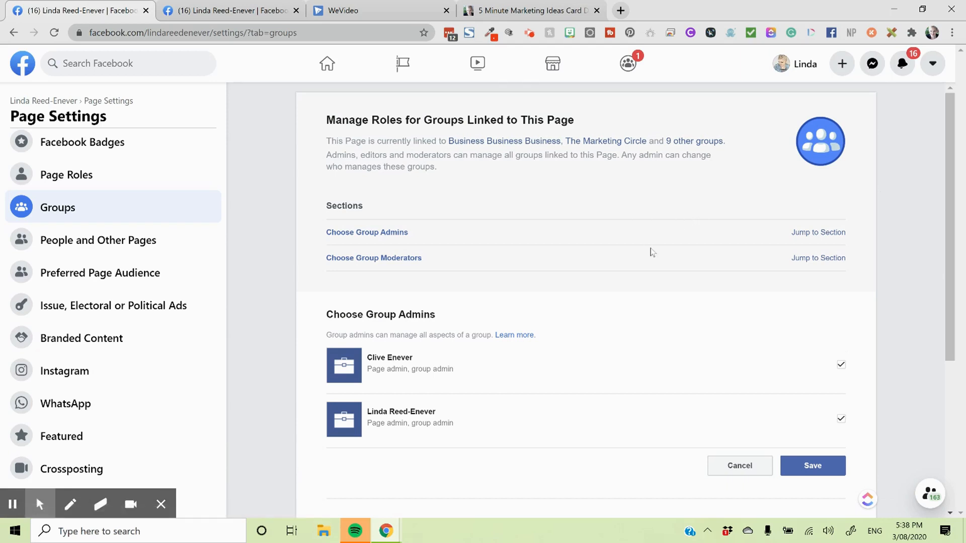
mouse_move(621, 252)
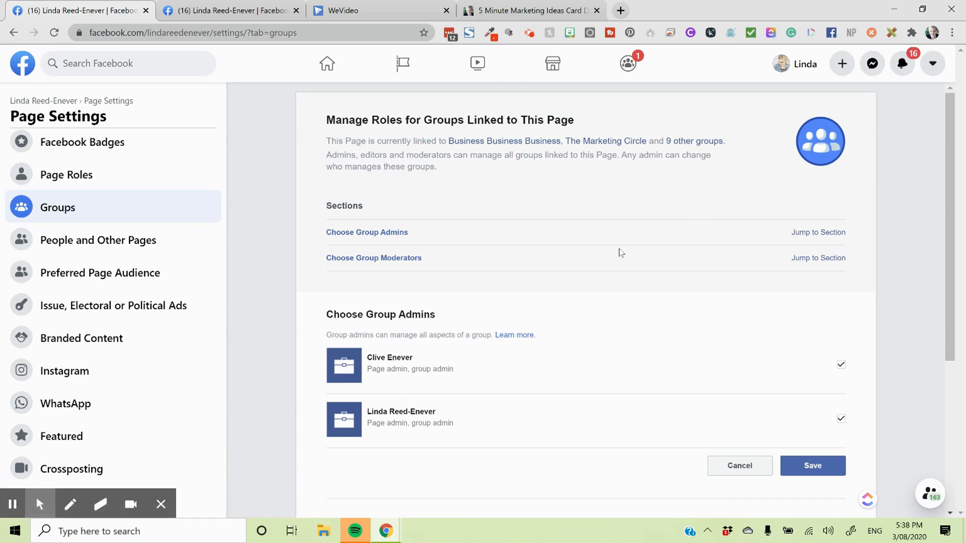
Step: Review Choose Group Admins and Moderators, then open the Messaging and Templates and Tabs settings
scroll("down", 3)
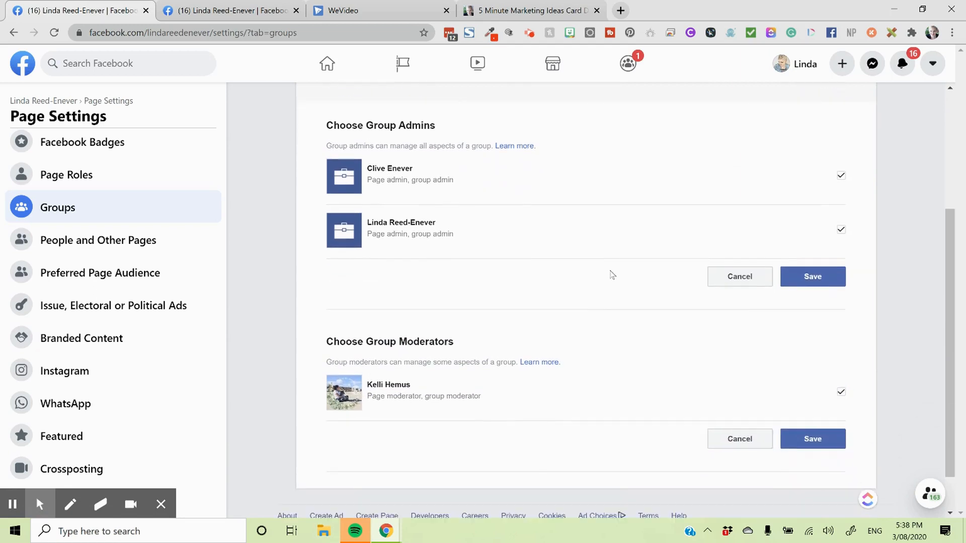
scroll("down", 3)
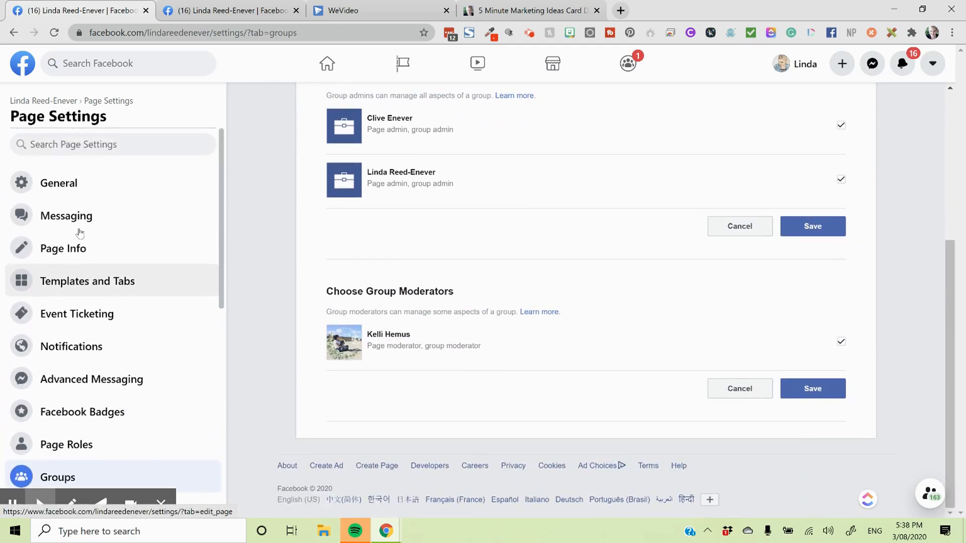
left_click(66, 216)
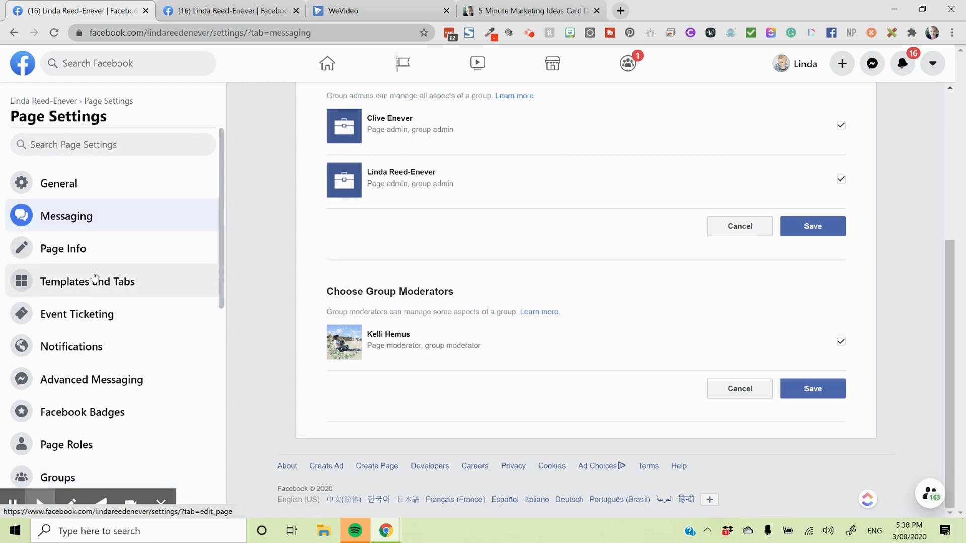
left_click(66, 216)
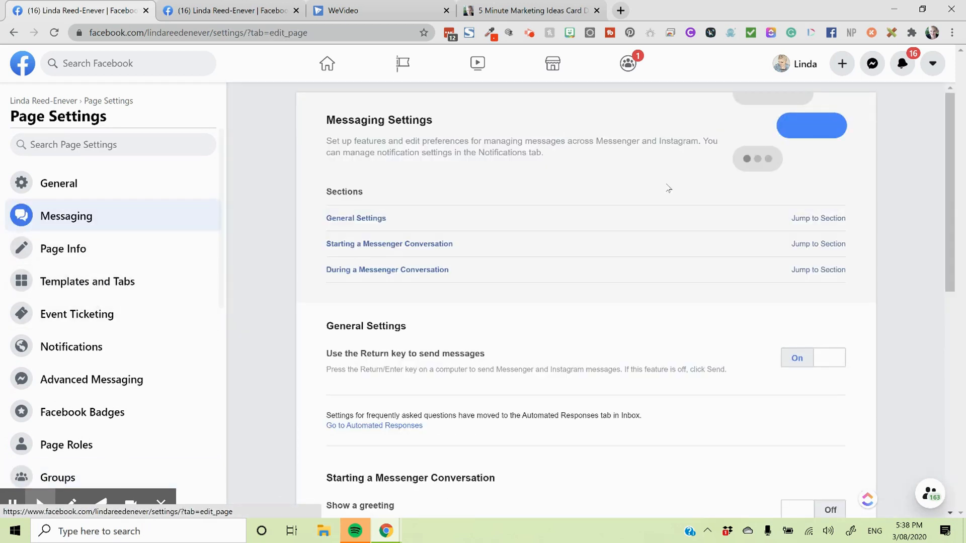
left_click(87, 282)
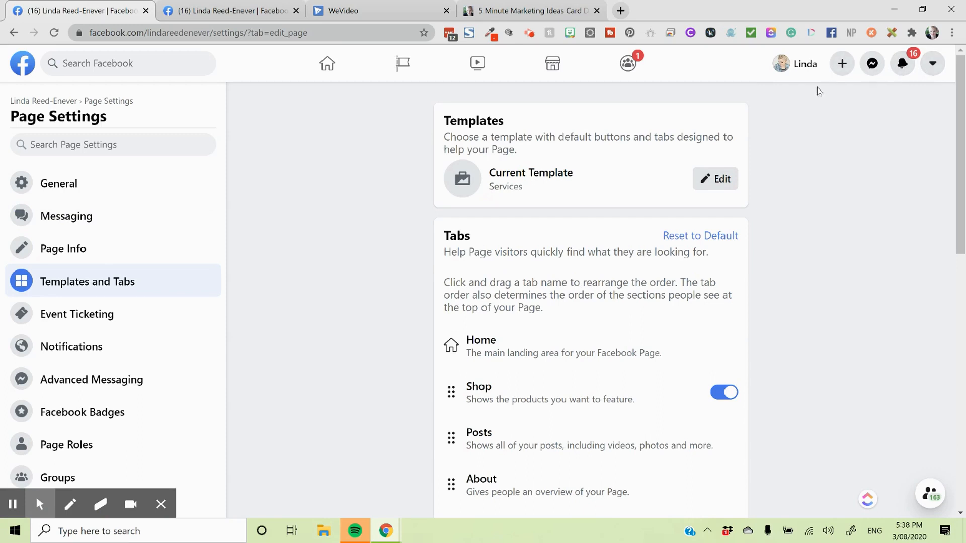
Step: Scroll the Templates and Tabs list, dismiss the Oops error, and open Event Ticketing
scroll("down", 3)
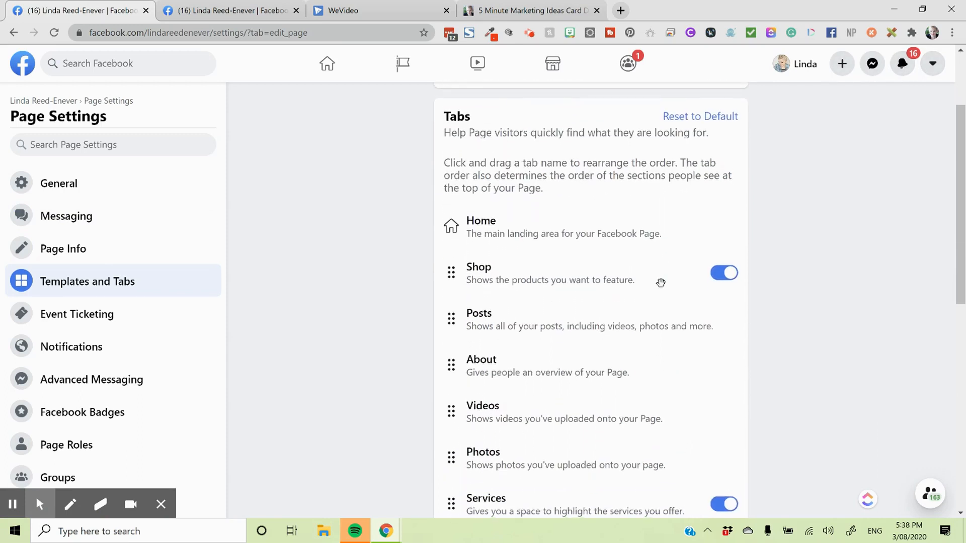
scroll("down", 3)
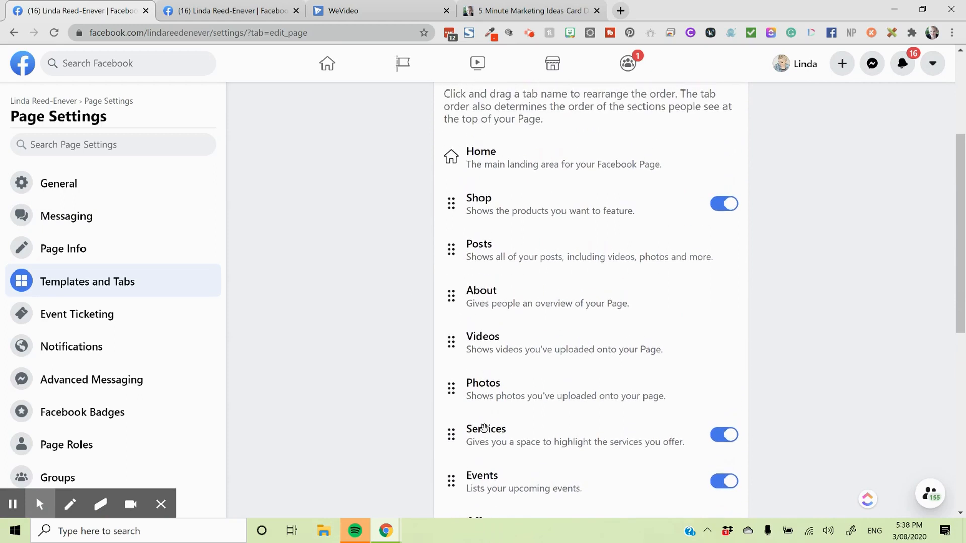
scroll("down", 3)
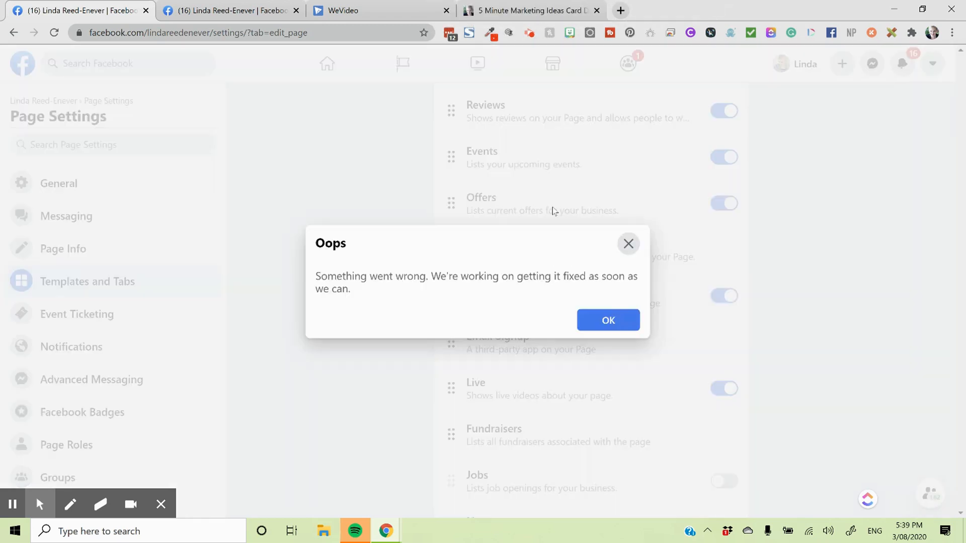
left_click(608, 320)
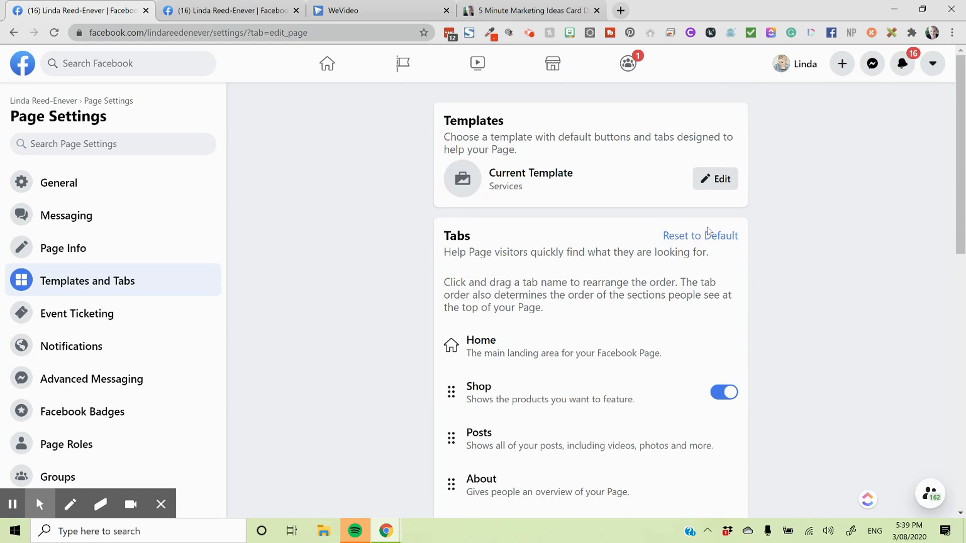
mouse_move(705, 231)
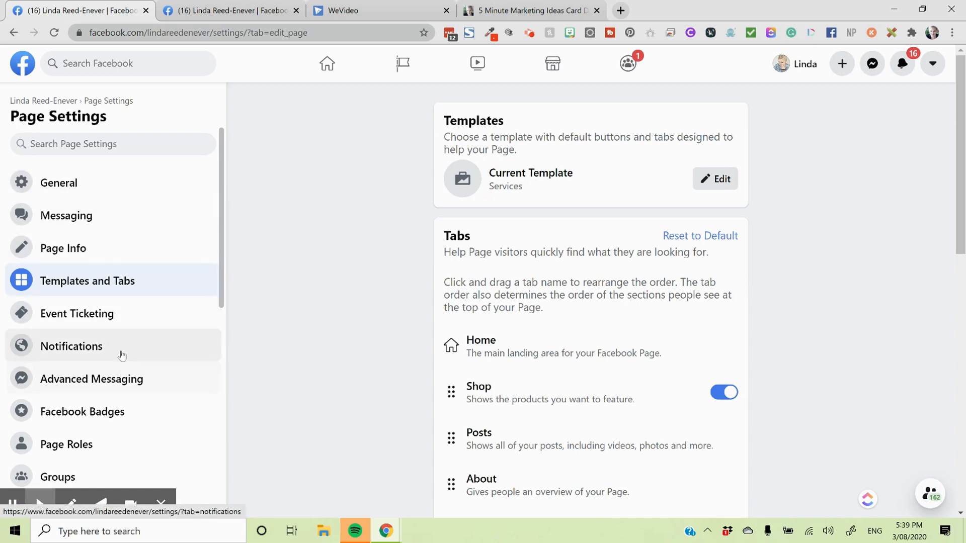
left_click(76, 314)
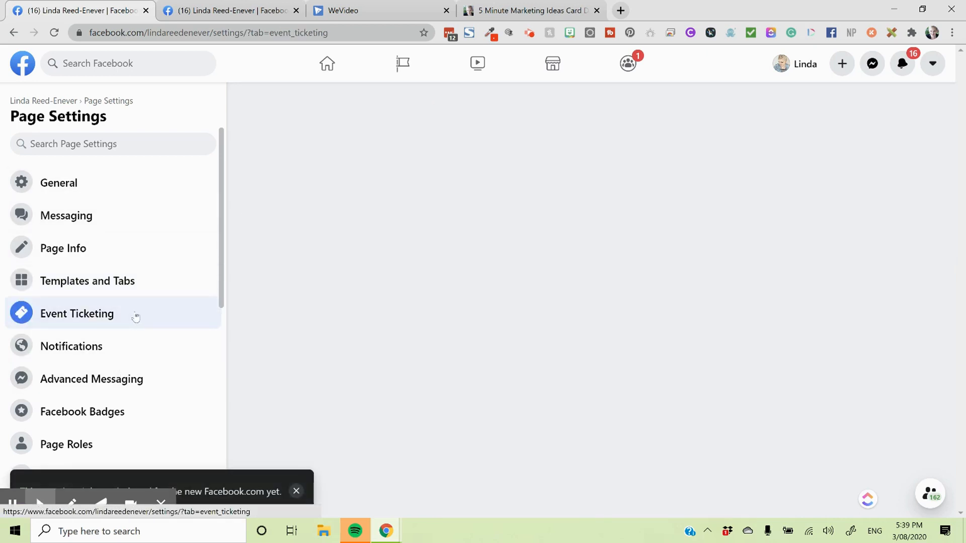
Step: Look over the Eventbrite ticketing and Advanced Messaging settings, then return to the home feed
left_click(76, 314)
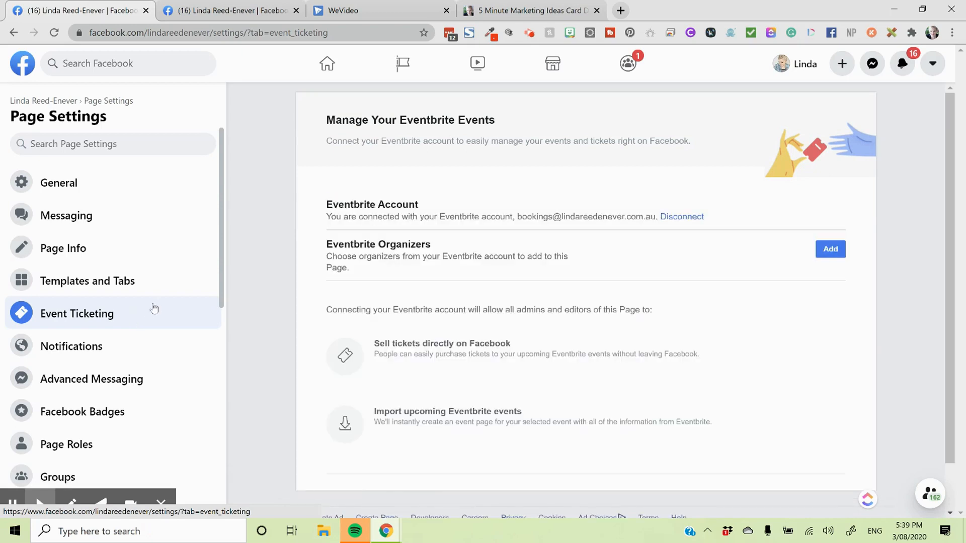
mouse_move(91, 379)
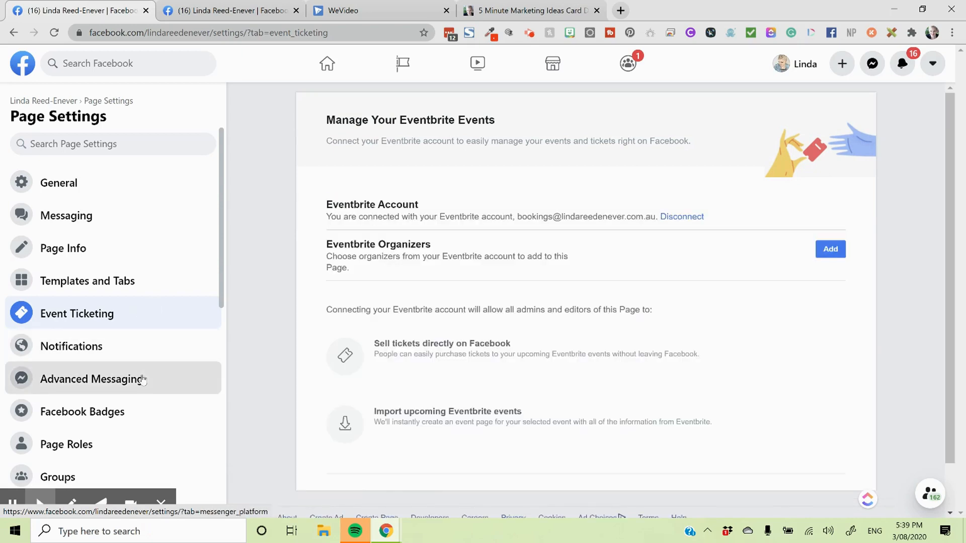
left_click(91, 378)
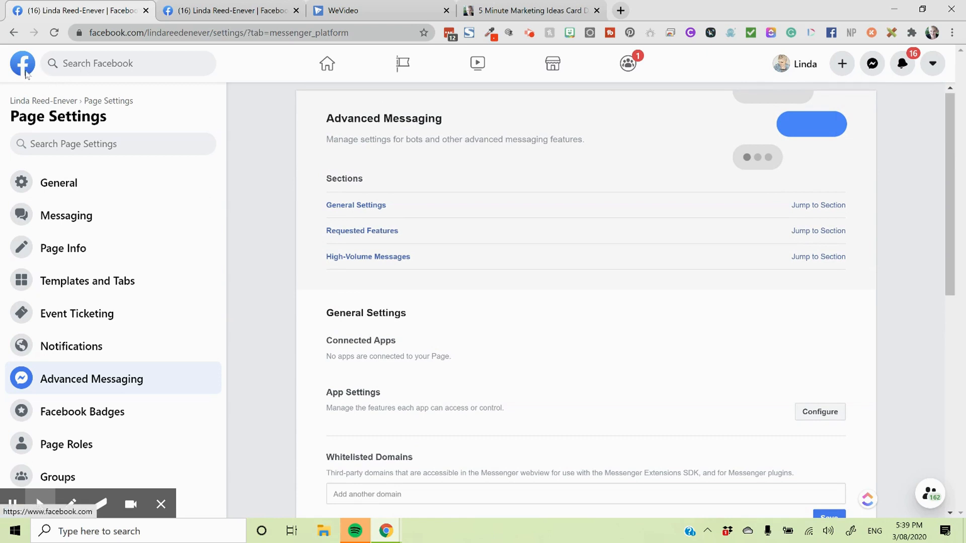
left_click(22, 63)
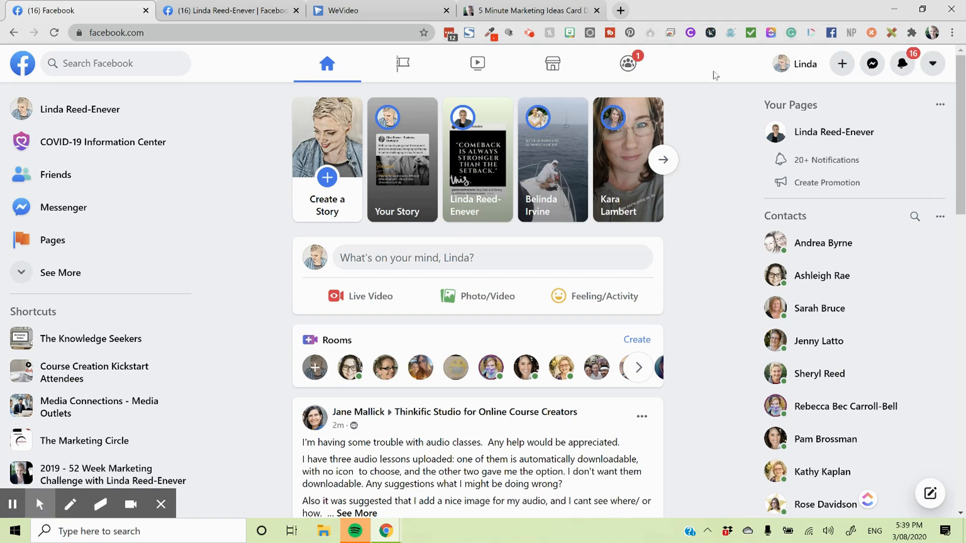
mouse_move(628, 63)
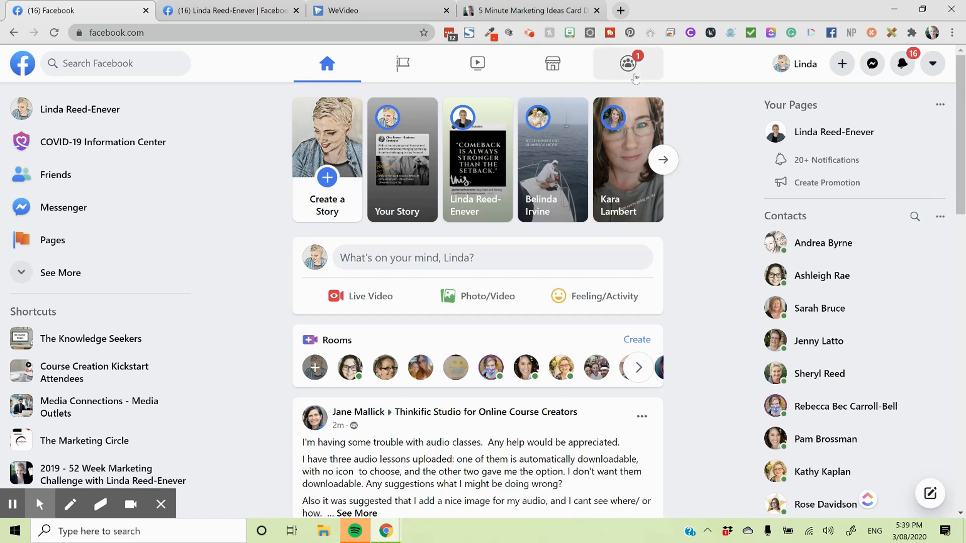
mouse_move(628, 64)
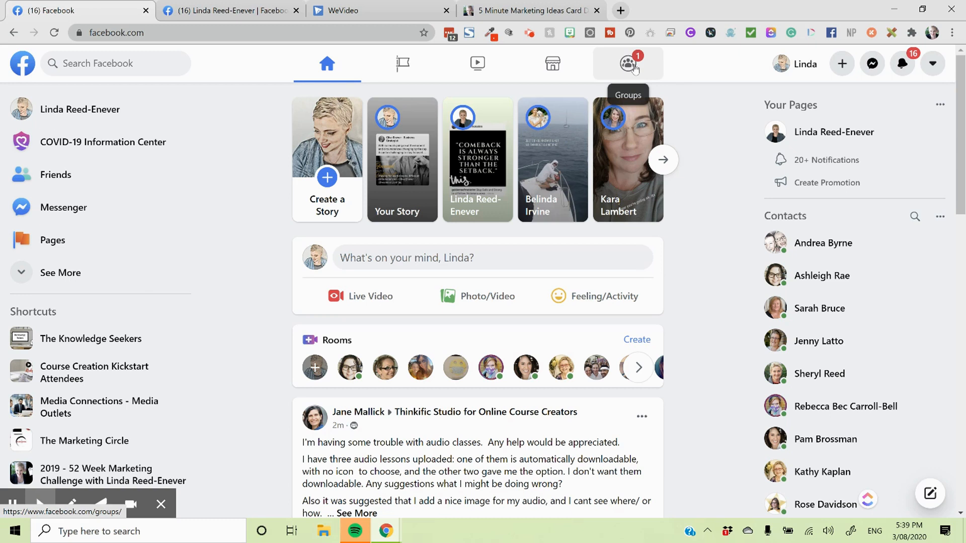
Step: Go to the Groups feed from the top bar
left_click(628, 63)
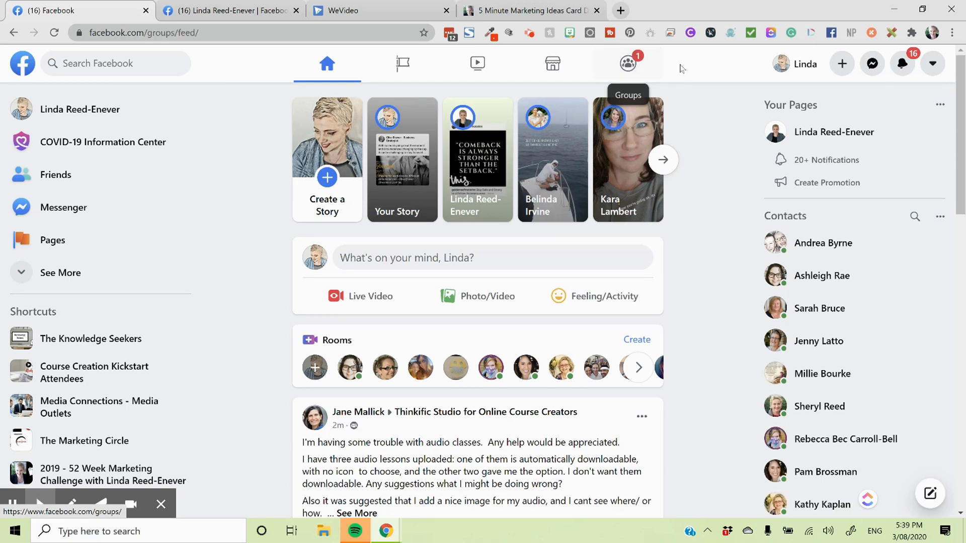
Step: Scroll through recent group posts and the managed and joined groups list
left_click(627, 63)
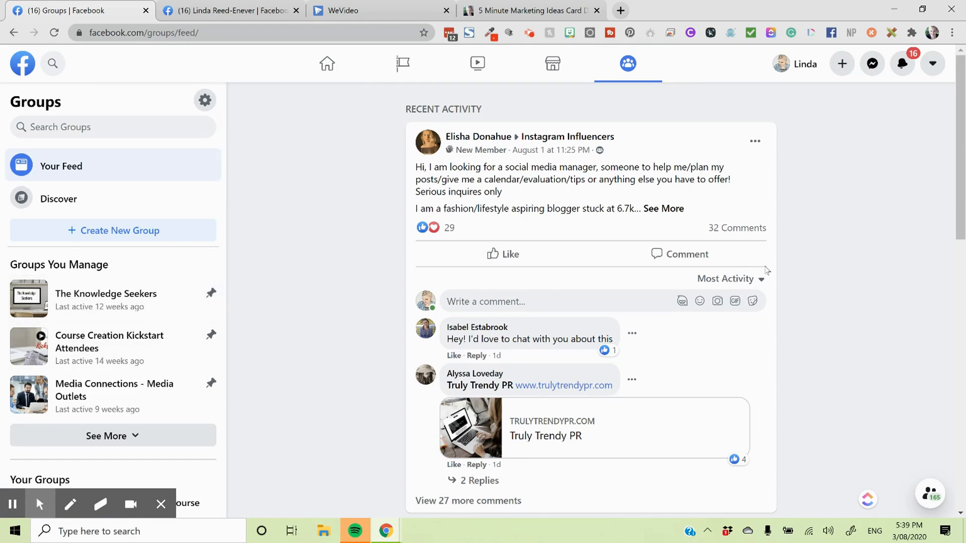
scroll("down", 3)
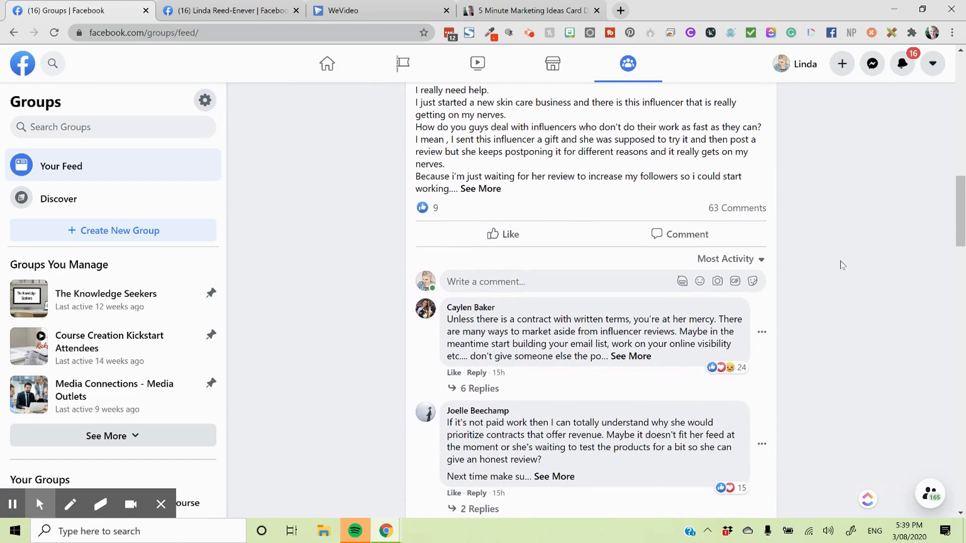
scroll("down", 3)
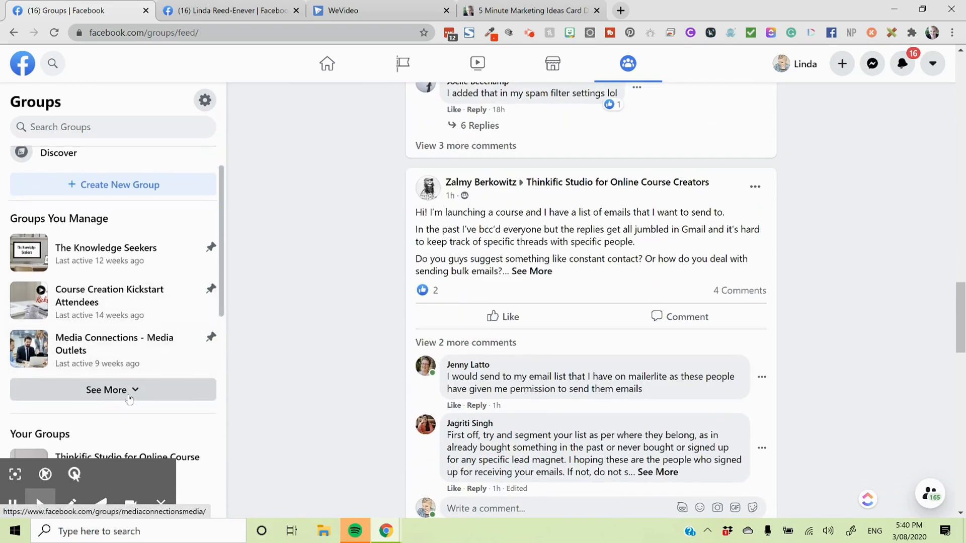
scroll("down", 3)
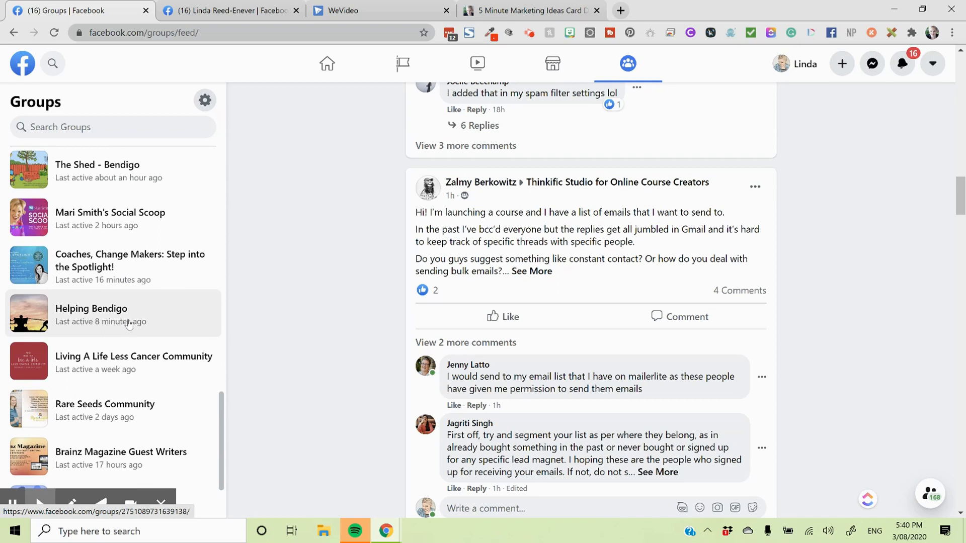
scroll("down", 3)
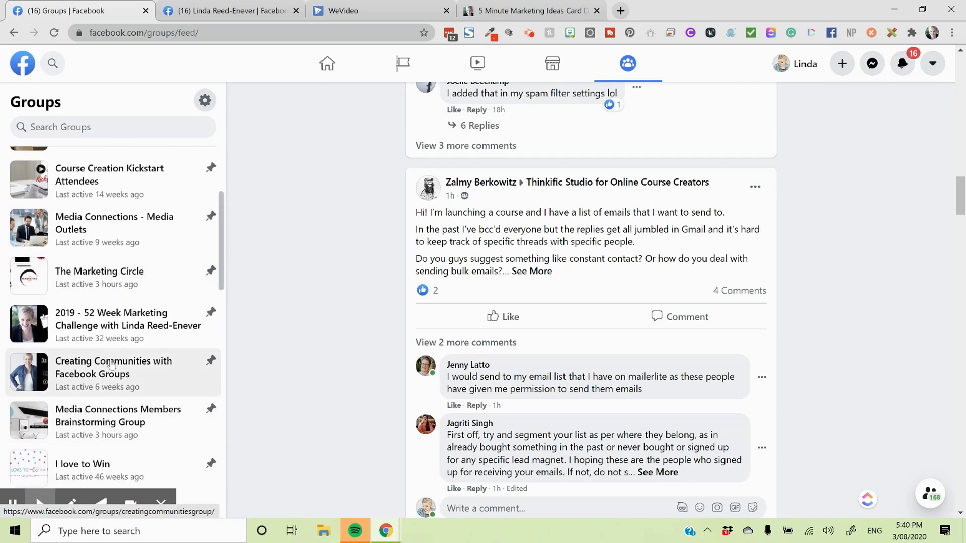
Step: Open Creating Communities with Facebook Groups, view scheduled posts, and answer the pending member request
left_click(112, 367)
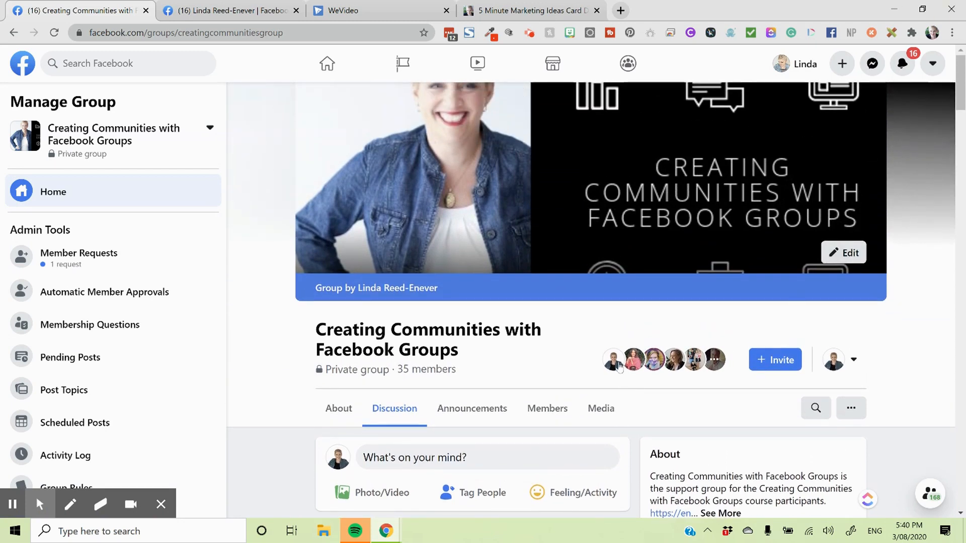
scroll("down", 3)
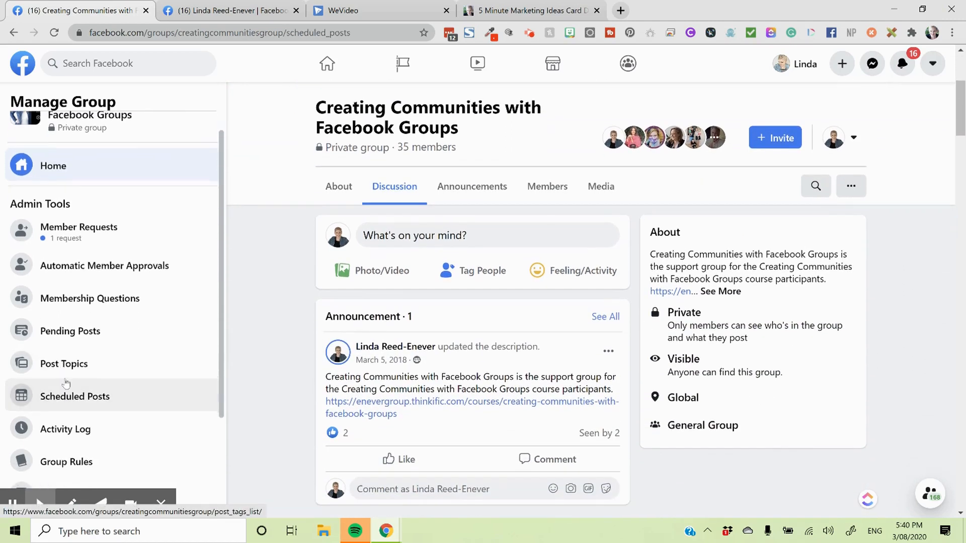
left_click(74, 396)
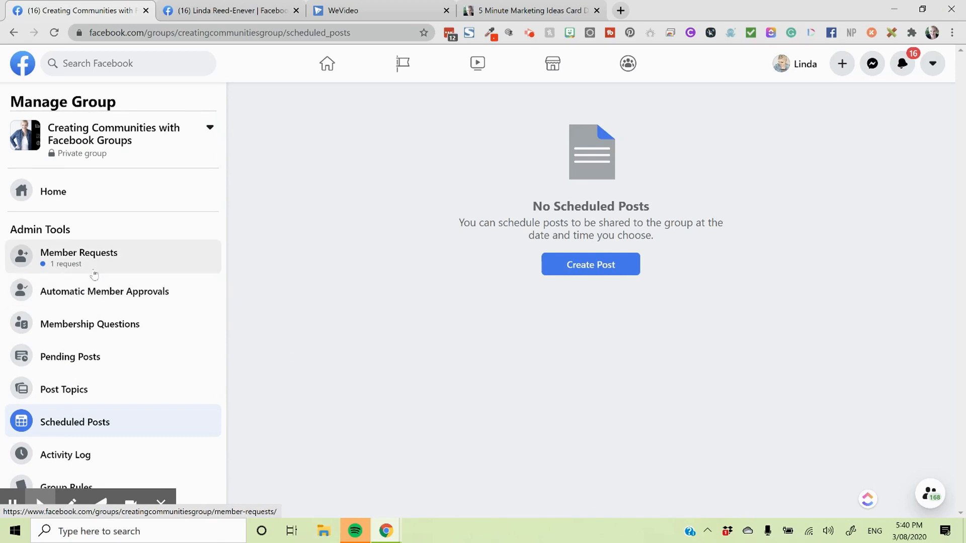
left_click(79, 253)
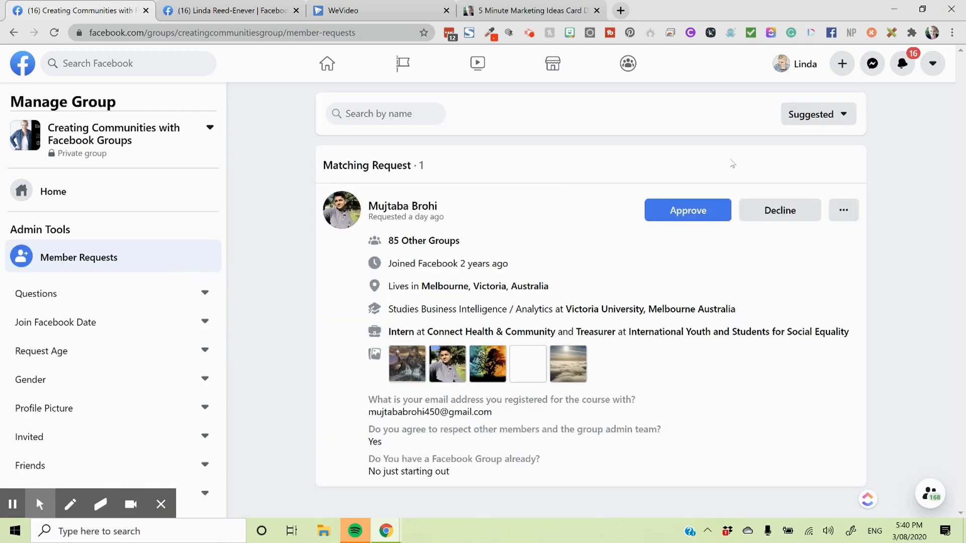
left_click(688, 211)
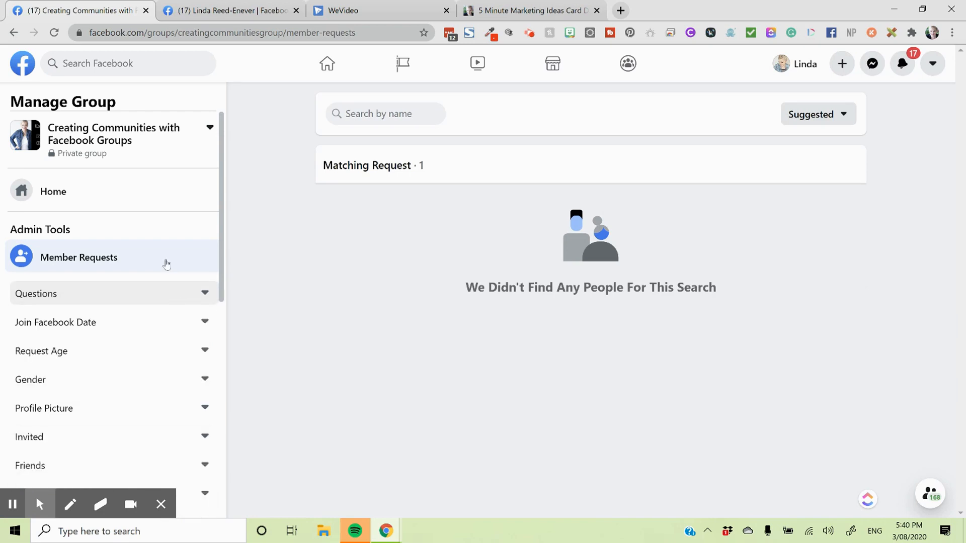
mouse_move(159, 351)
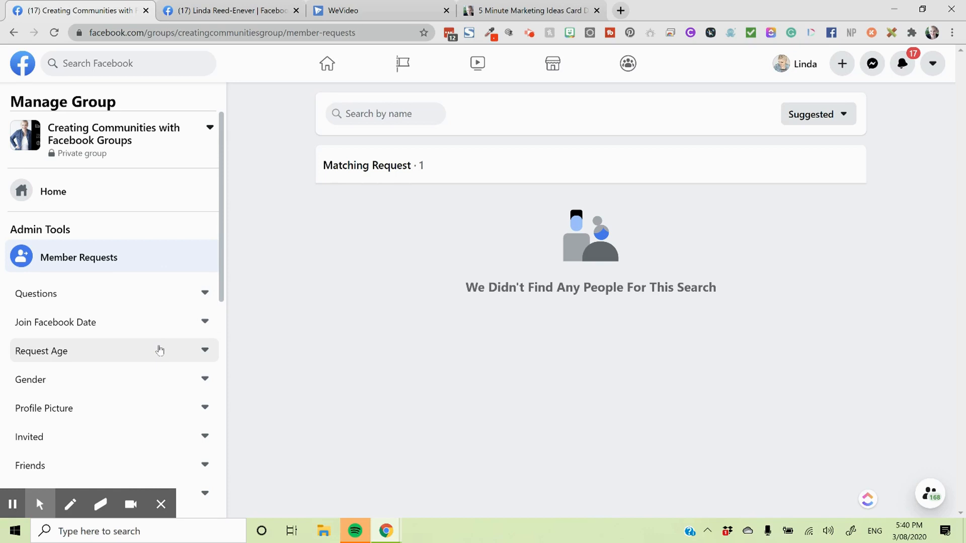
scroll("down", 3)
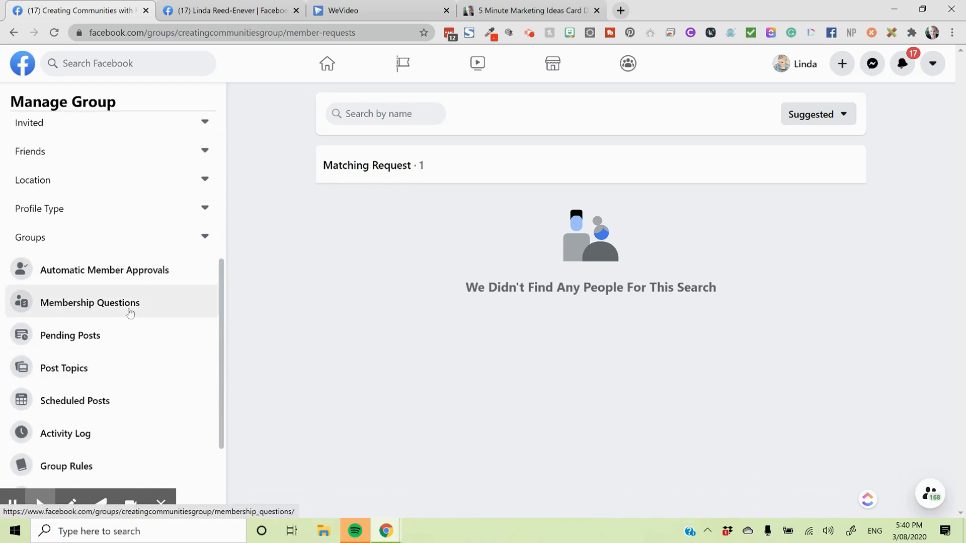
mouse_move(149, 340)
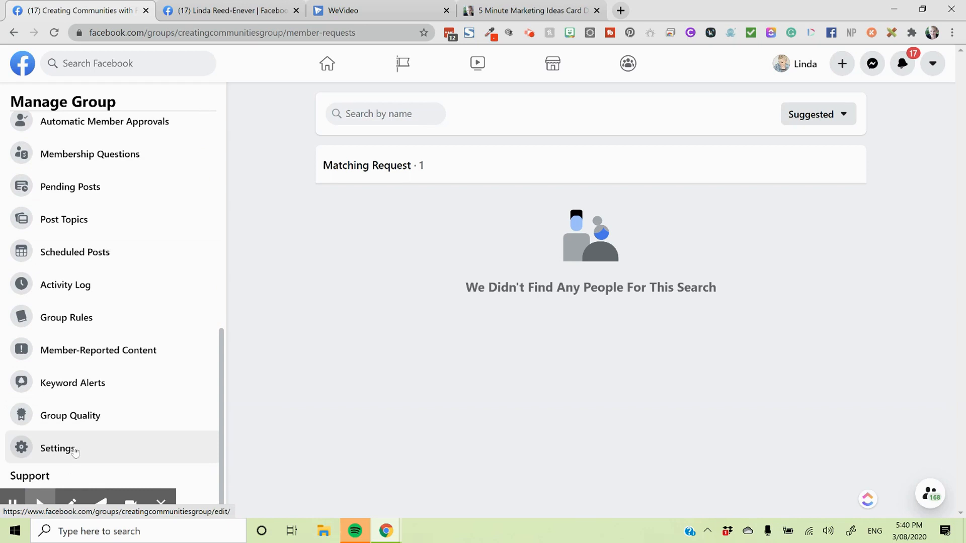
Step: Open the group's Settings and show the dropdown of managed groups to switch to
left_click(57, 447)
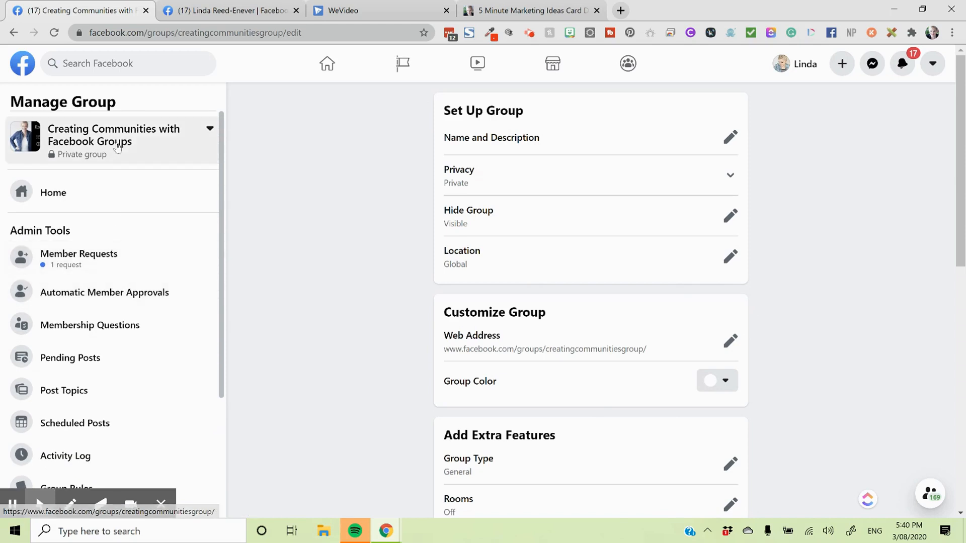
left_click(210, 129)
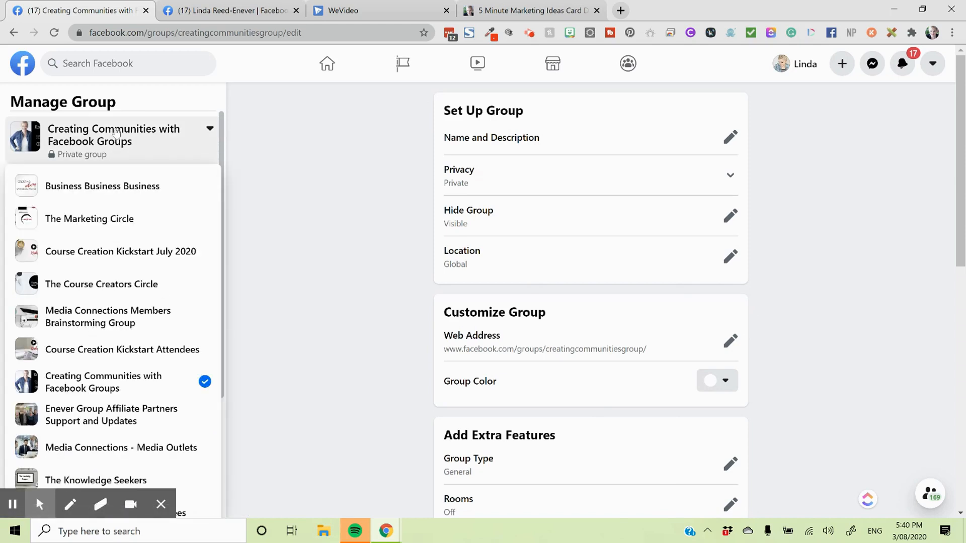
mouse_move(117, 146)
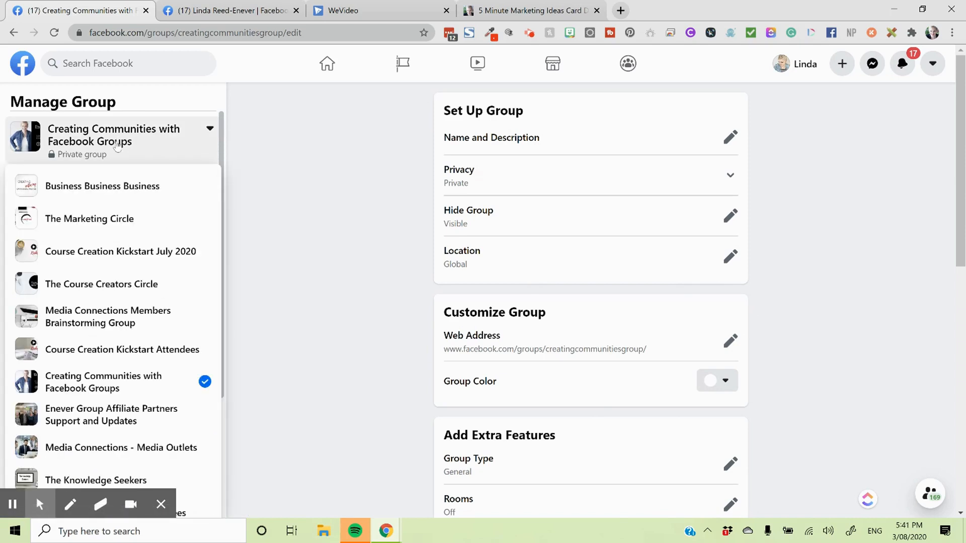
mouse_move(845, 17)
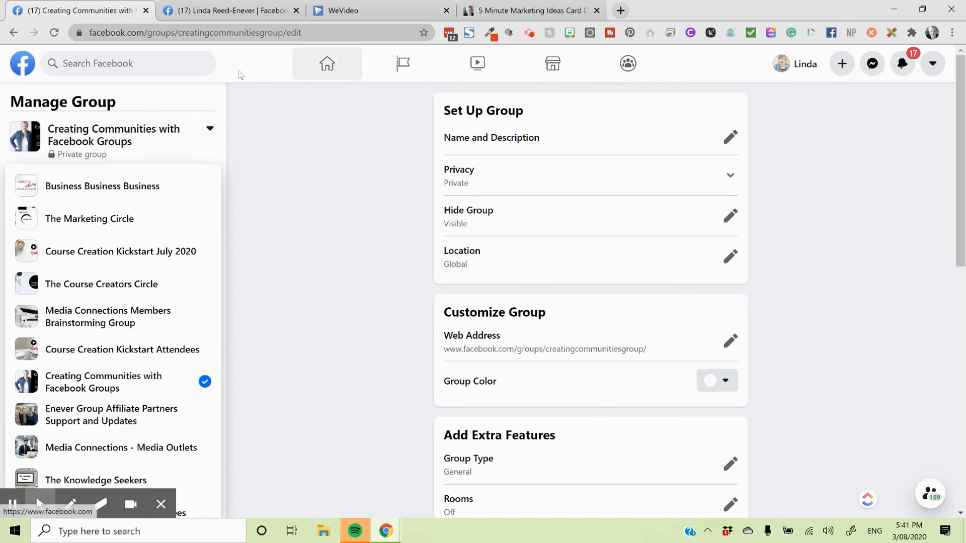
Step: Open the Business Consultant page from Pages You Manage and check its View as Visitor link
left_click(403, 63)
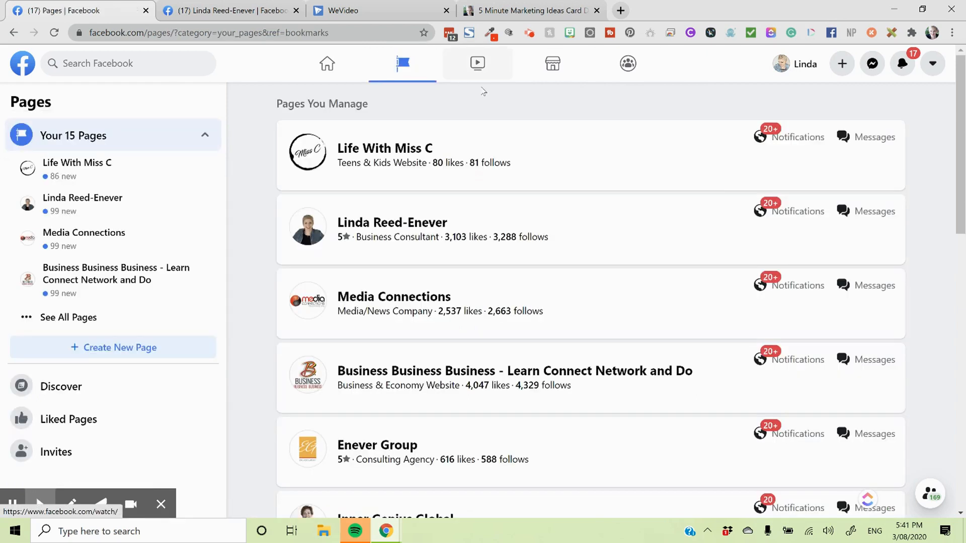
left_click(392, 223)
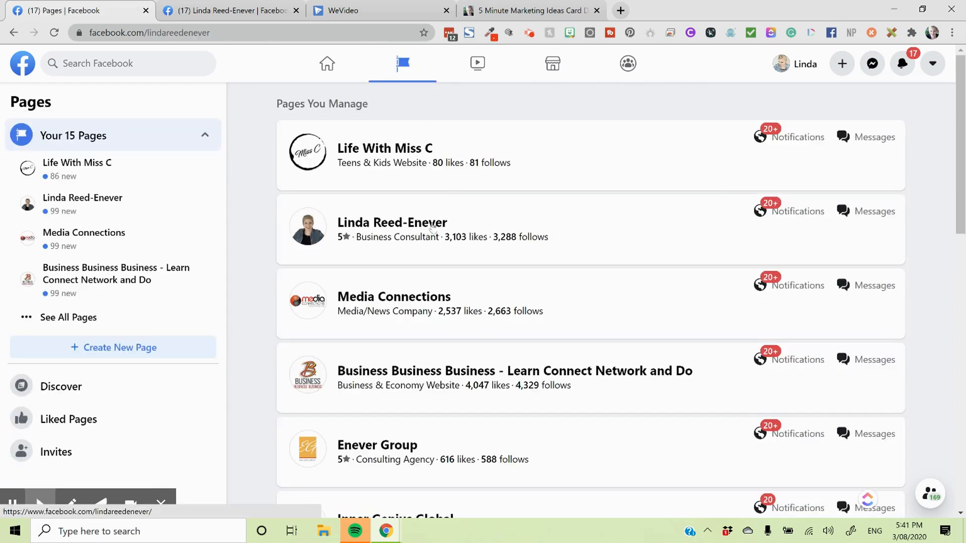
left_click(392, 223)
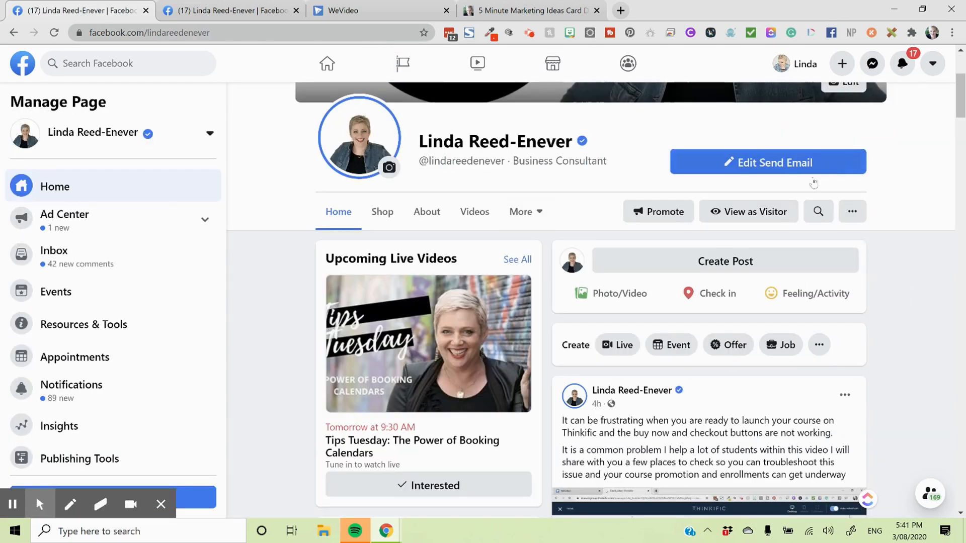
right_click(749, 211)
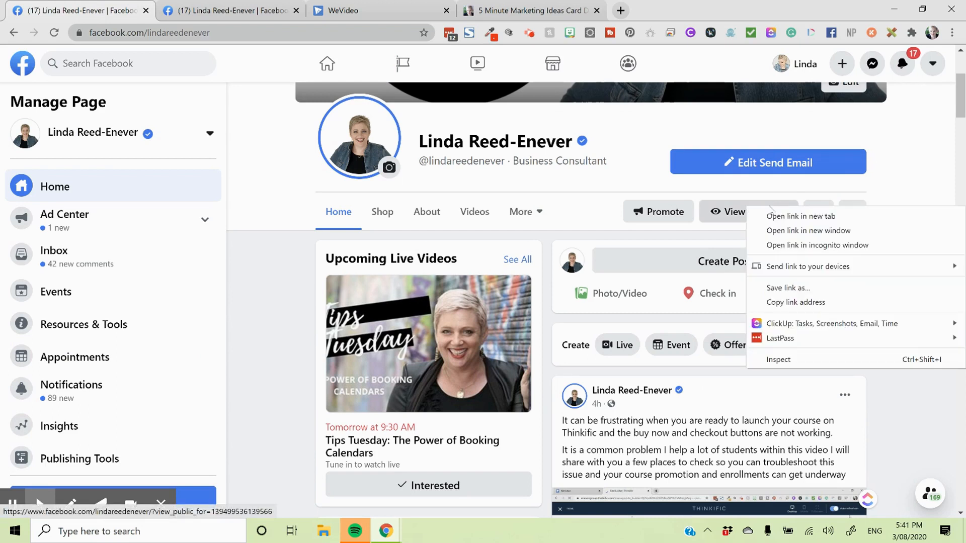
left_click(802, 216)
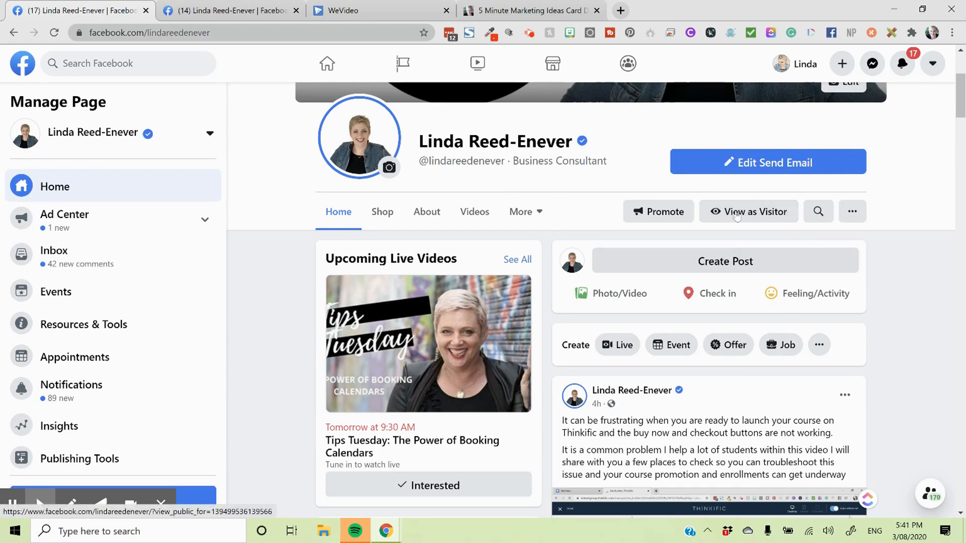
mouse_move(751, 360)
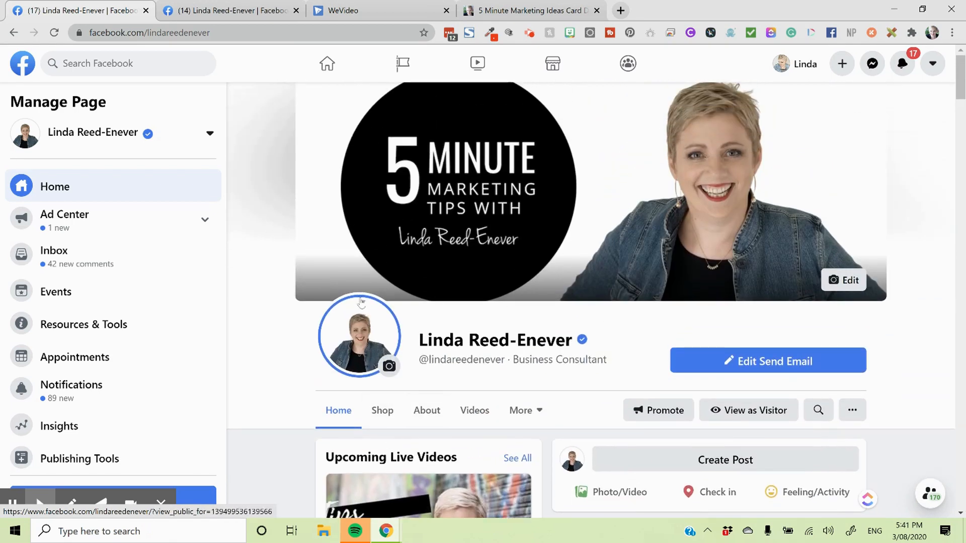
mouse_move(400, 324)
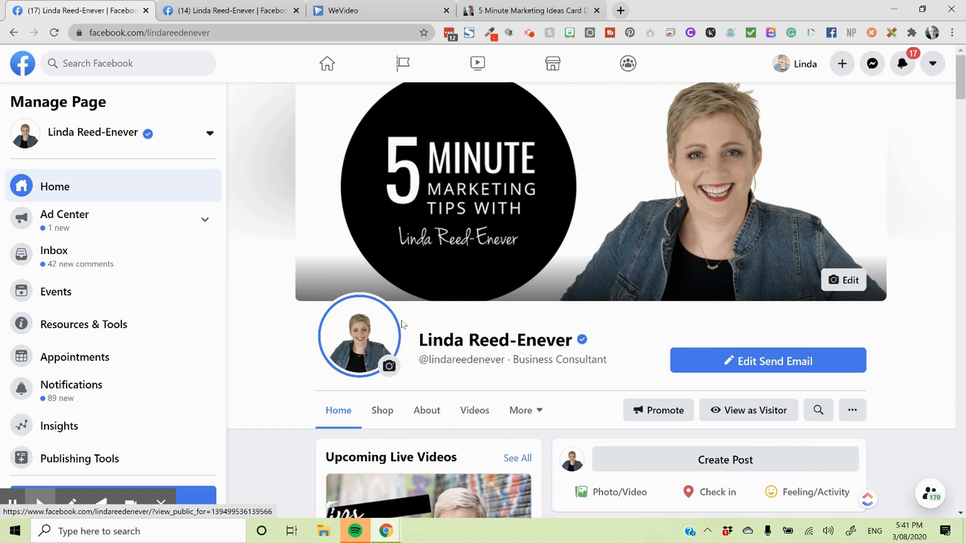
mouse_move(388, 376)
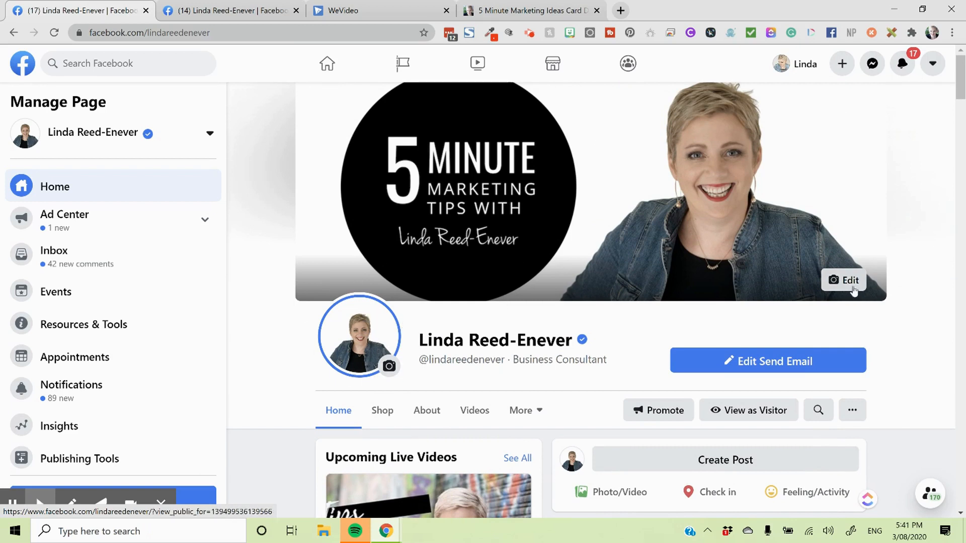
left_click(843, 280)
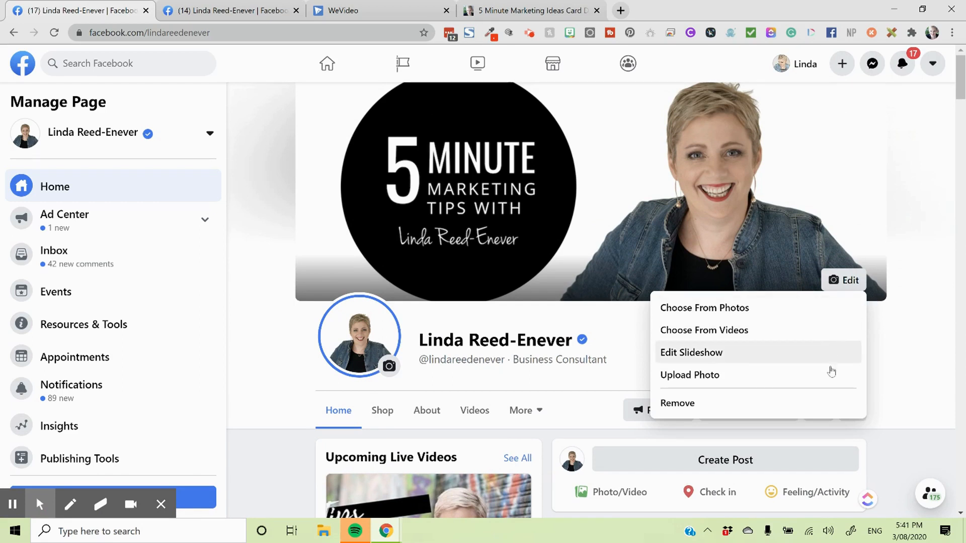
mouse_move(795, 308)
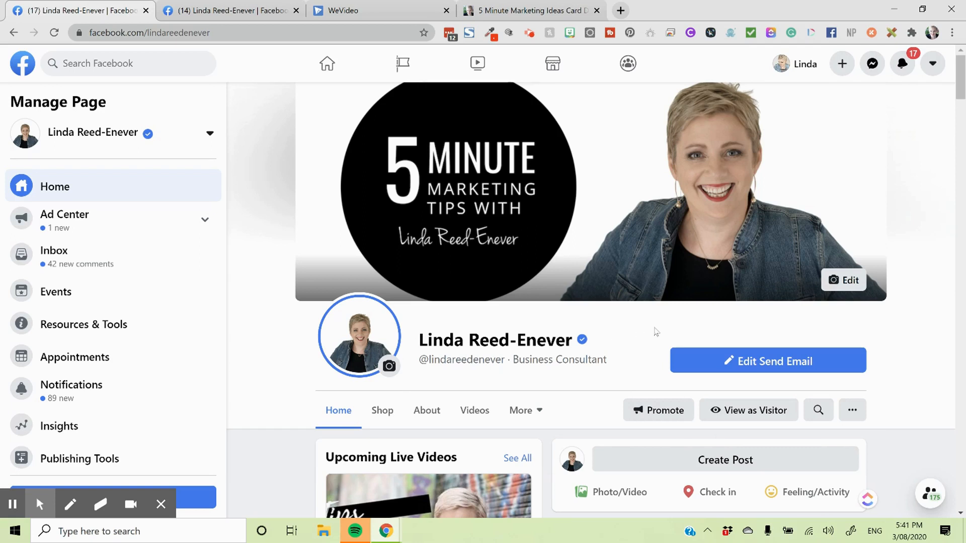
Step: Open the page's About tab and scroll through its description, likes, website and contacts
left_click(426, 410)
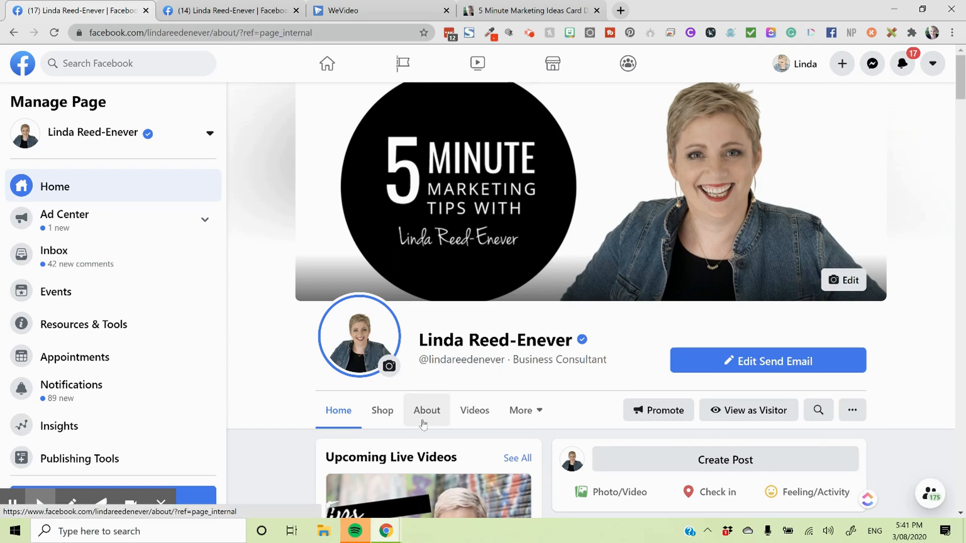
left_click(426, 410)
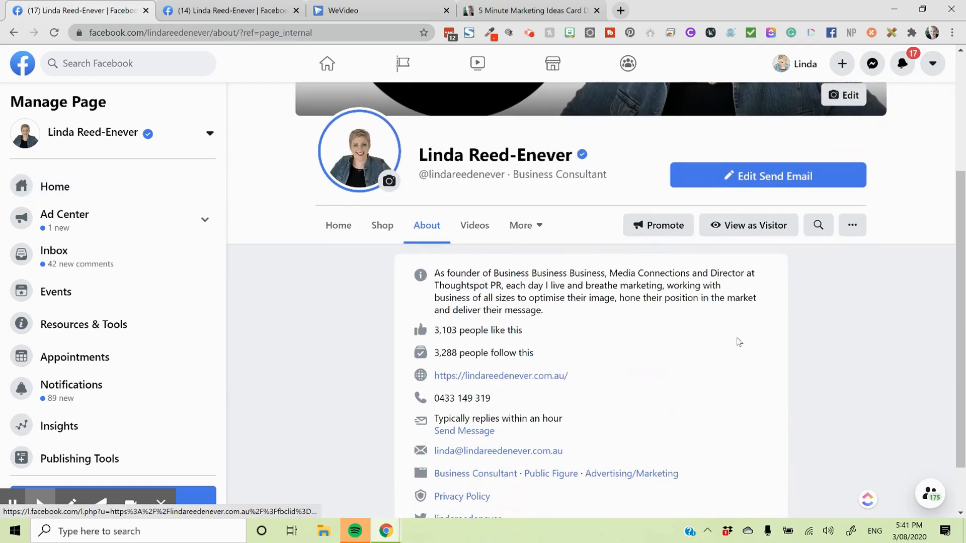
scroll("down", 3)
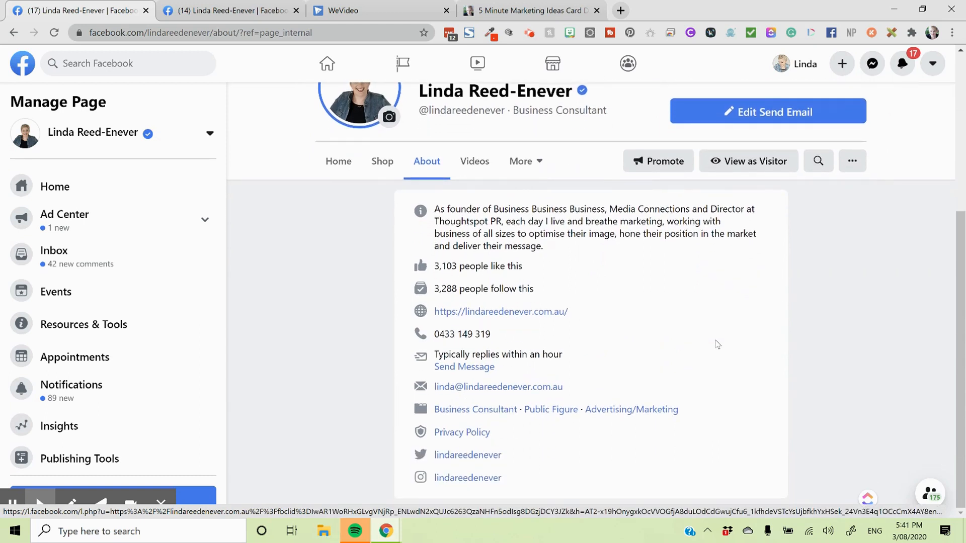
scroll("down", 3)
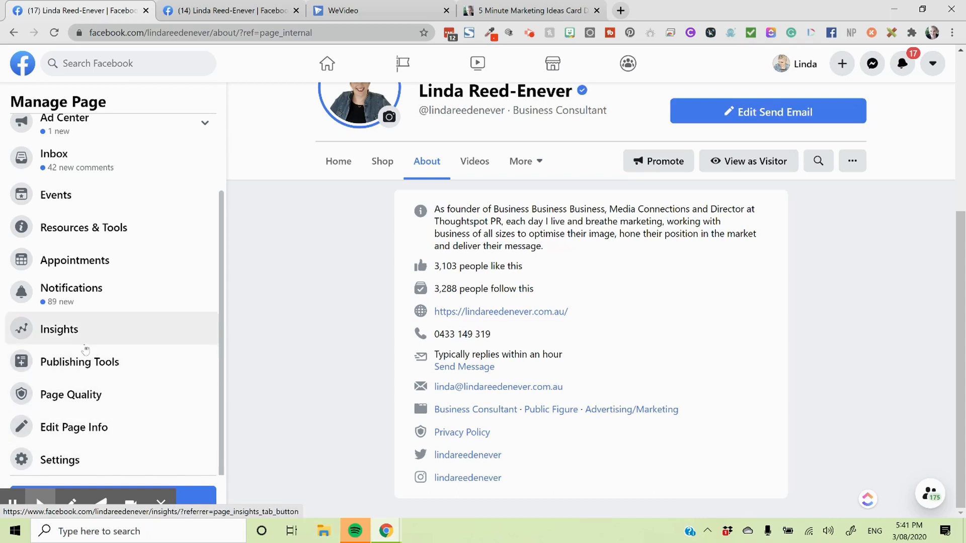
Step: Go to Publishing Tools' Shop Products list, showing the 5 Minute Marketing Ideas Deck as Public
left_click(79, 361)
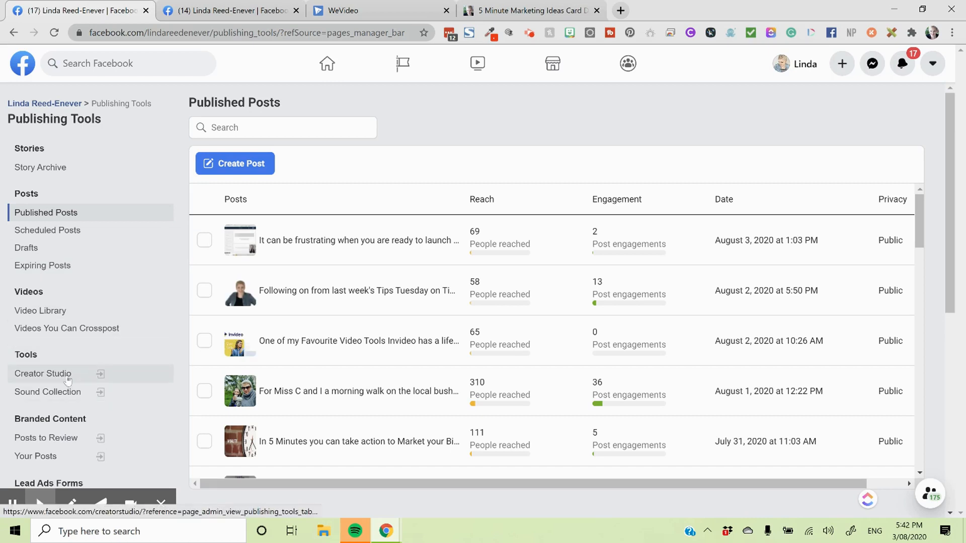
scroll("down", 3)
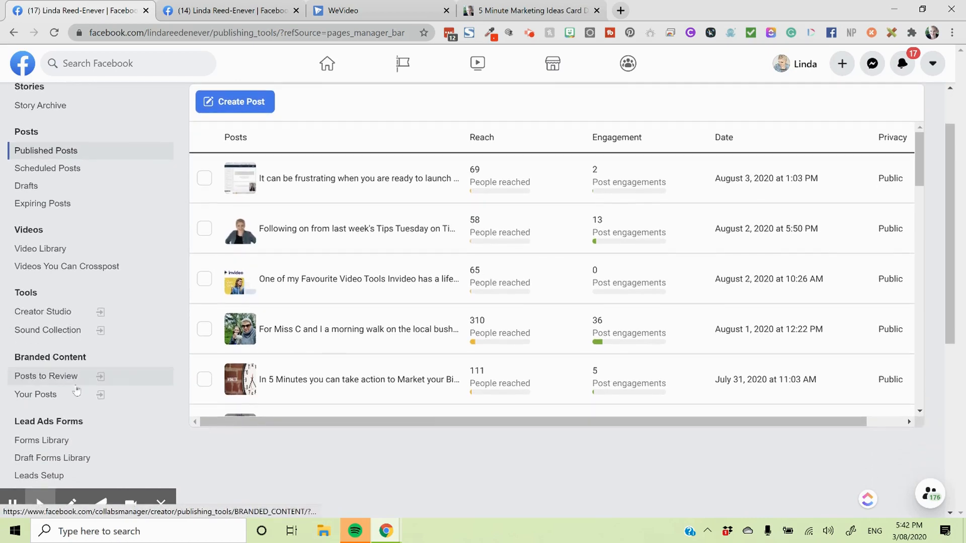
scroll("down", 3)
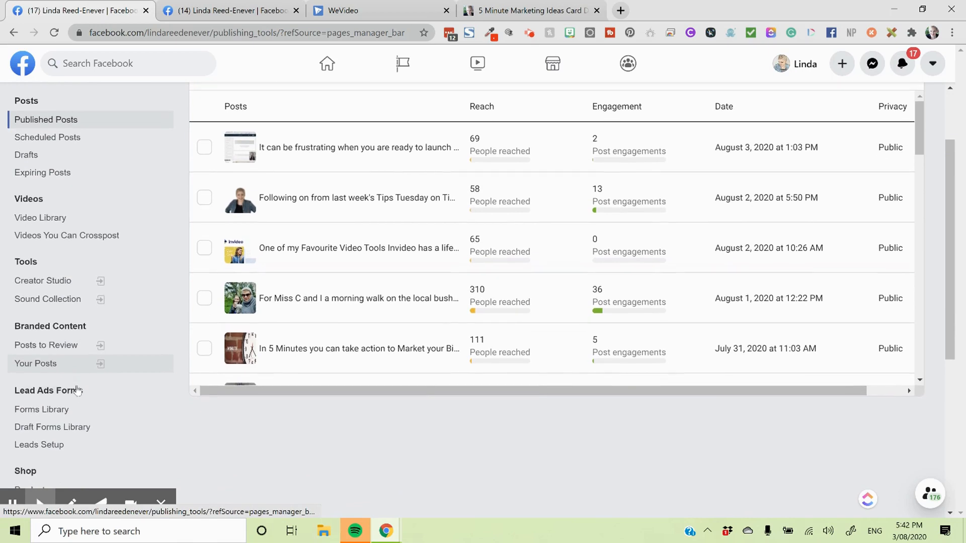
scroll("down", 3)
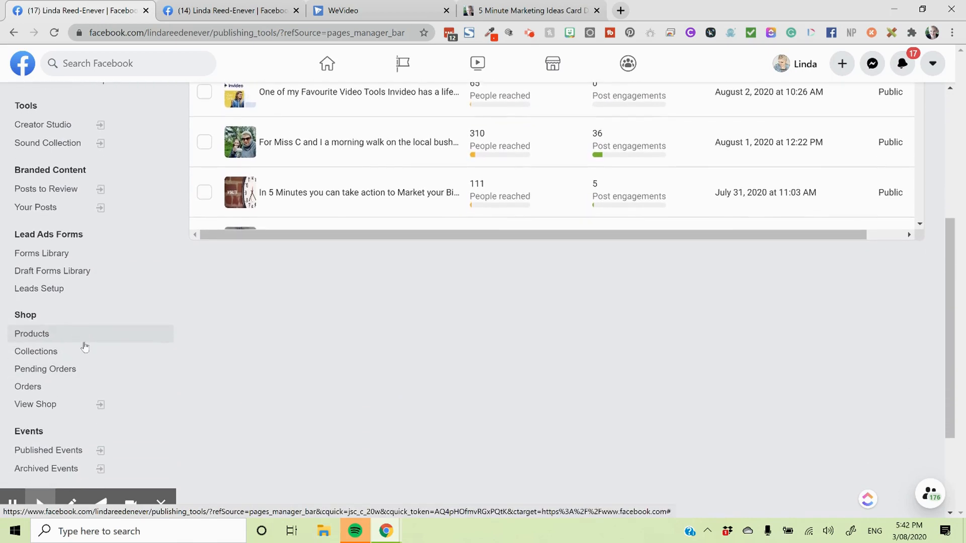
left_click(31, 332)
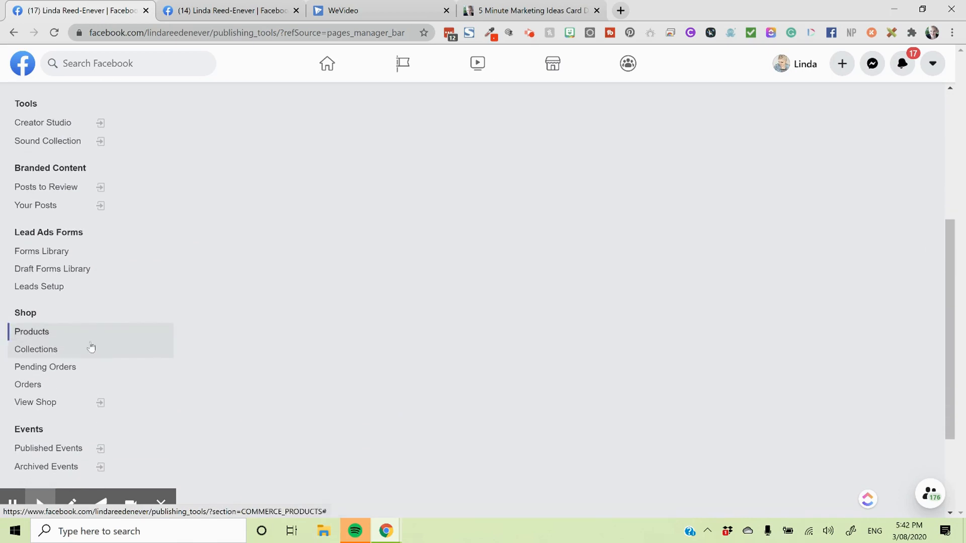
mouse_move(208, 326)
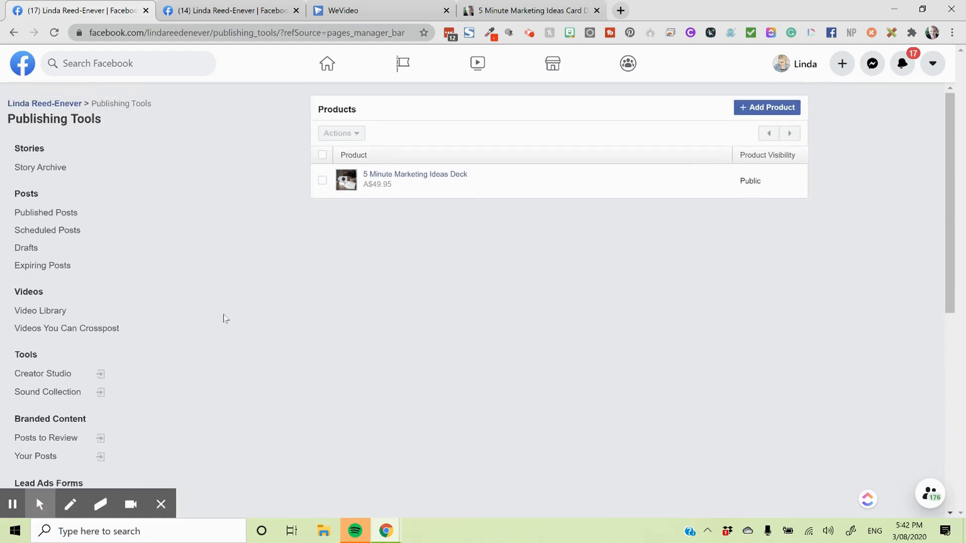
scroll("down", 3)
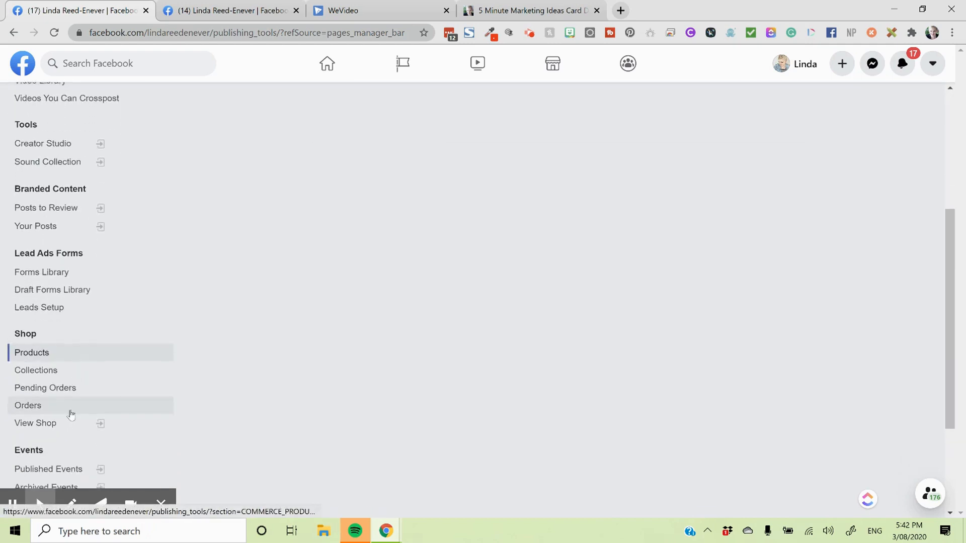
scroll("down", 3)
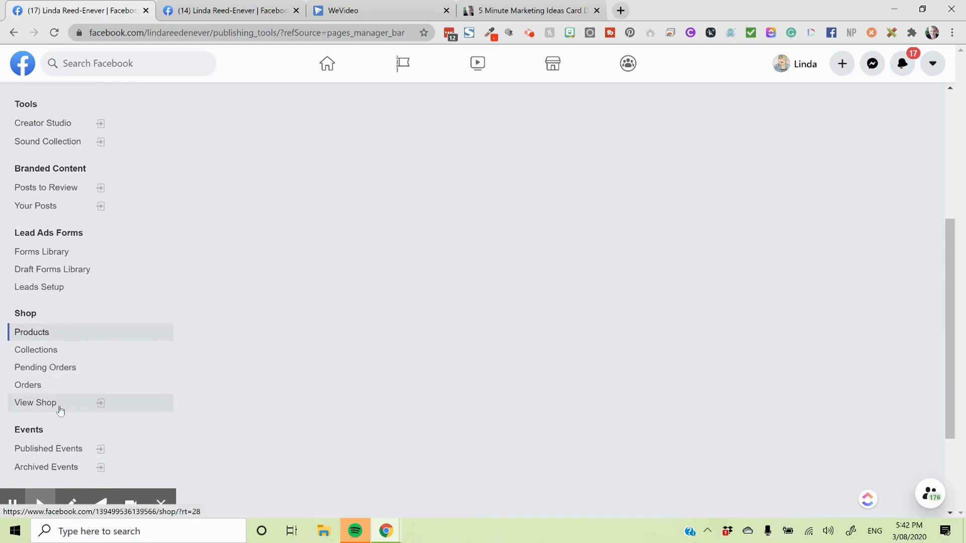
mouse_move(79, 448)
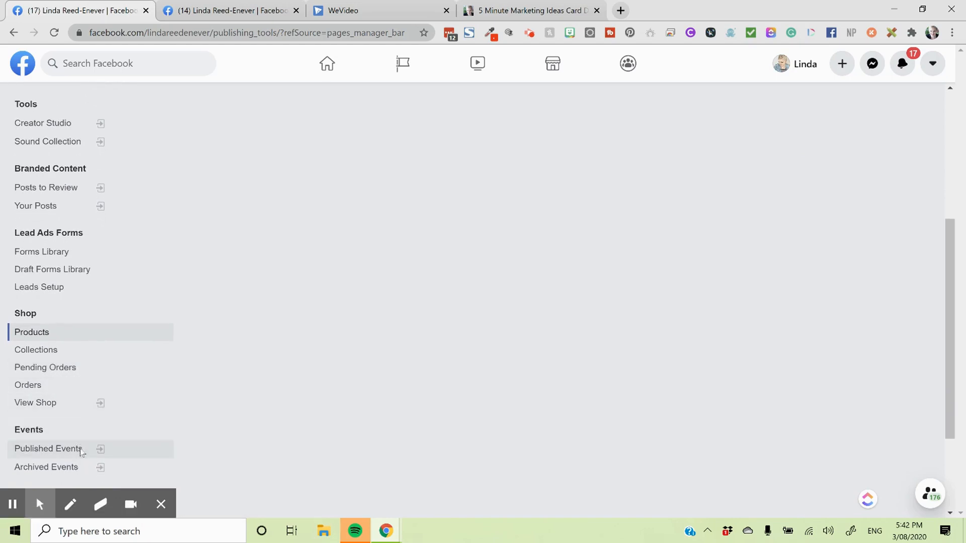
Step: Review the Published Events dashboard, scrolling through event totals and upcoming and past events
left_click(47, 449)
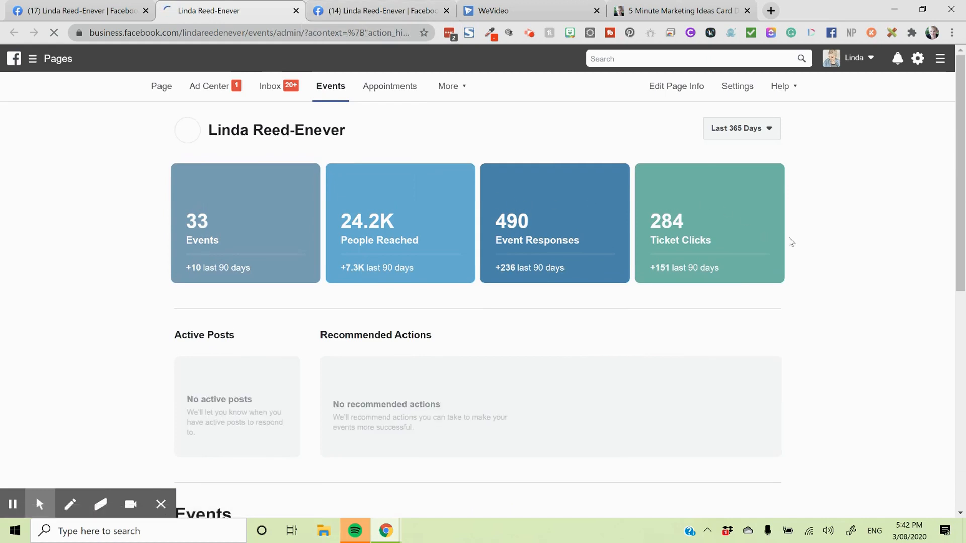
scroll("down", 3)
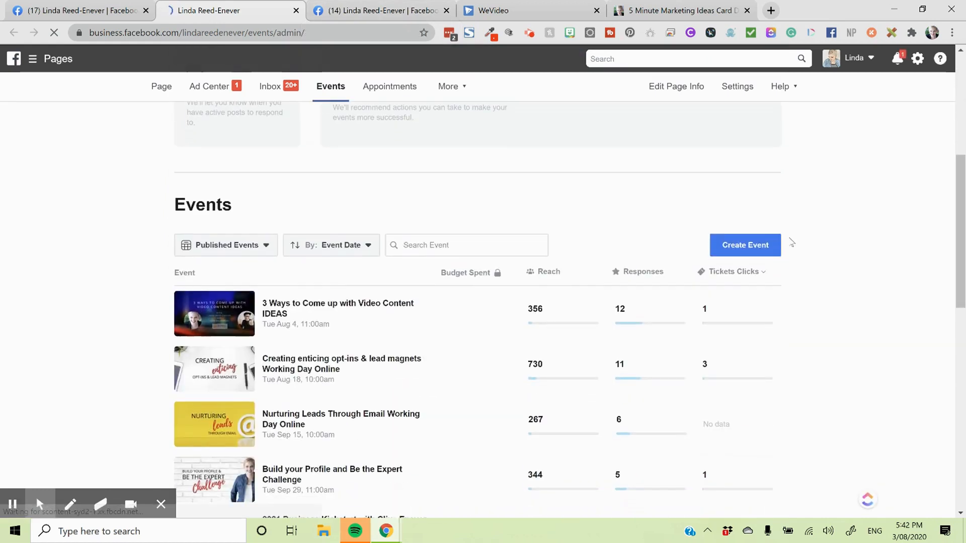
scroll("down", 3)
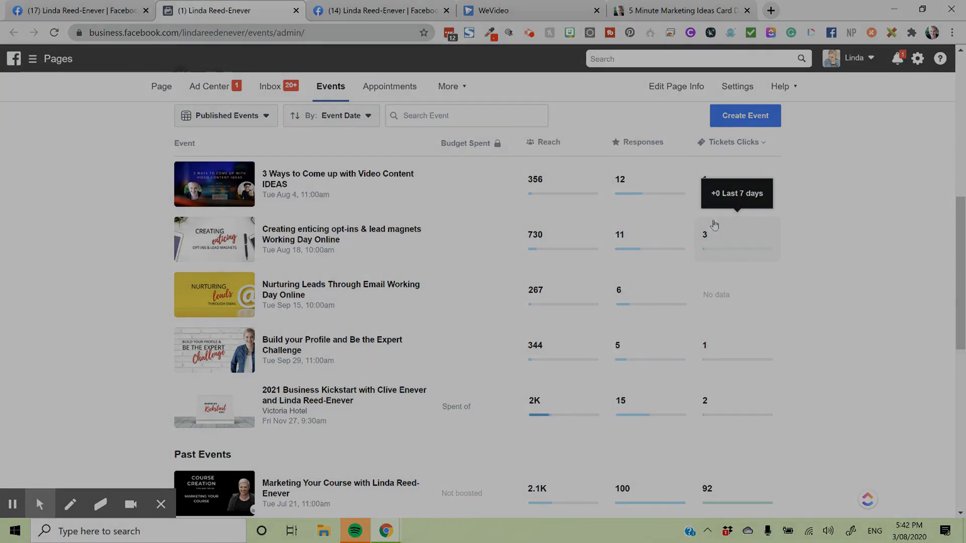
scroll("down", 3)
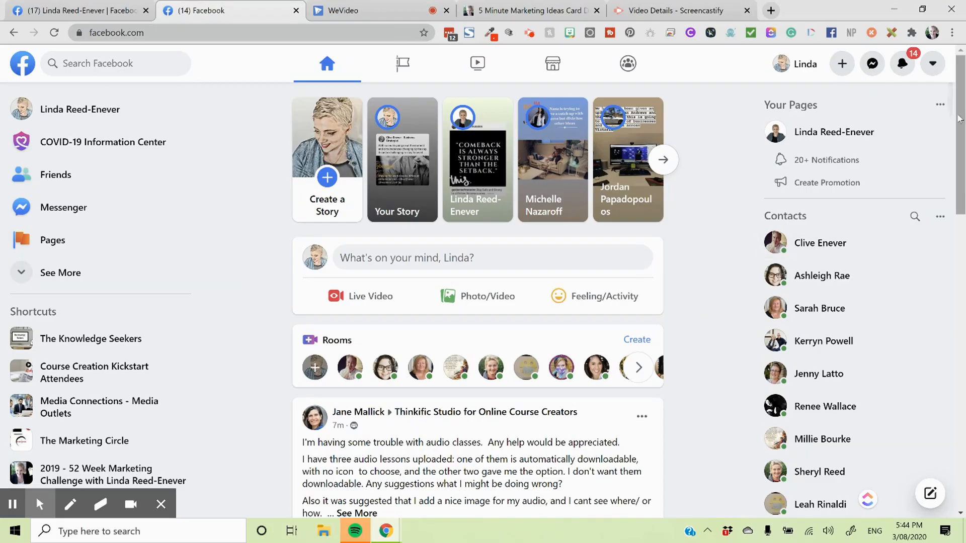
mouse_move(933, 64)
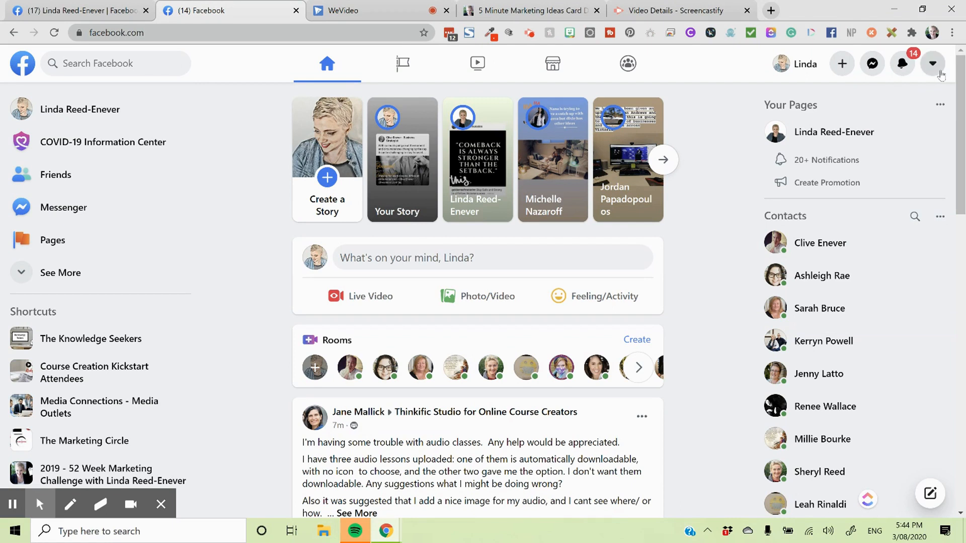
Step: Open the top-right account menu listing Dark Mode and Switch to Classic Facebook
left_click(932, 64)
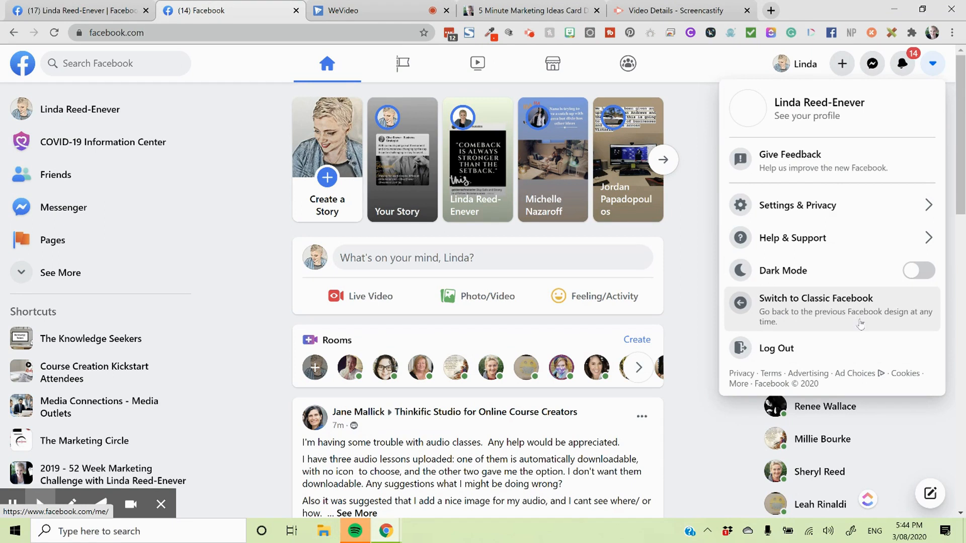
mouse_move(906, 291)
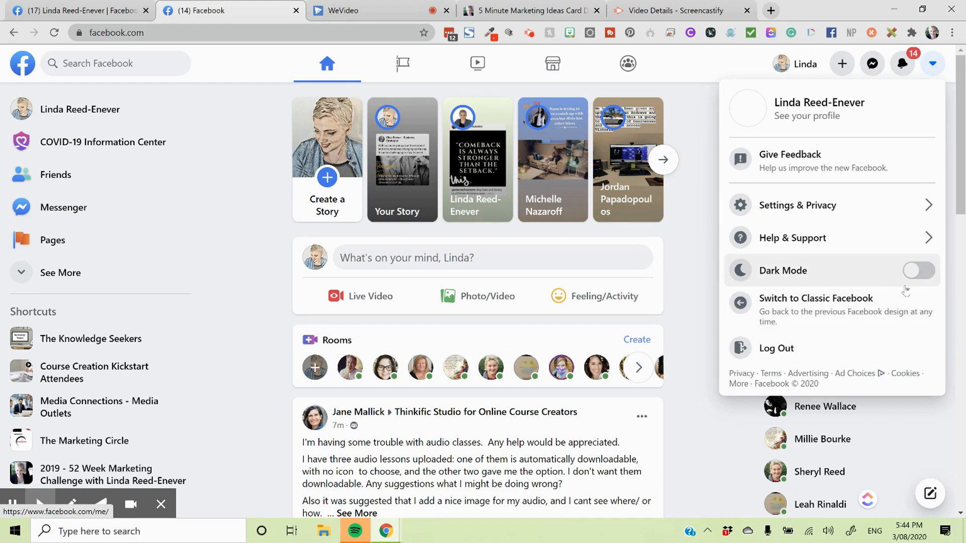
mouse_move(904, 266)
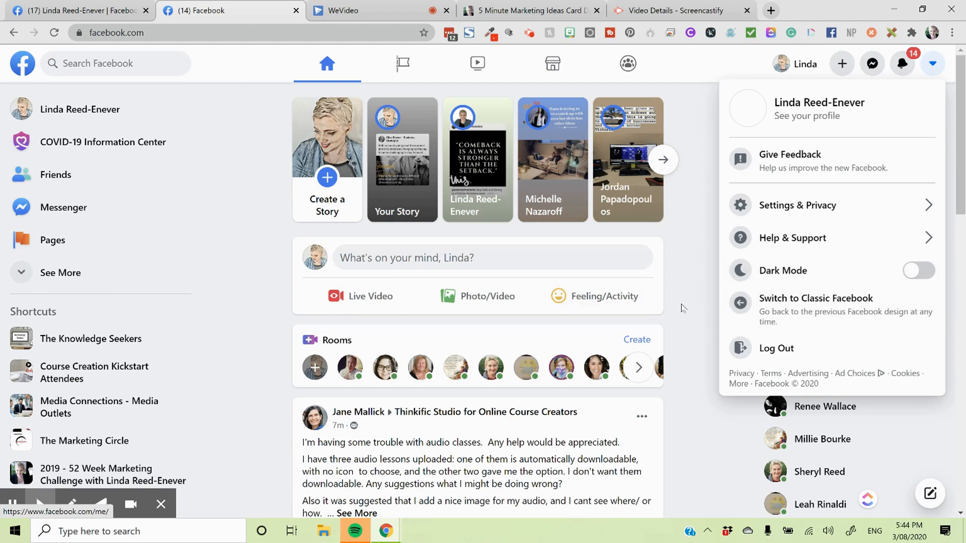
mouse_move(698, 321)
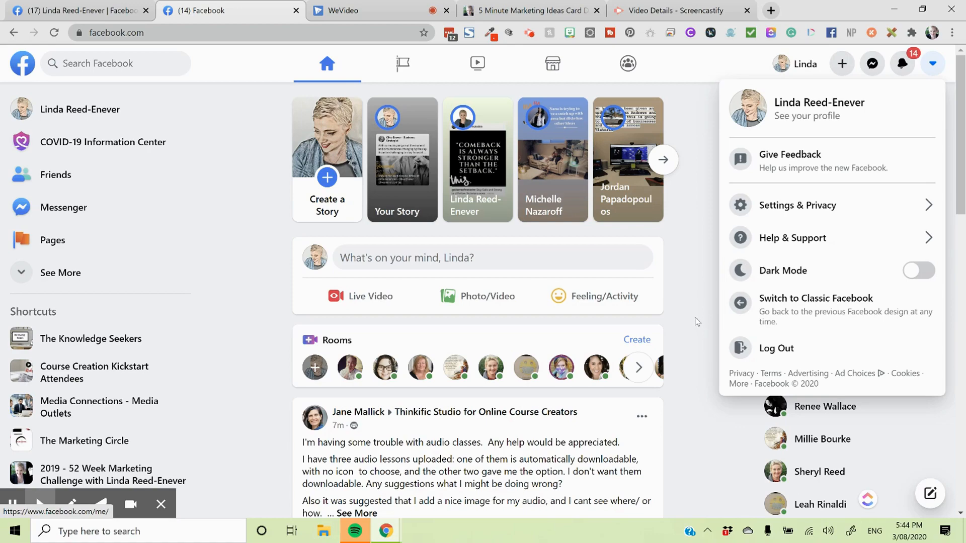
mouse_move(697, 326)
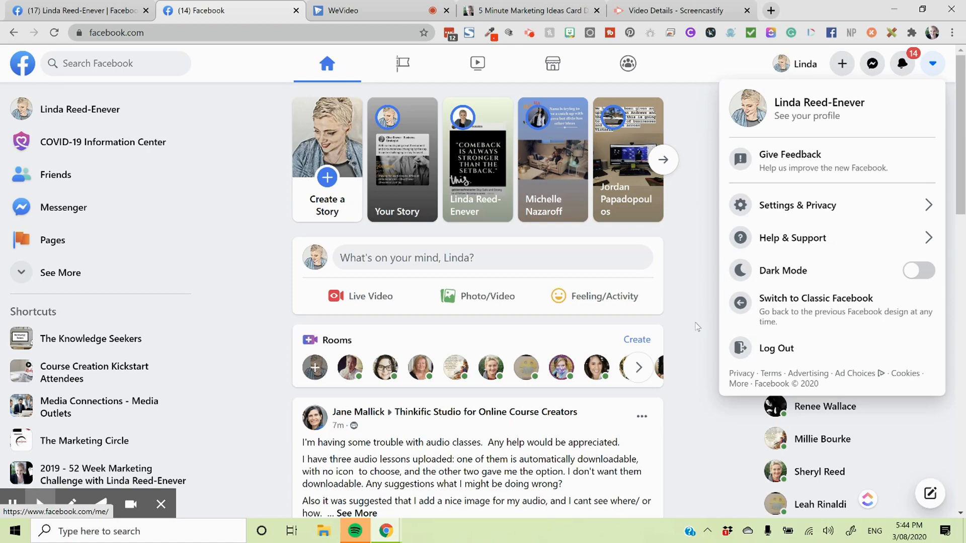